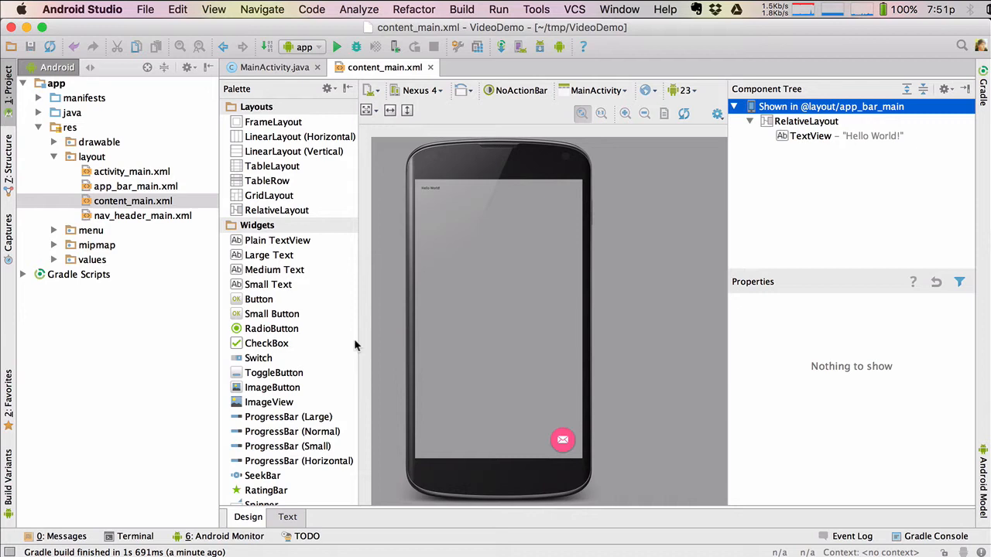
mouse_move(478, 440)
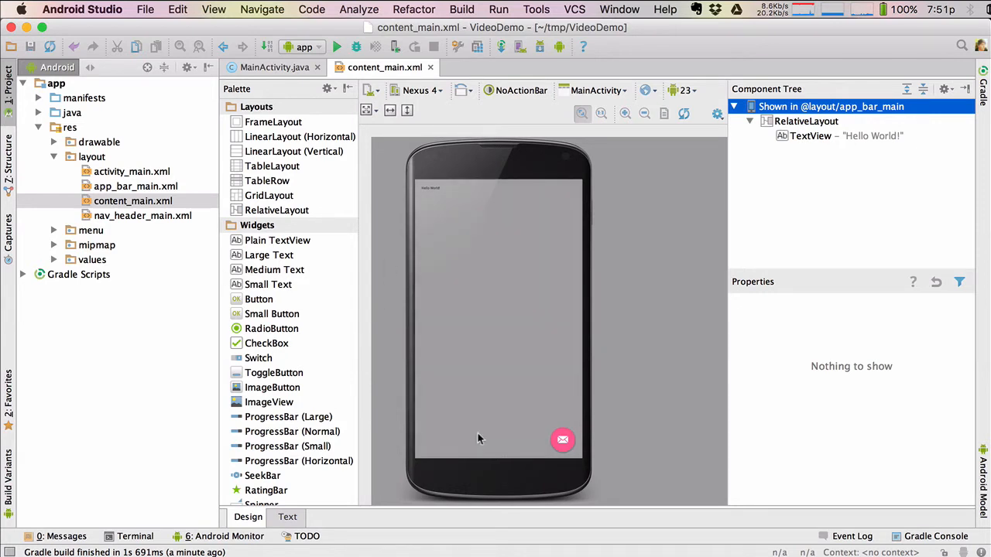
mouse_move(424, 280)
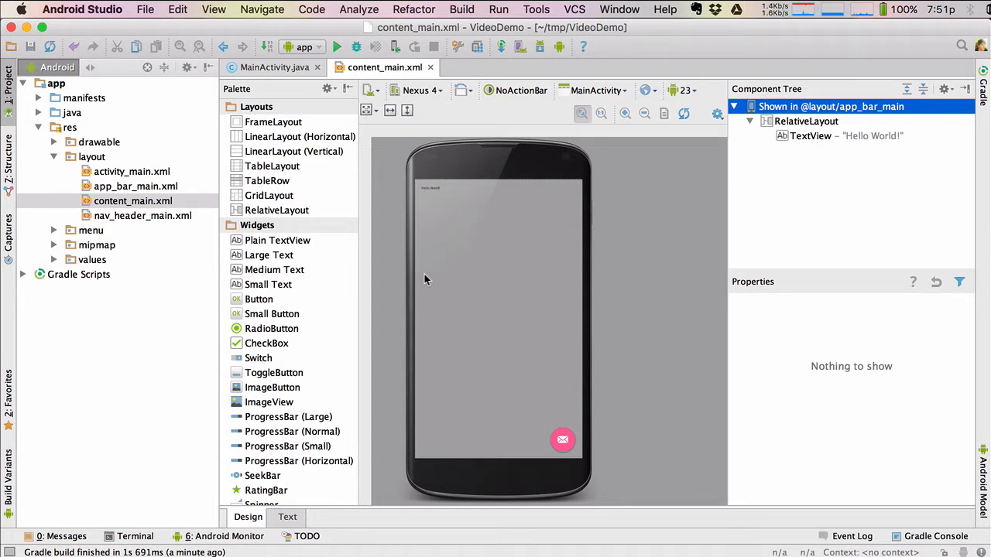
mouse_move(509, 312)
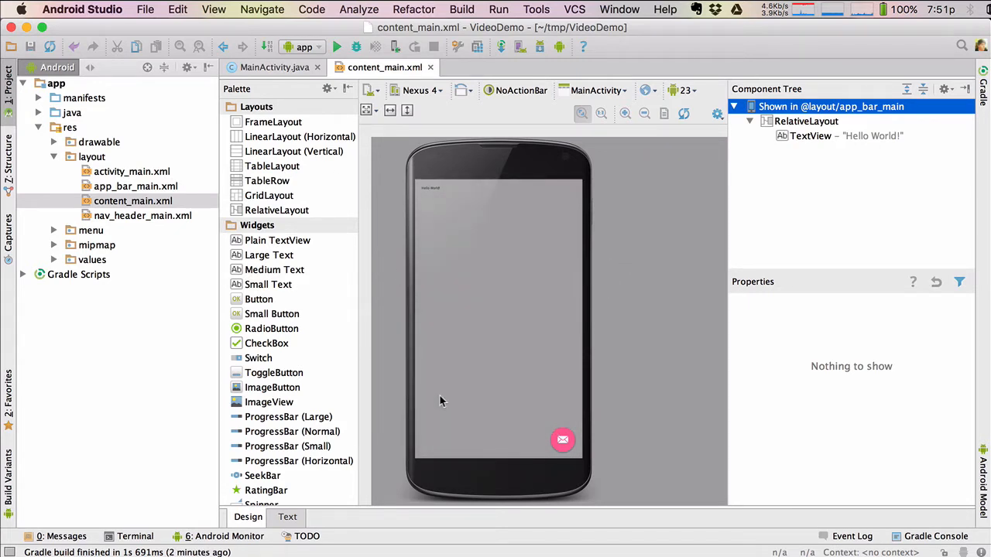
mouse_move(412, 312)
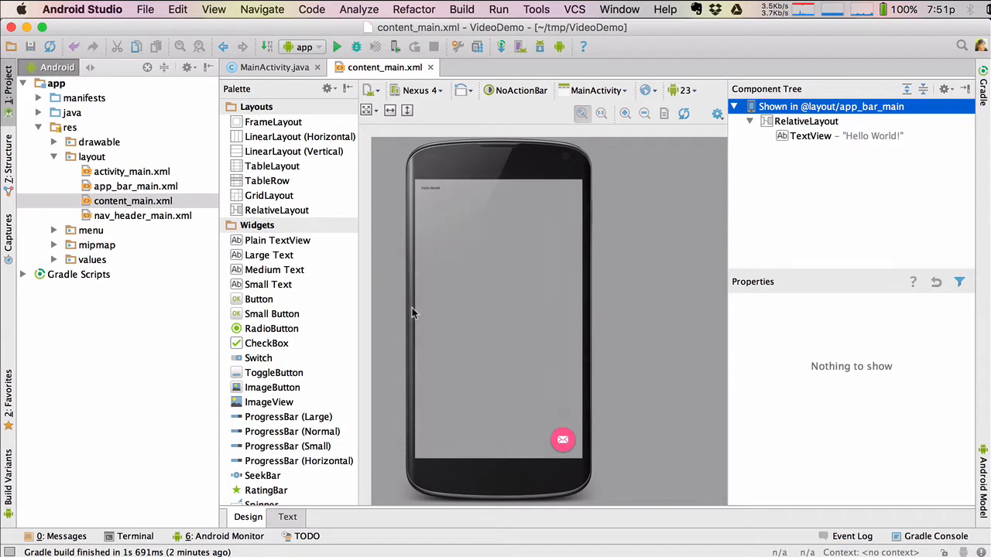
mouse_move(539, 302)
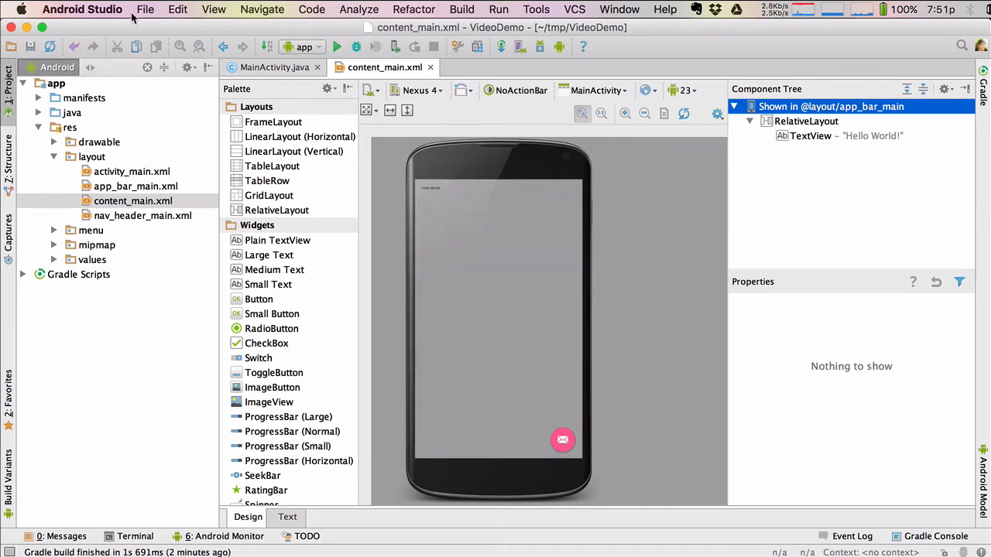
Step: Start Create Git Repository from the VCS Import into Version Control menu
left_click(176, 9)
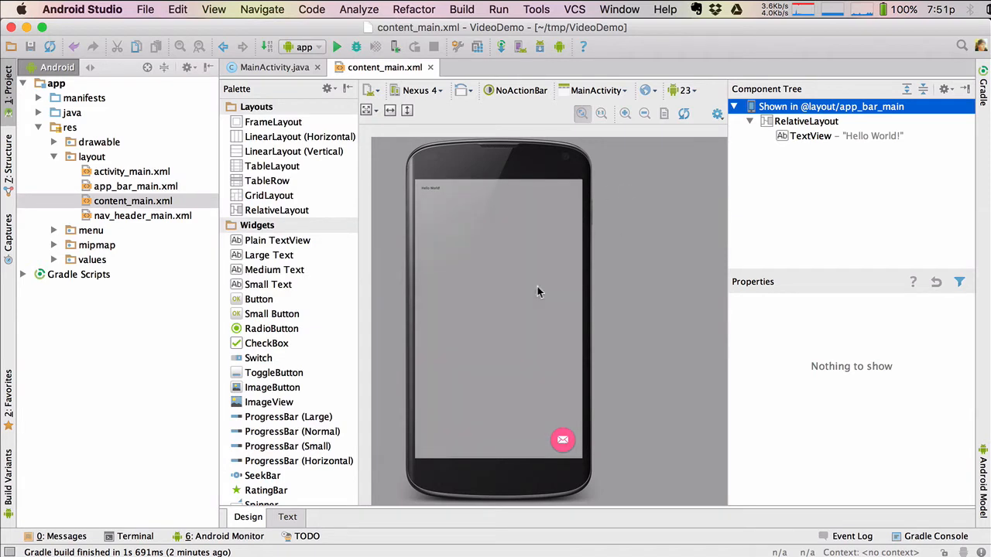
mouse_move(503, 290)
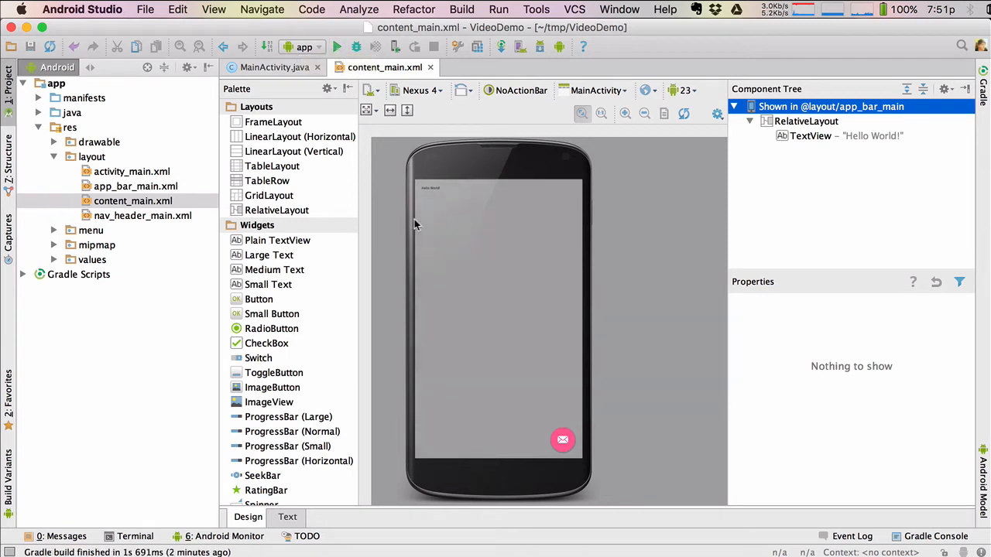
mouse_move(490, 316)
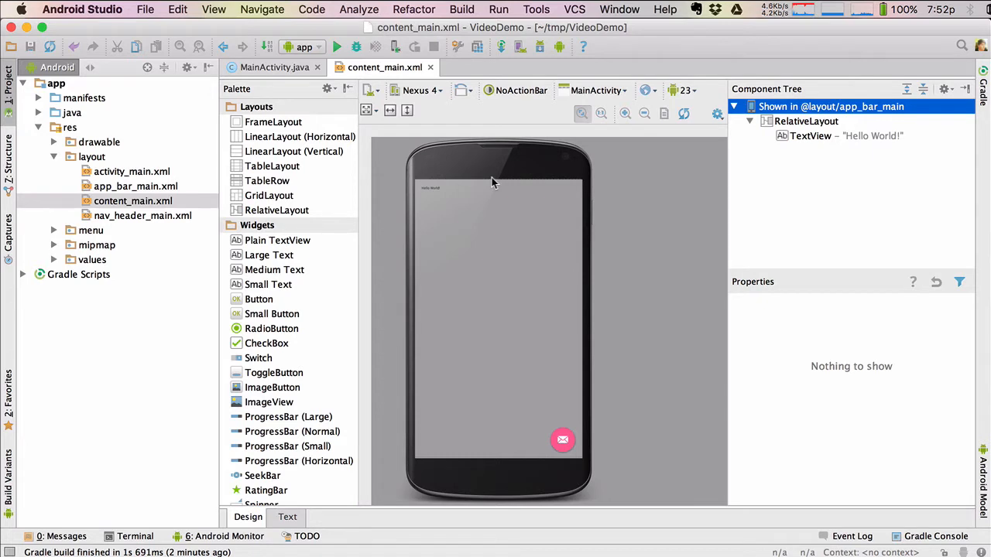
mouse_move(582, 16)
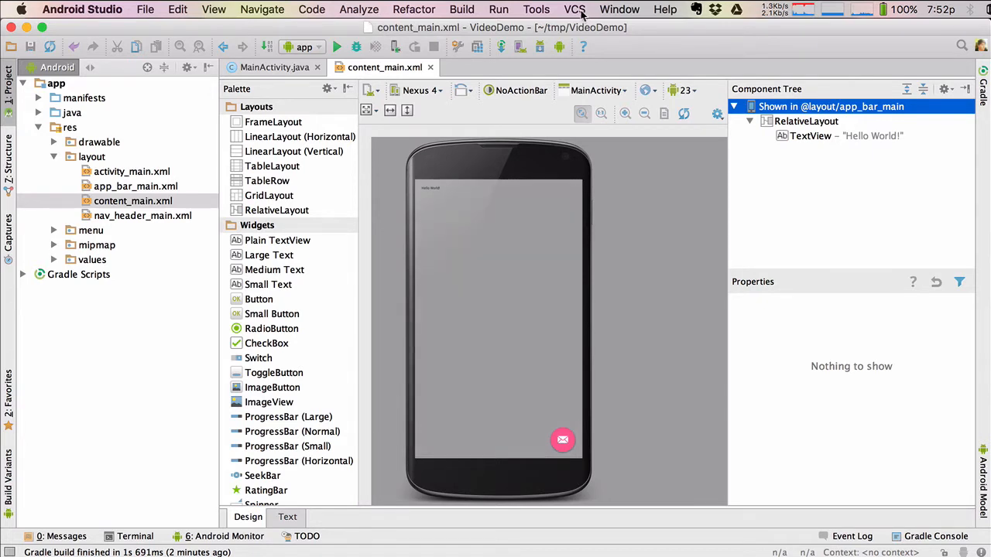
left_click(574, 9)
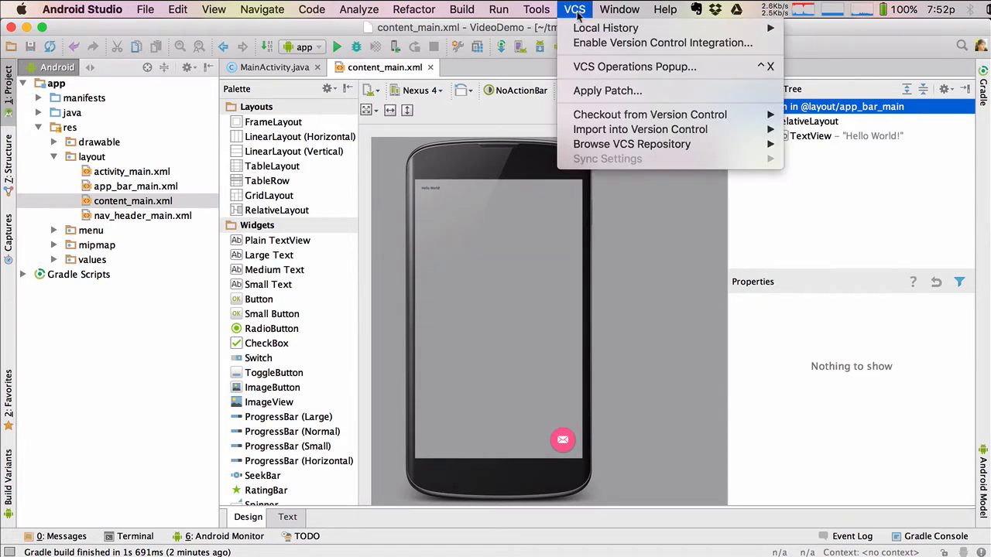
mouse_move(641, 130)
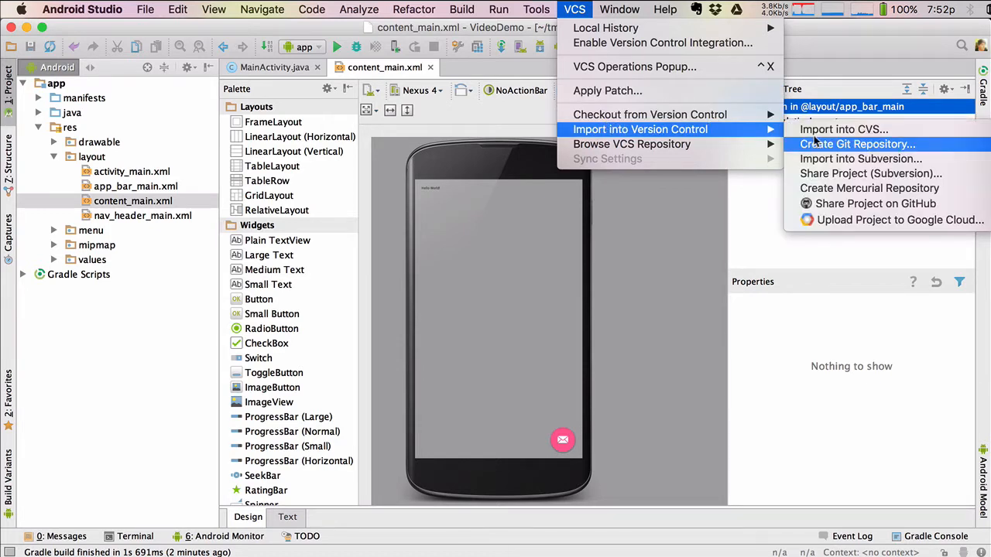
mouse_move(842, 145)
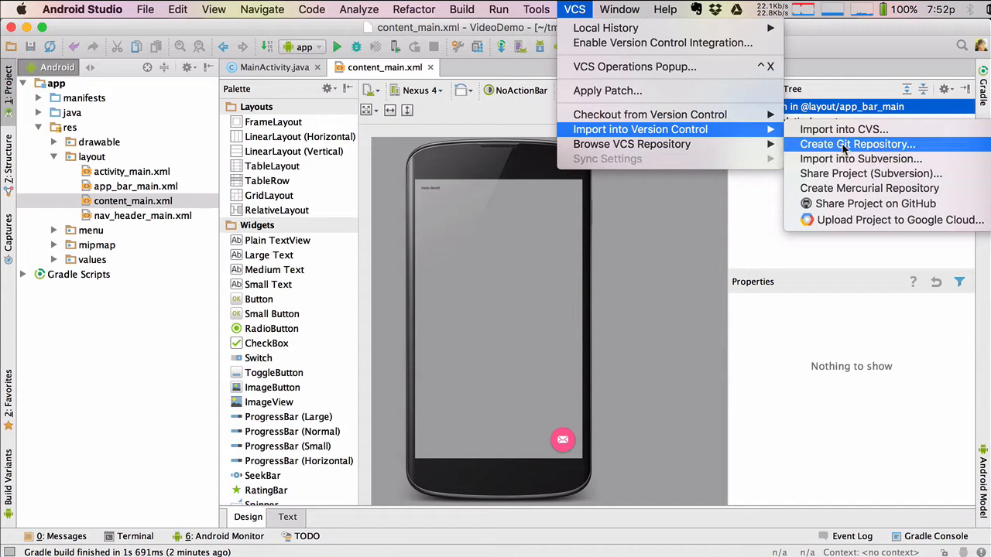
left_click(858, 144)
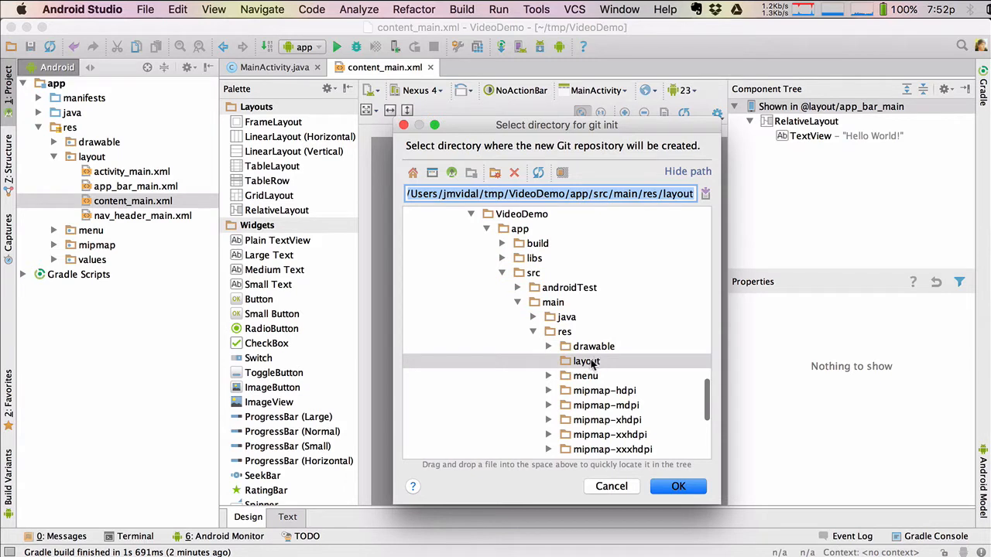
Step: Select the VideoDemo folder as the repository root and confirm it
scroll("up", 3)
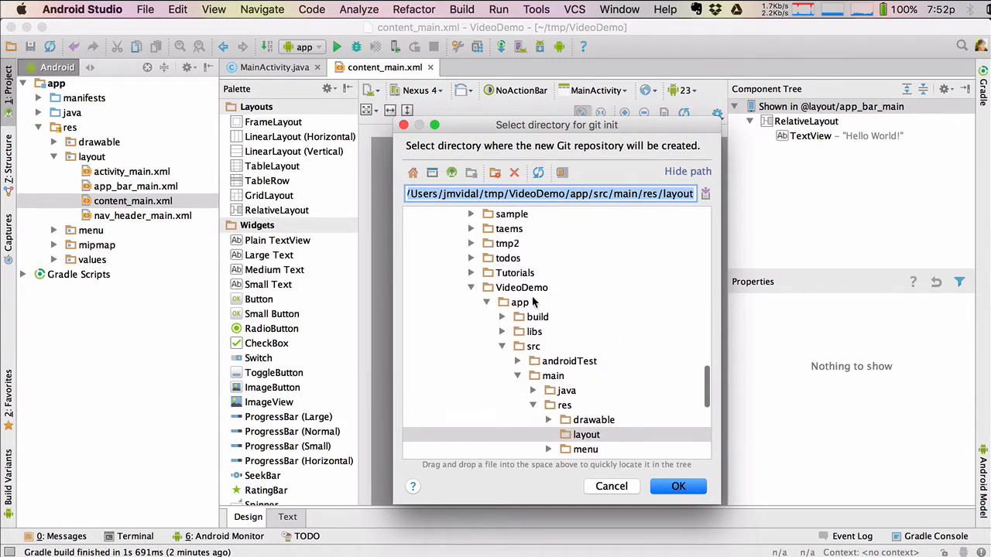
left_click(520, 286)
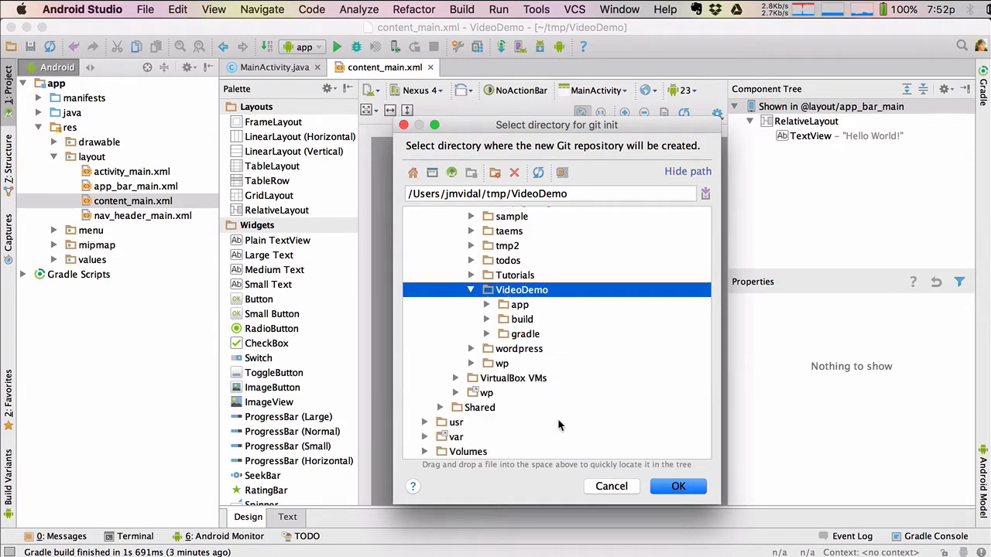
left_click(678, 486)
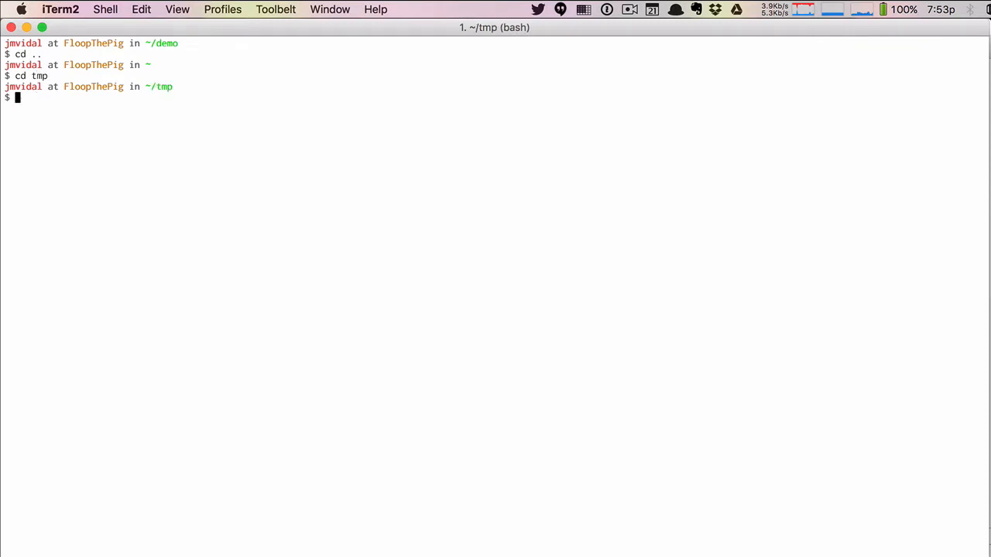
Step: Change into ~/tmp/VideoDemo and run git status, showing untracked files on master
type("cd VideoDemo/")
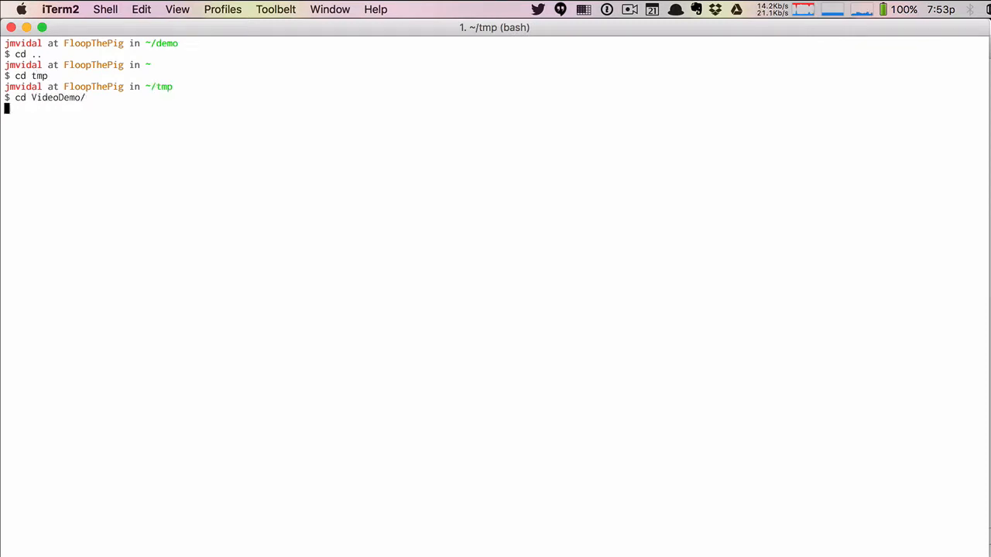
key("Return")
type("ls -a")
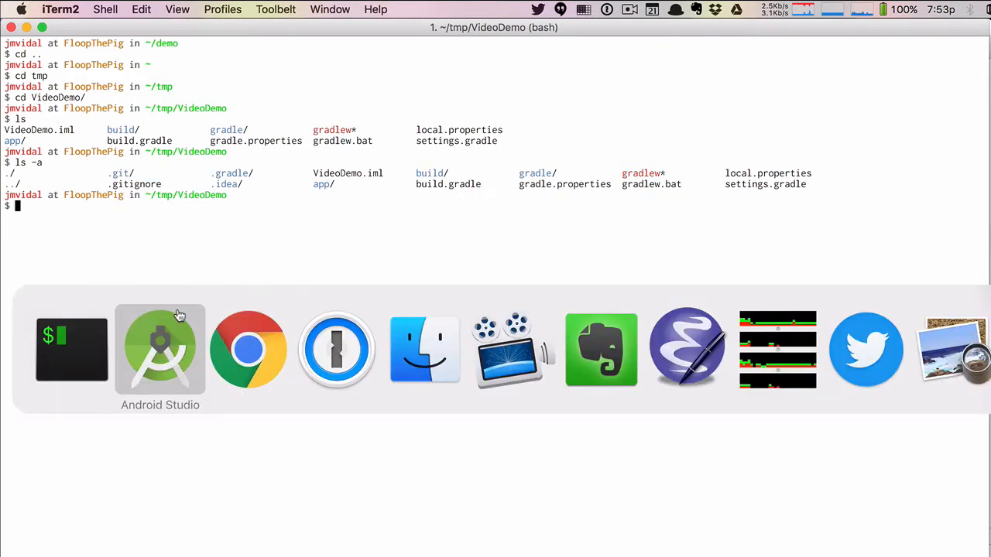
left_click(161, 349)
type("git stat")
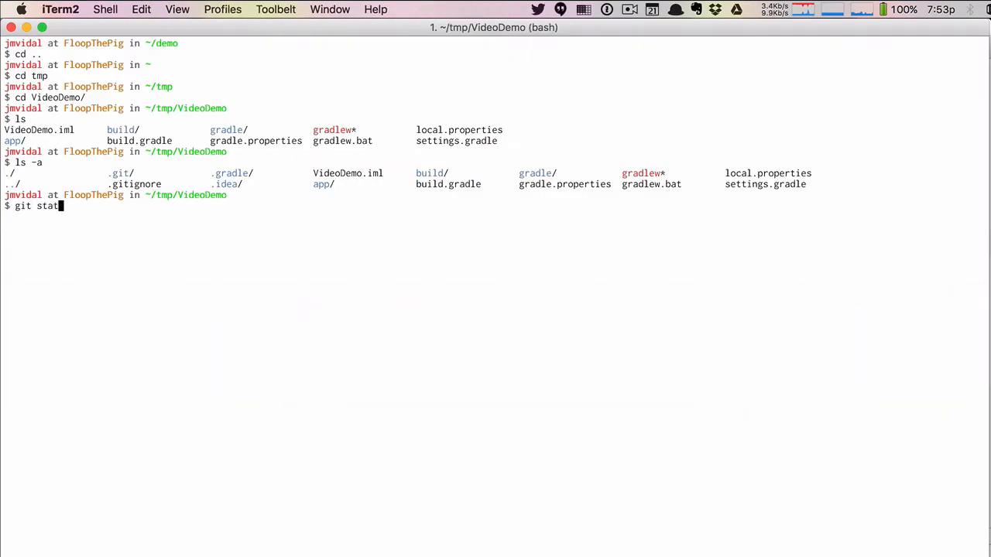
key("Return")
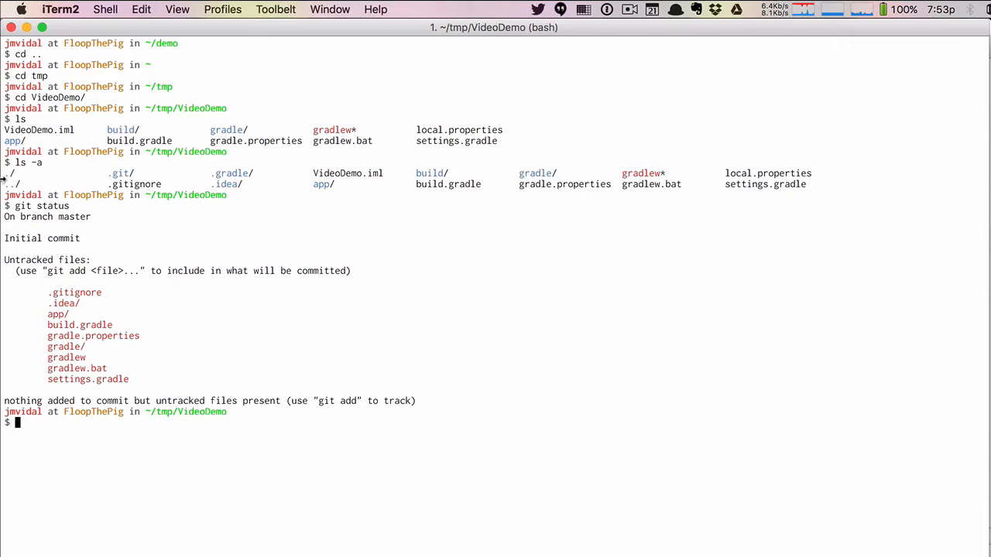
mouse_move(102, 365)
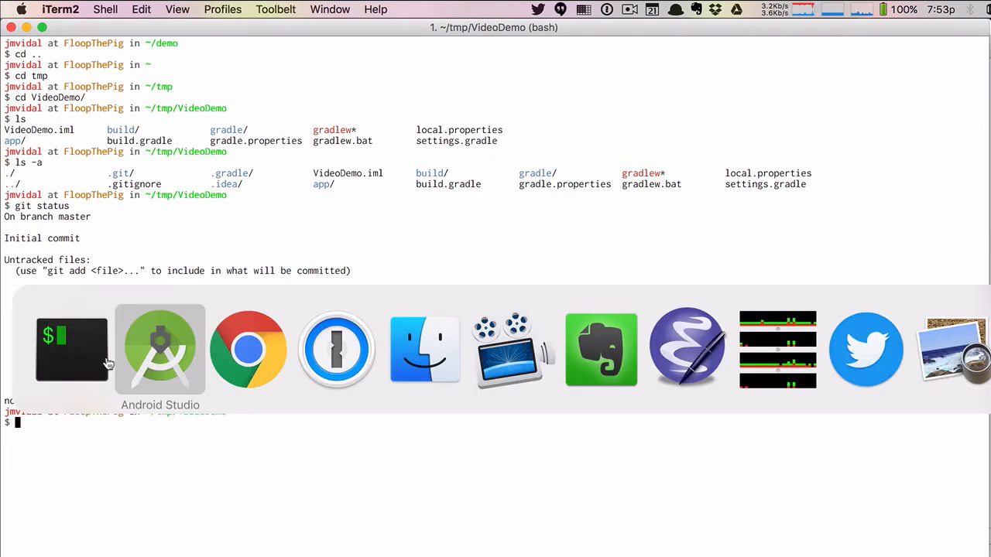
Step: Attempt a commit from the toolbar and dismiss the Nothing to Commit notice
left_click(161, 349)
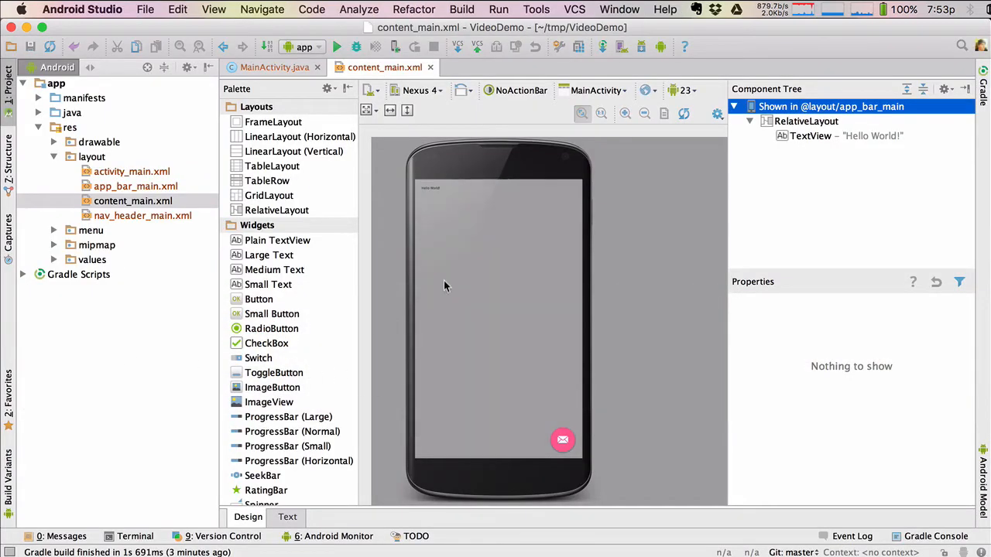
mouse_move(477, 47)
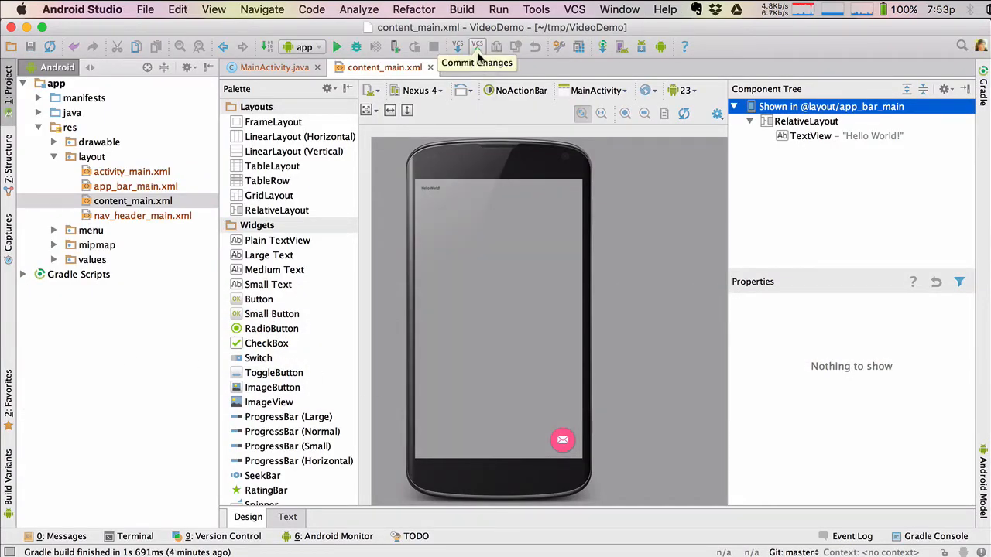
left_click(477, 46)
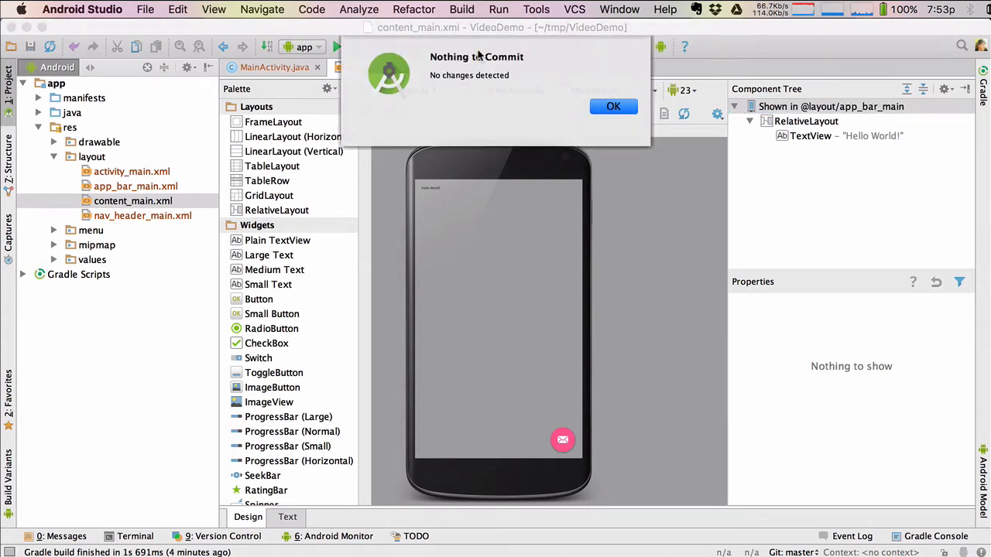
mouse_move(502, 115)
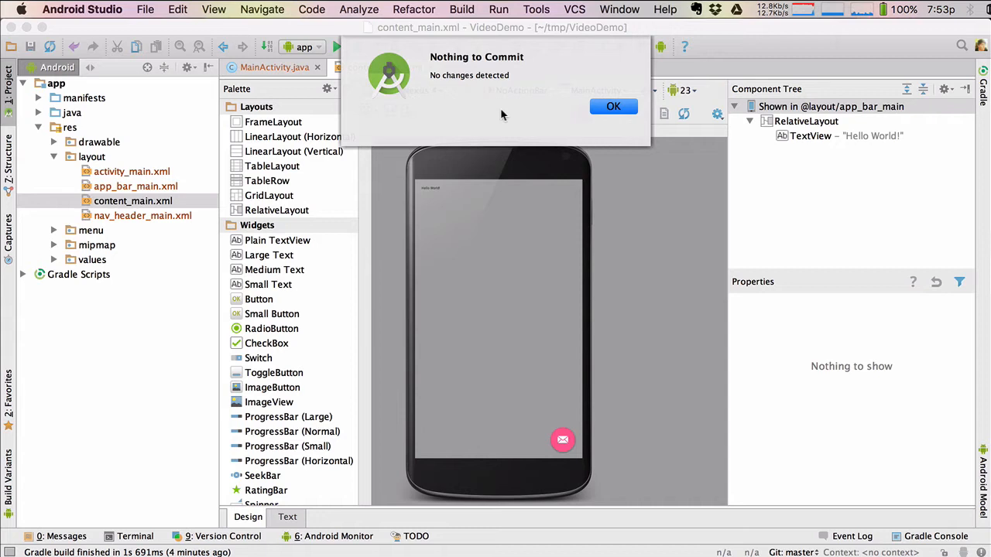
left_click(613, 105)
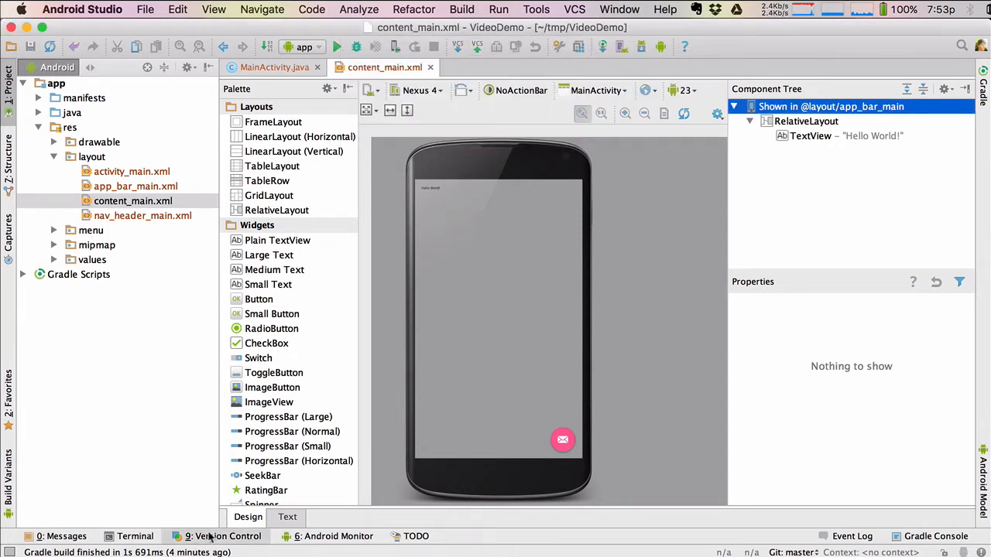
Step: Show the project's uncommitted local changes in the Version Control panel
left_click(222, 535)
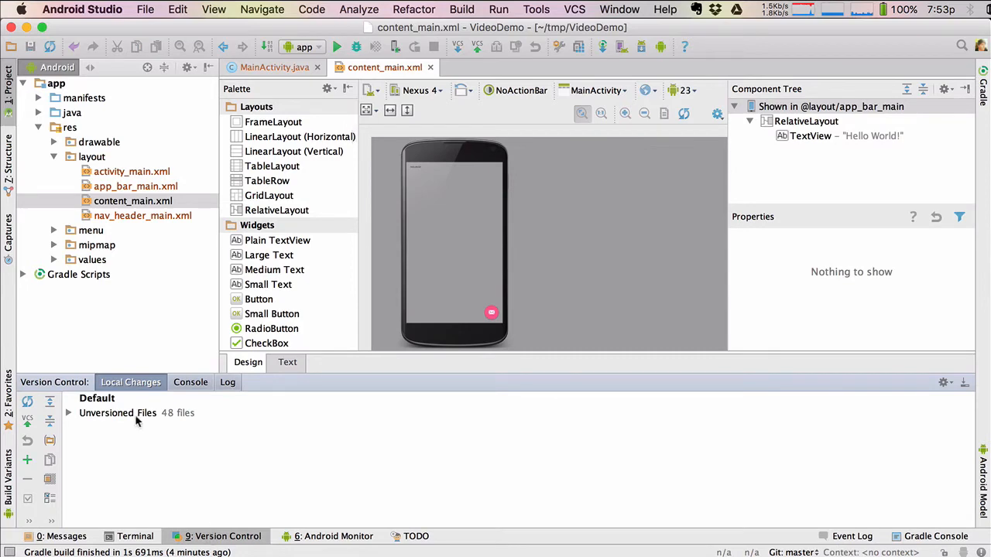
left_click(68, 412)
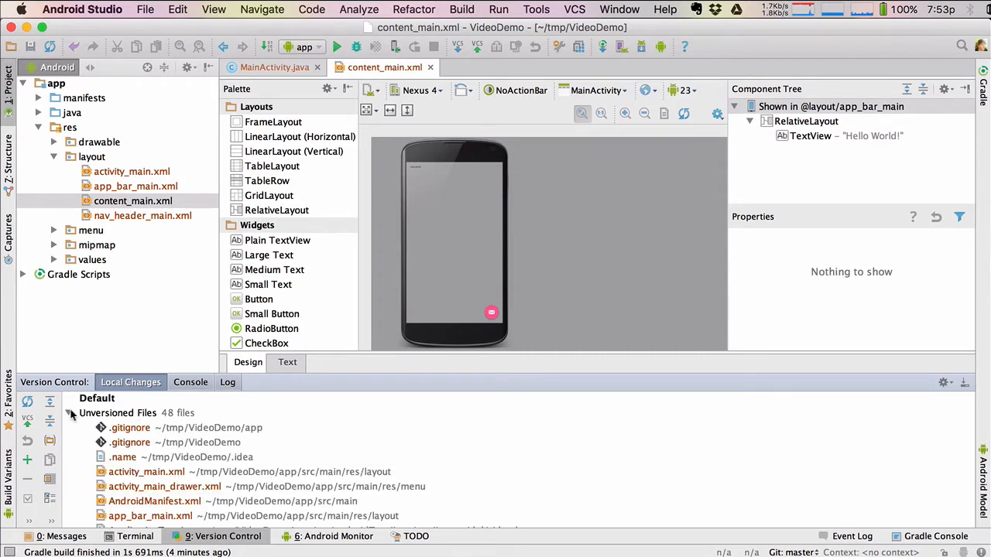
scroll("down", 3)
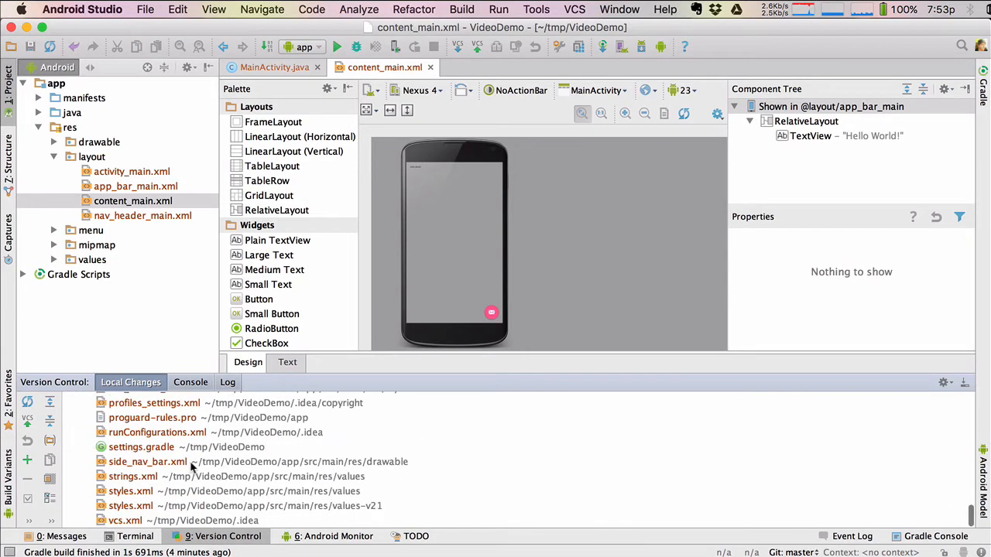
scroll("up", 3)
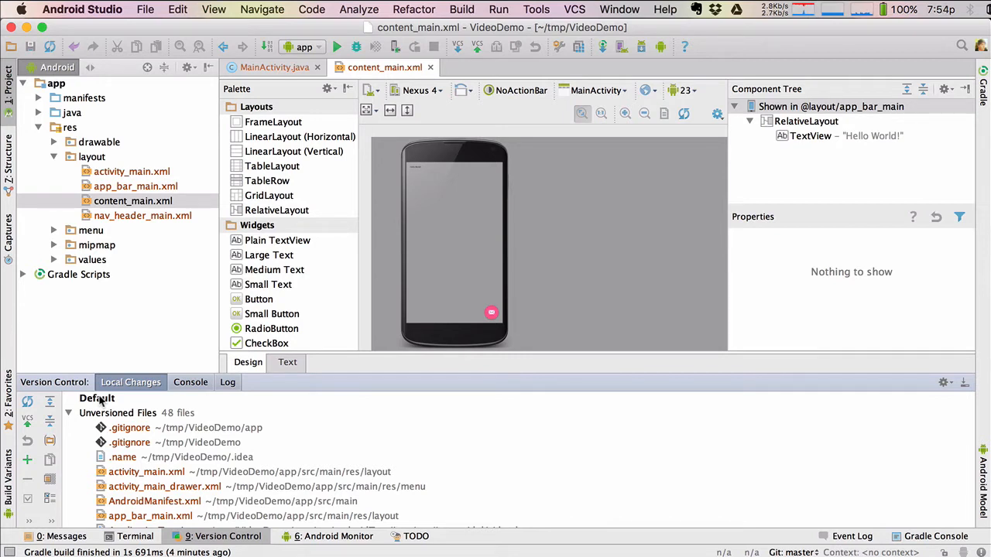
Step: Start a commit of the 48 unversioned project files
left_click(96, 398)
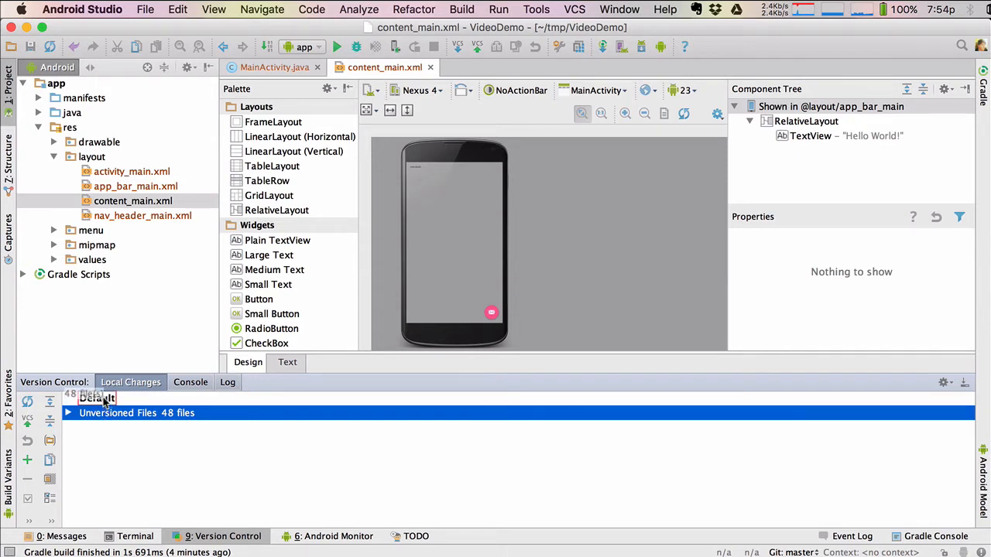
left_click(96, 398)
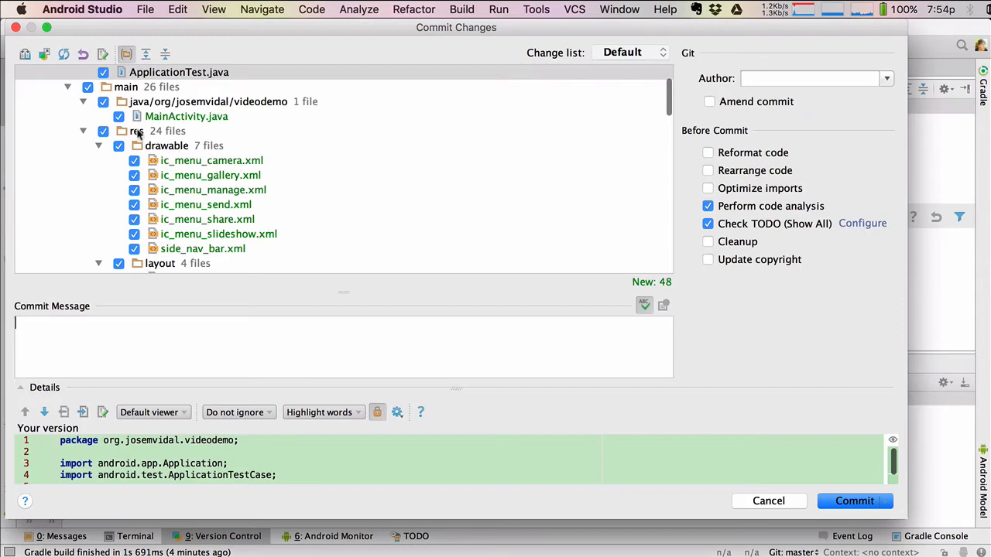
mouse_move(325, 170)
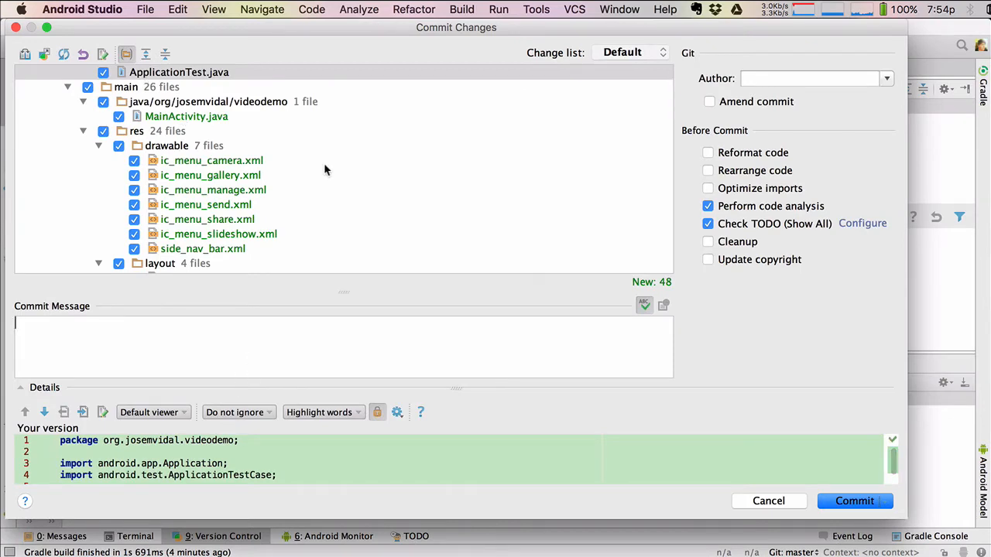
scroll("down", 3)
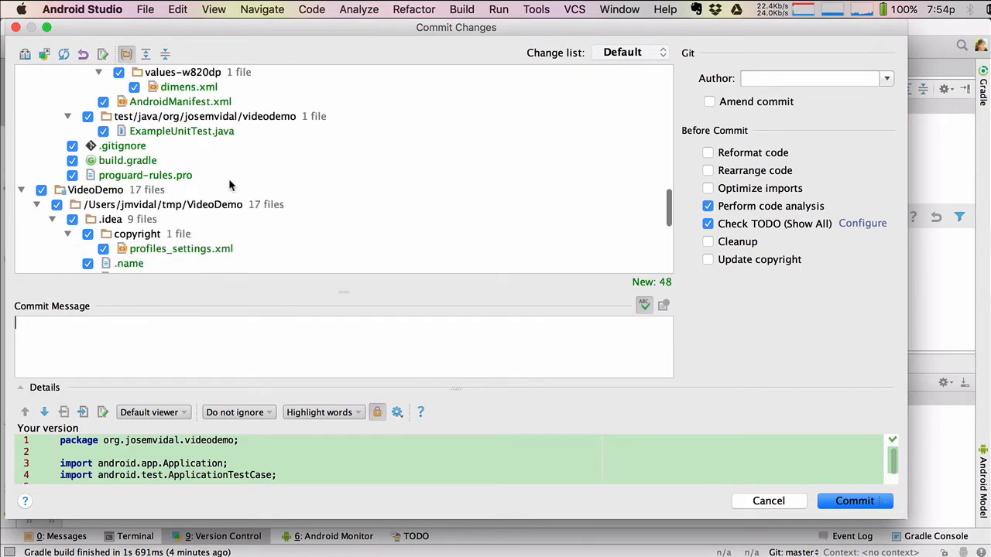
scroll("up", 3)
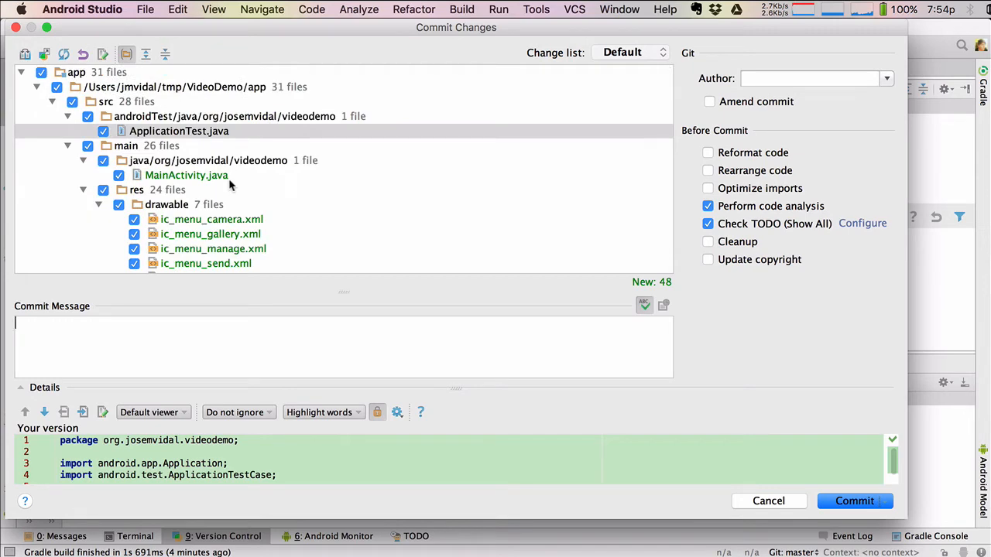
mouse_move(232, 176)
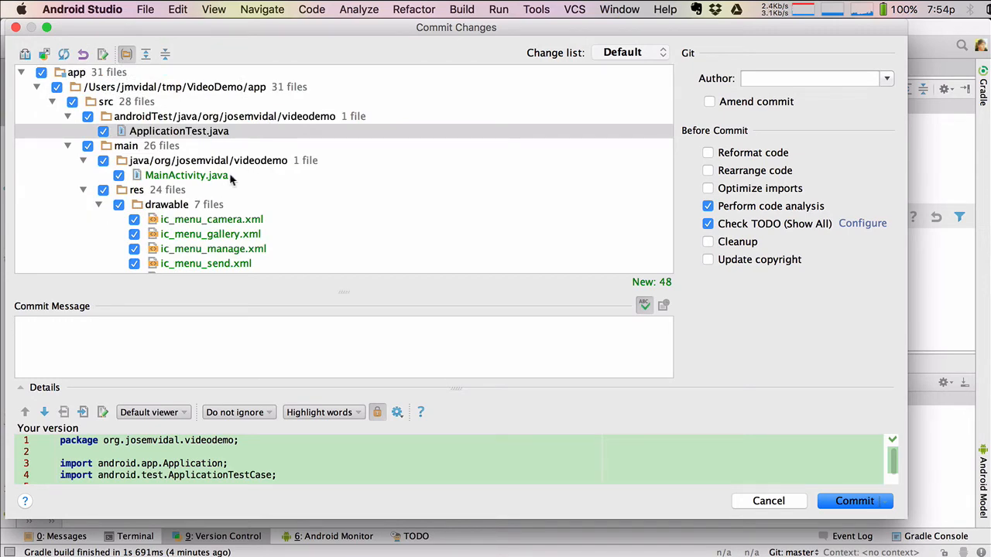
scroll("down", 3)
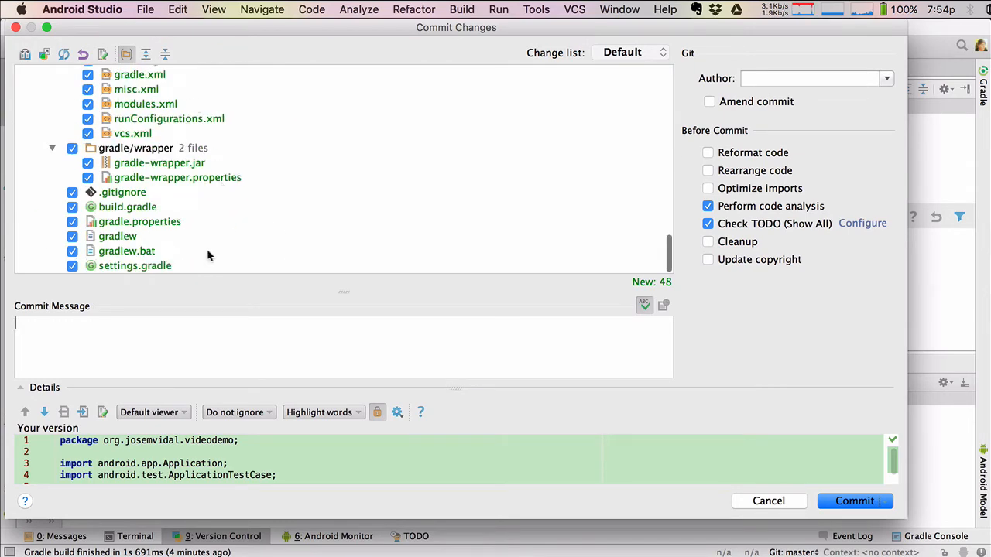
scroll("up", 3)
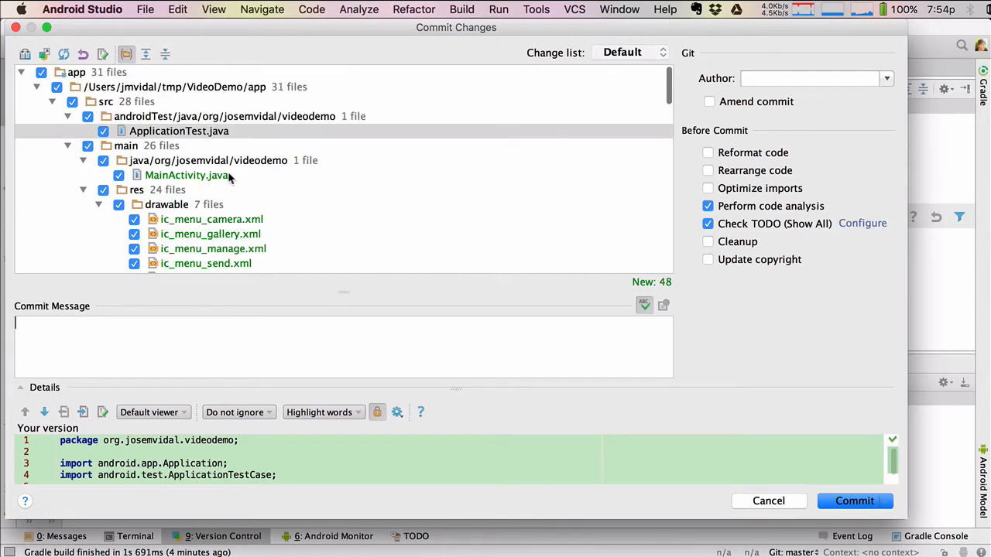
left_click(40, 71)
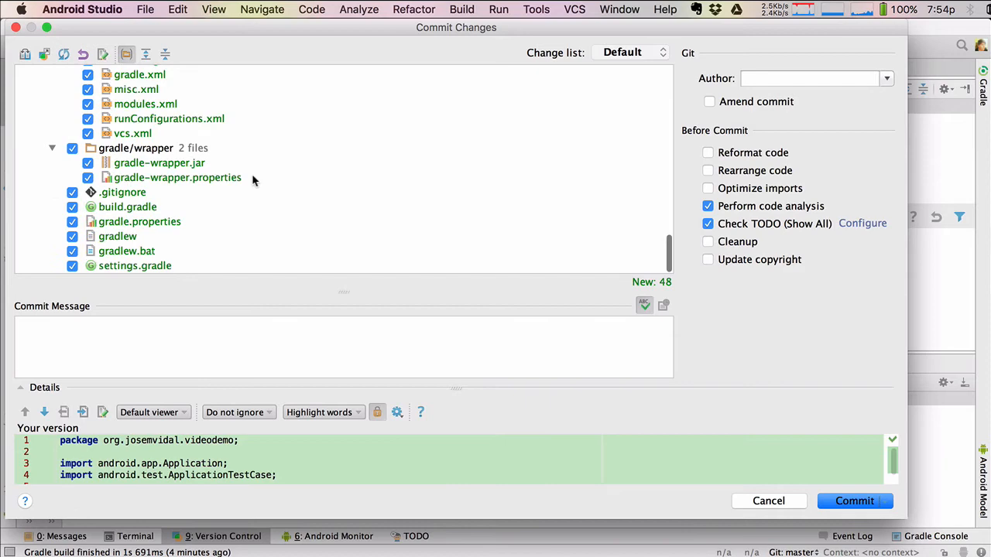
mouse_move(596, 233)
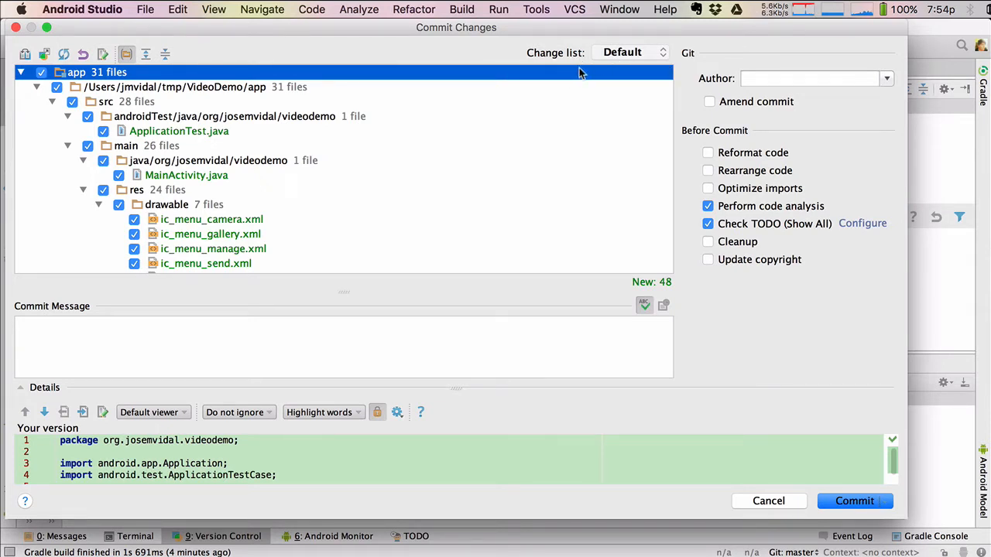
Step: Commit all 48 files with message 'First commit.', TODO check and code analysis off
left_click(192, 345)
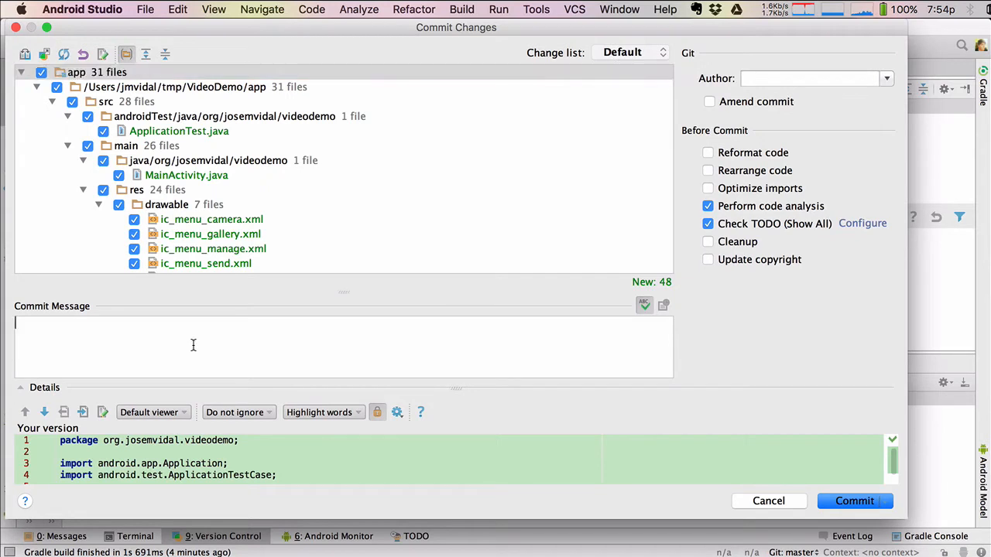
type("First")
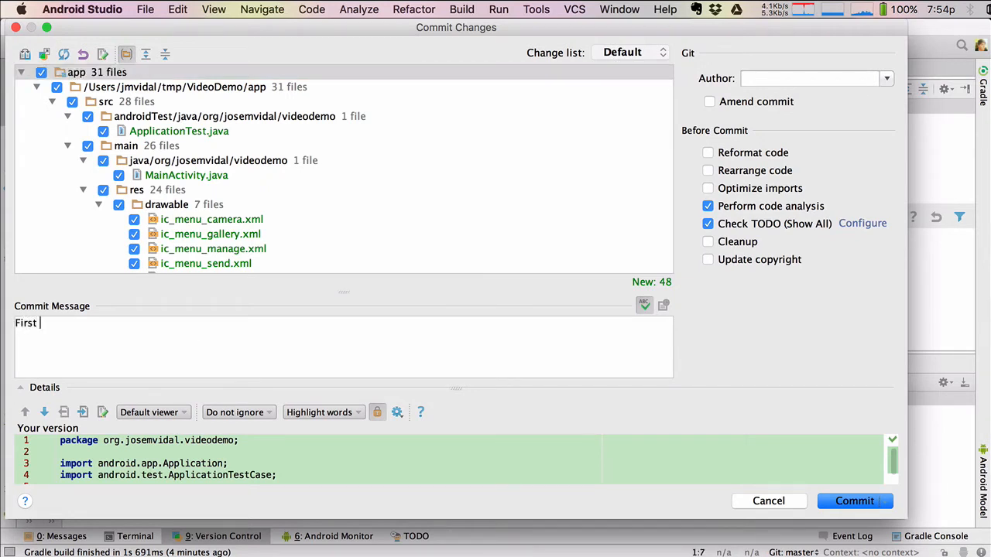
type("commit.")
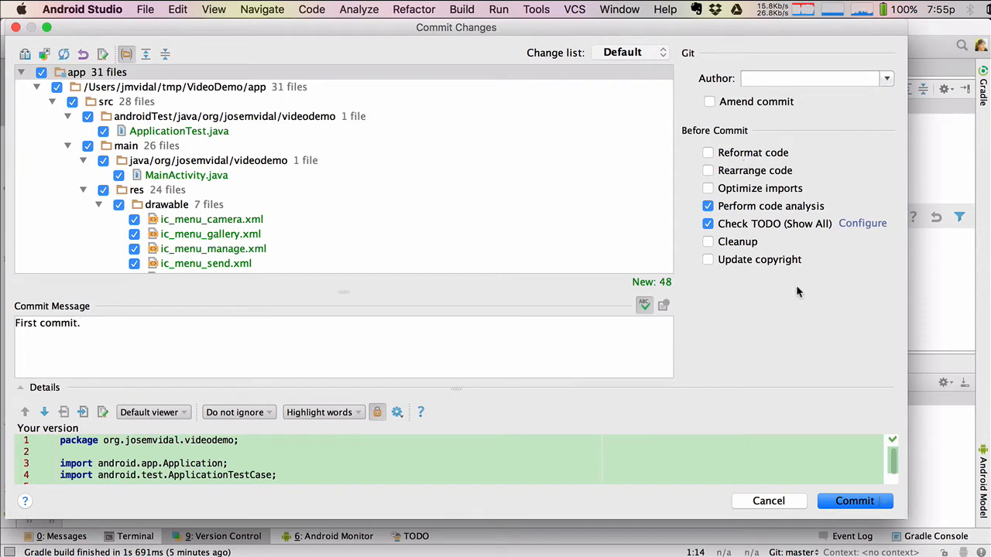
mouse_move(719, 224)
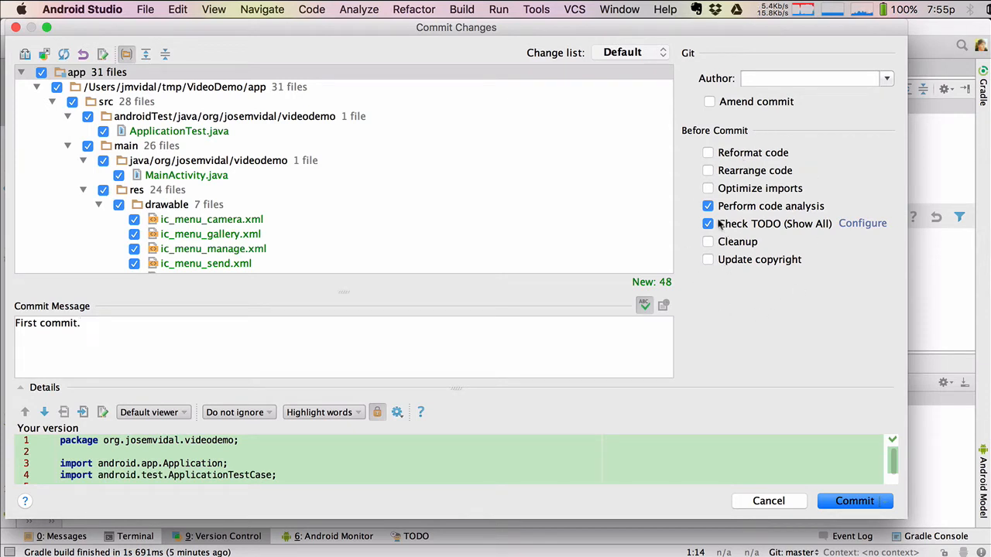
left_click(707, 205)
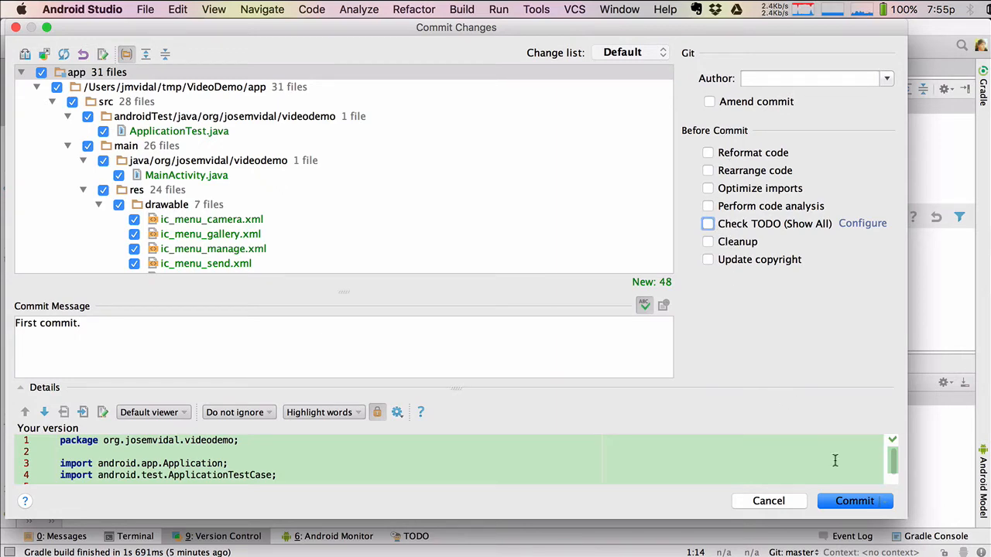
left_click(855, 501)
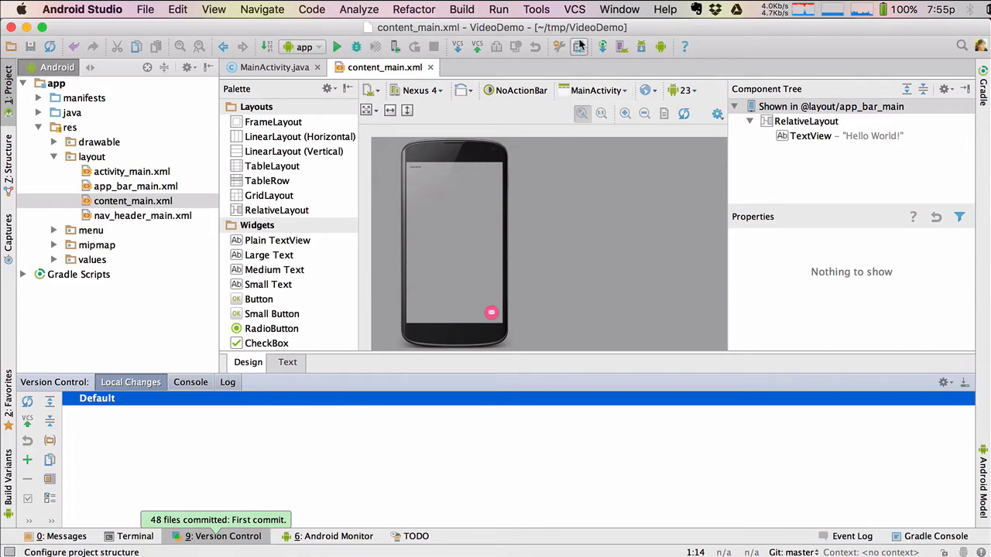
left_click(574, 9)
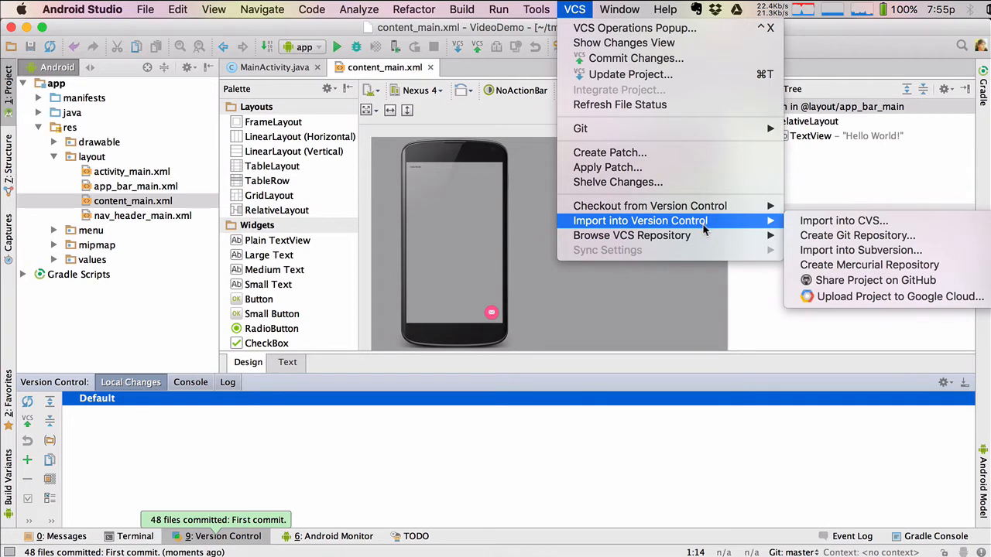
mouse_move(859, 280)
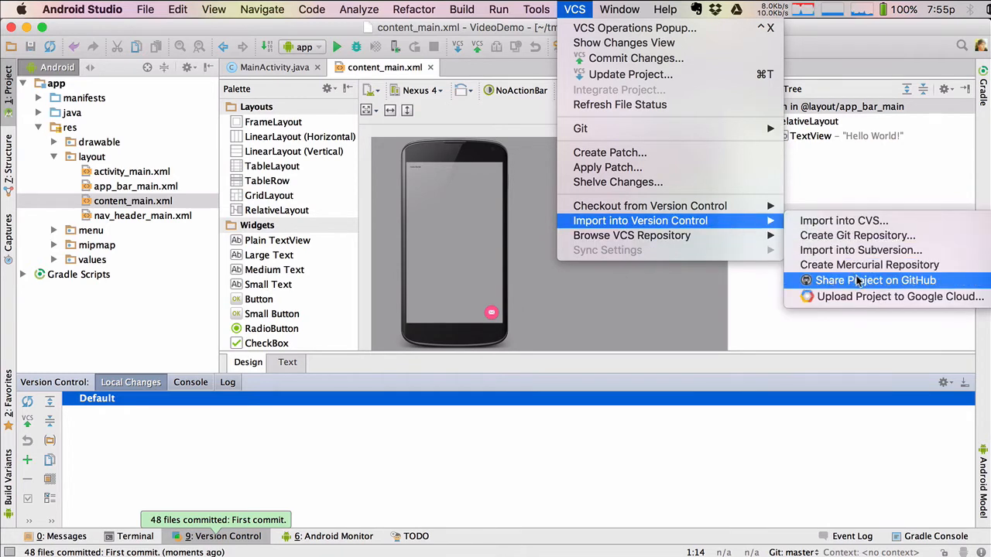
mouse_move(852, 286)
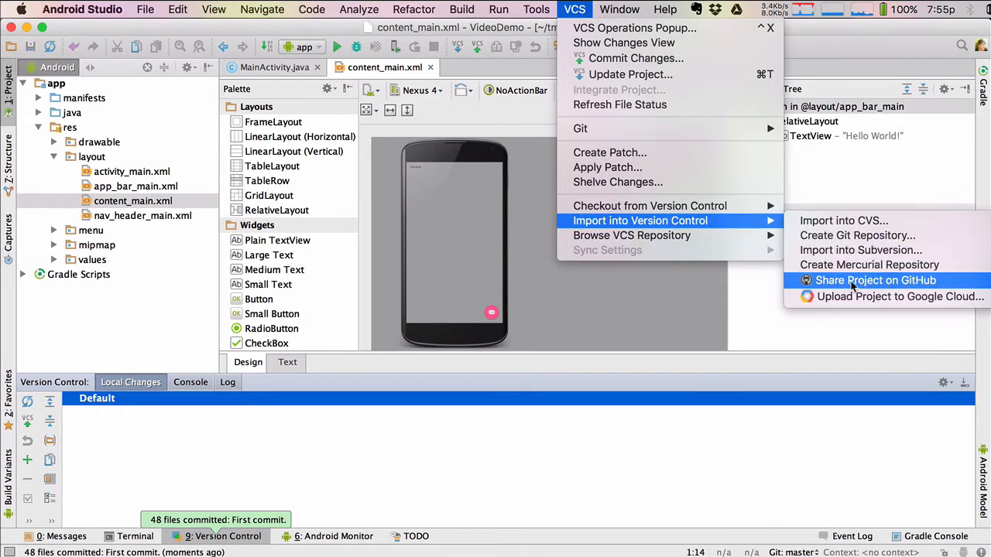
left_click(876, 280)
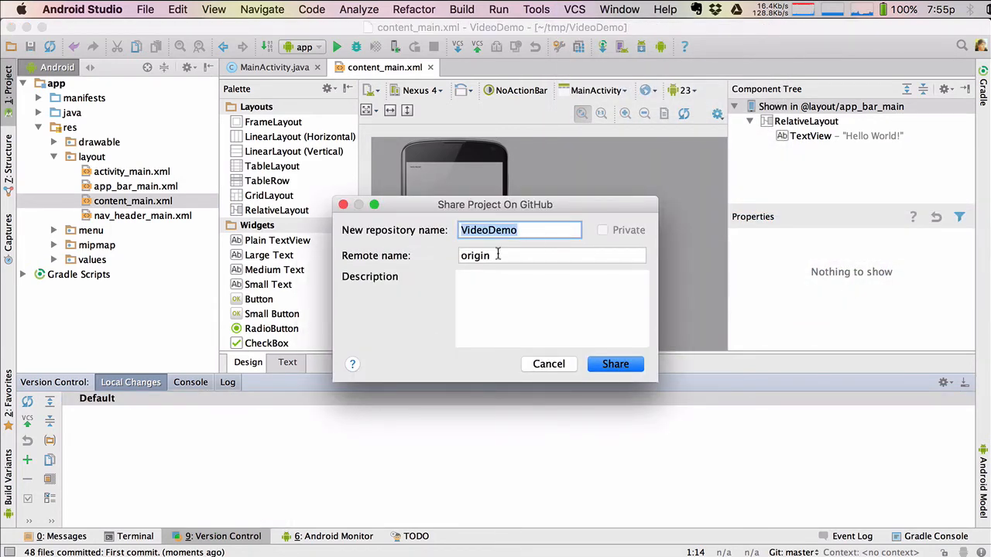
mouse_move(510, 273)
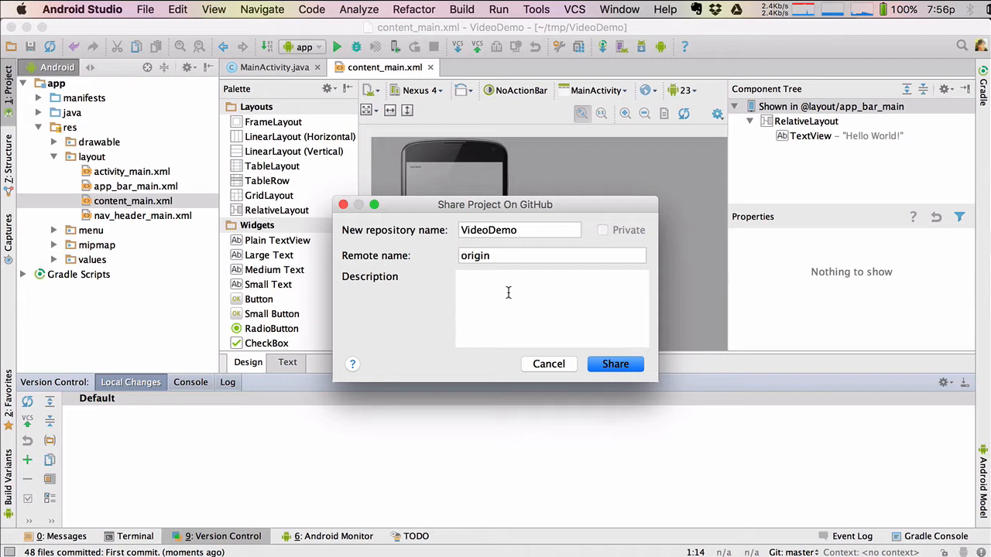
mouse_move(495, 283)
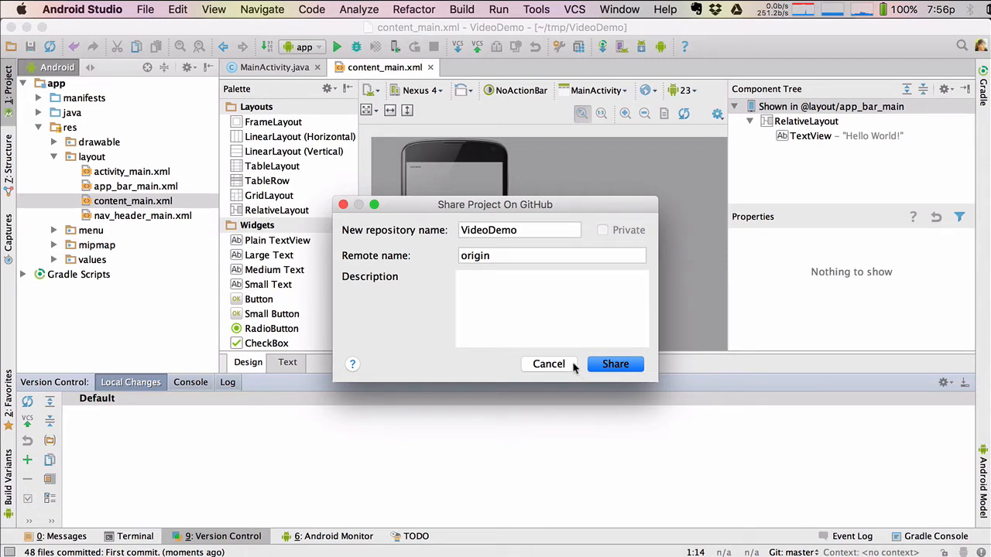
left_click(614, 364)
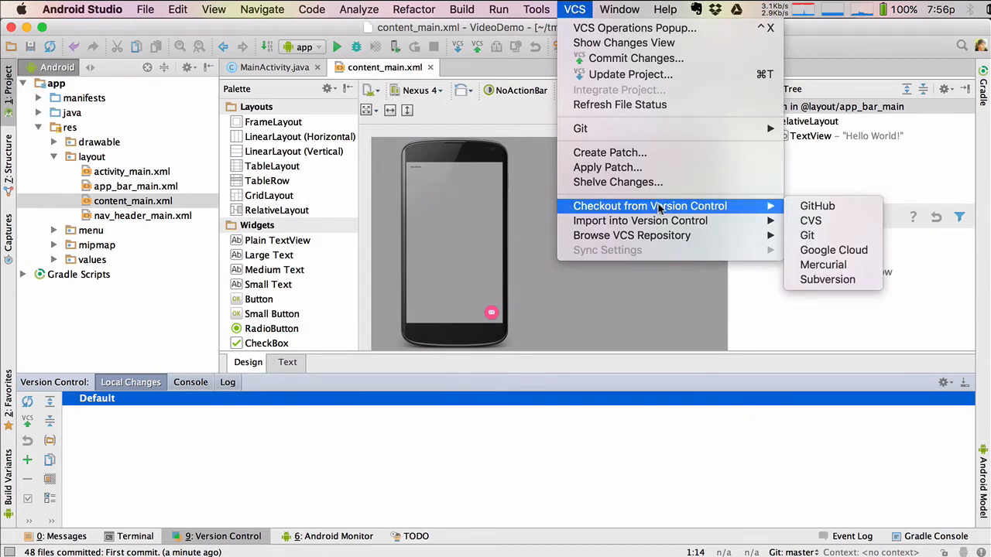
mouse_move(682, 189)
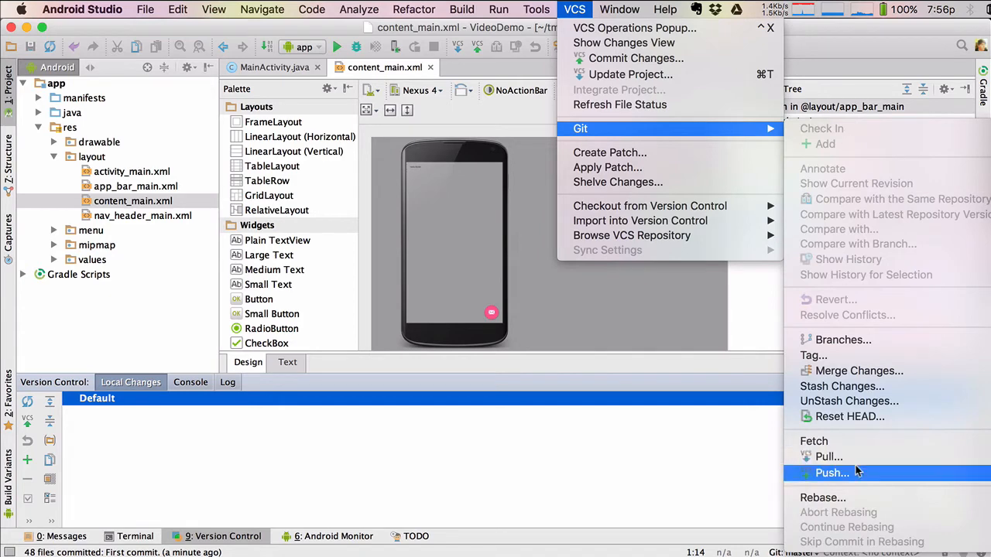
Step: From Push Commits, start defining a remote for master and switch to Chrome
left_click(830, 474)
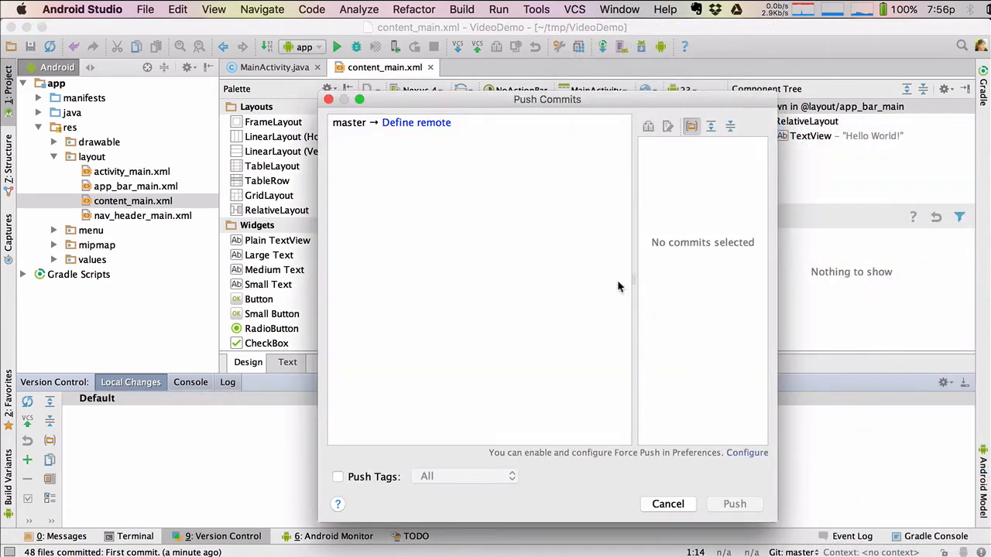
mouse_move(415, 124)
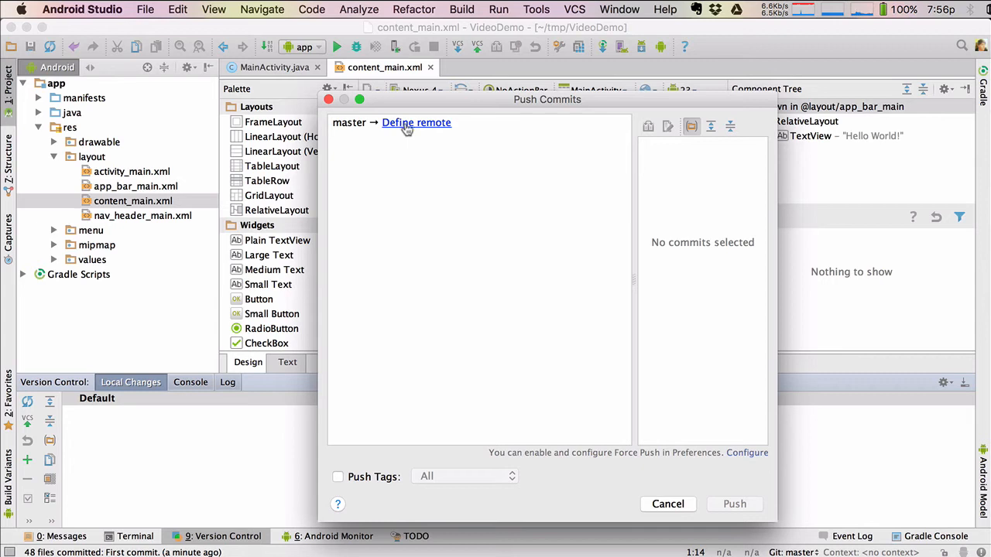
mouse_move(418, 131)
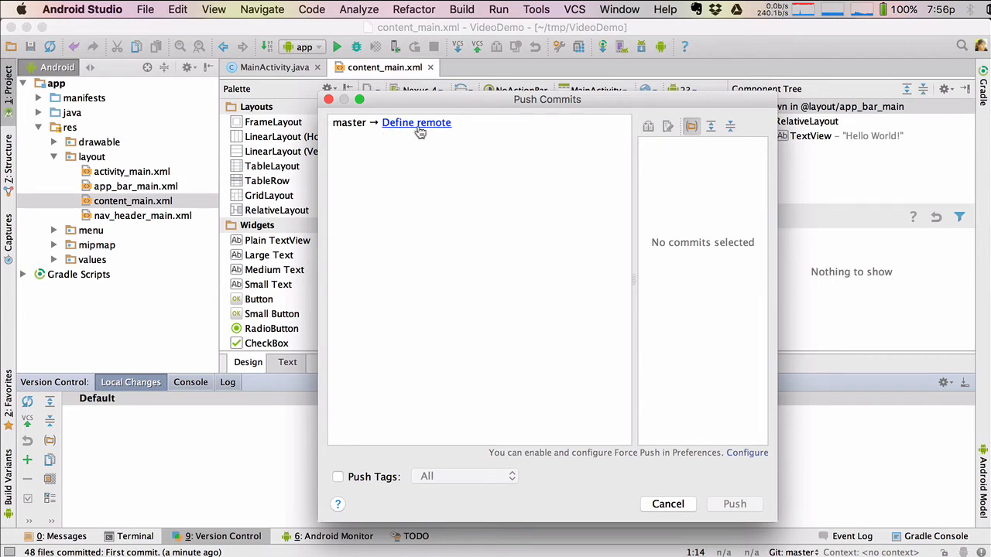
left_click(415, 122)
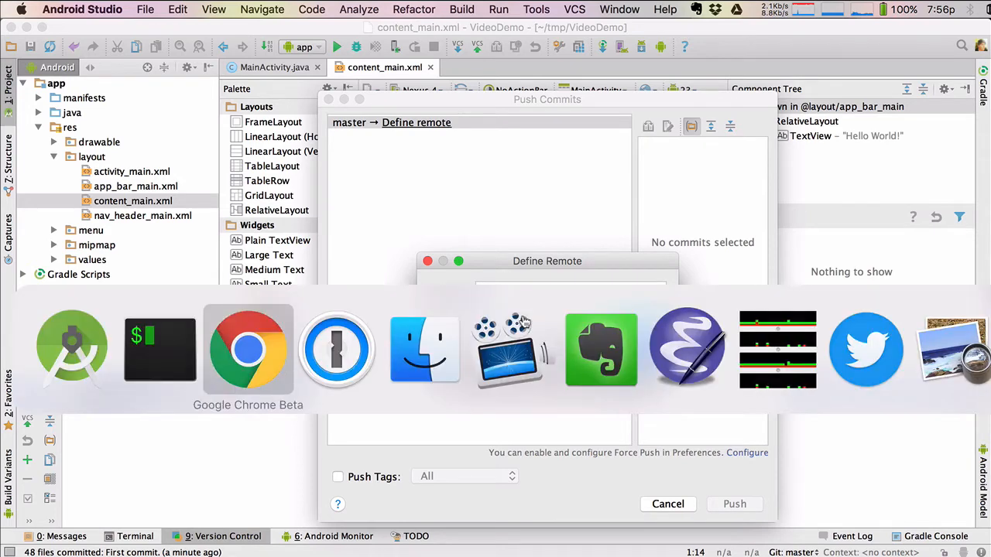
left_click(248, 348)
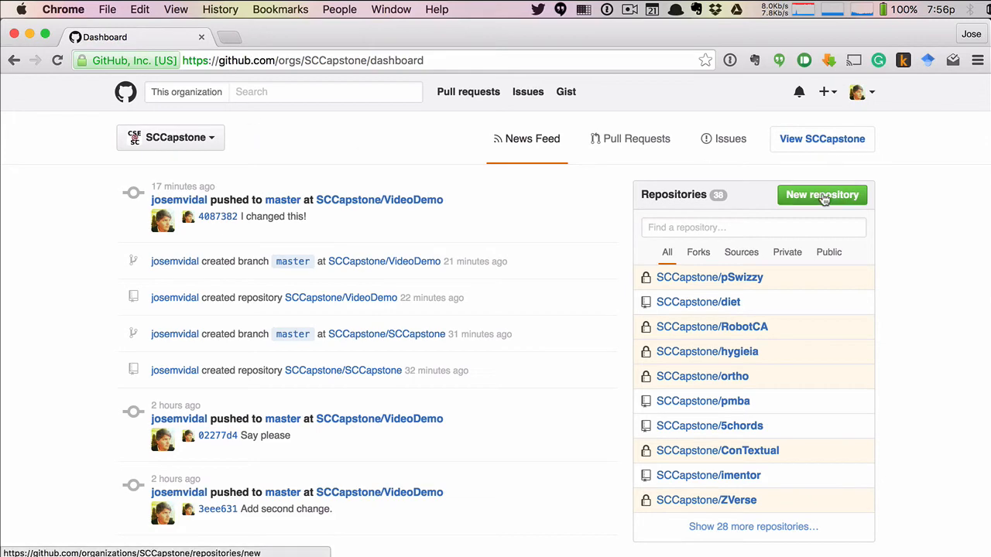
Step: Create a new public GitHub repository named VideoDemo under SCCapstone
left_click(821, 195)
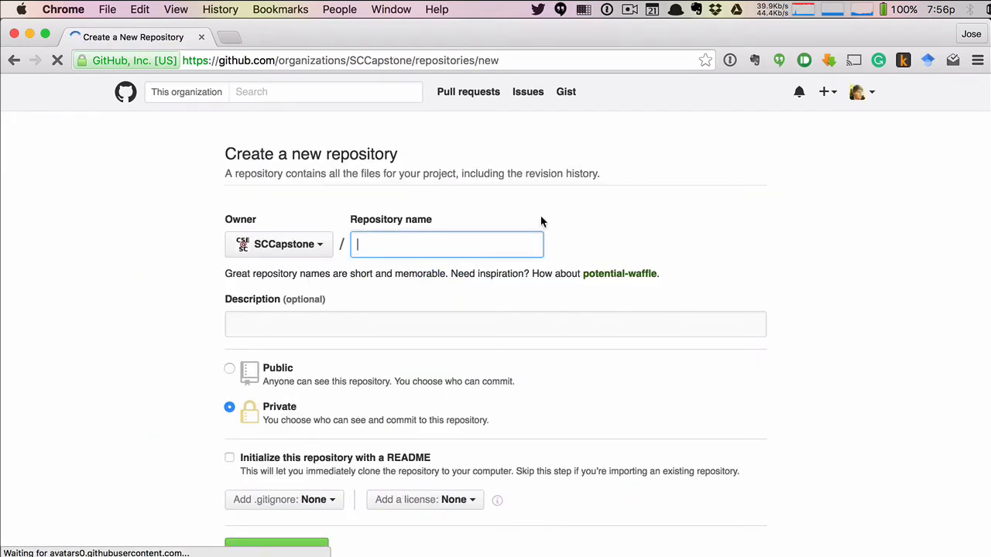
type("VideoS")
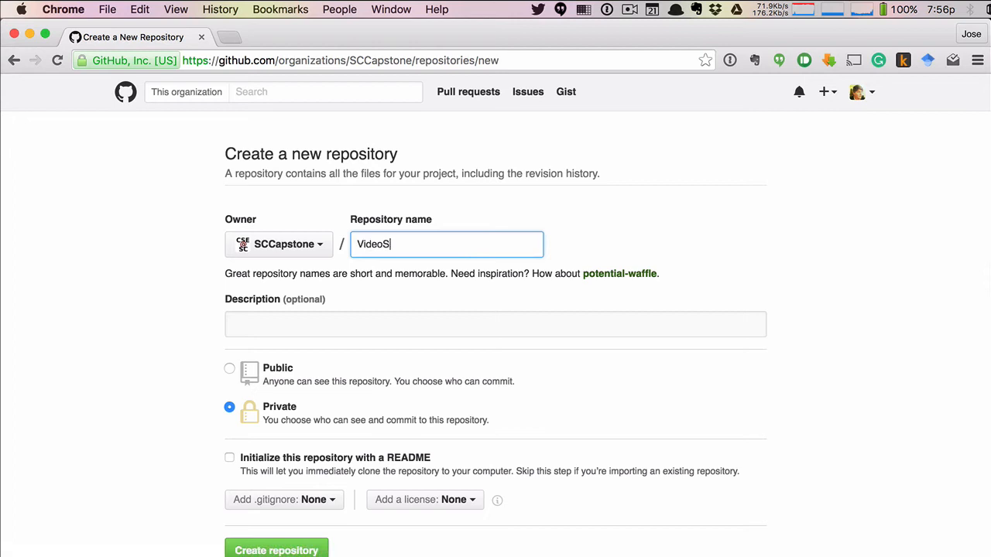
type("Demo")
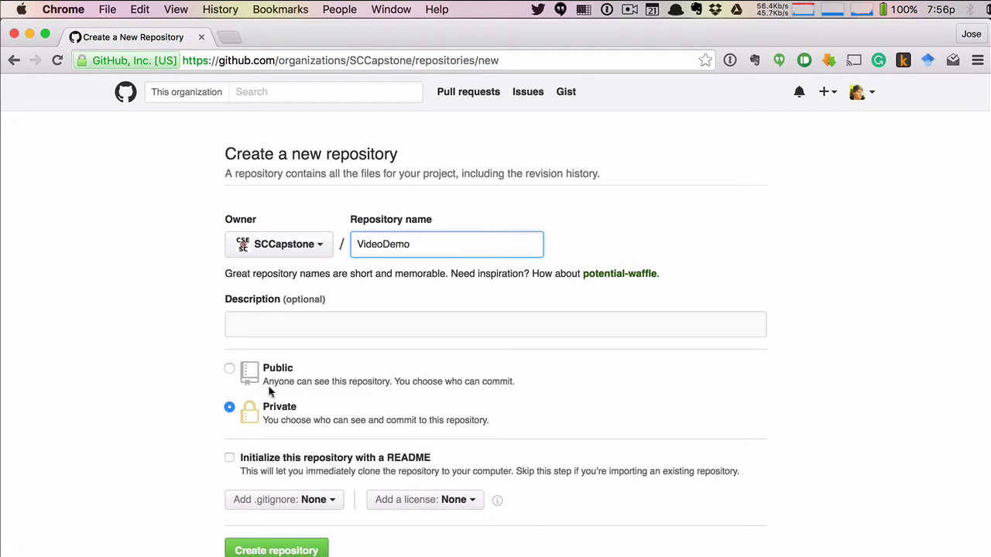
left_click(229, 368)
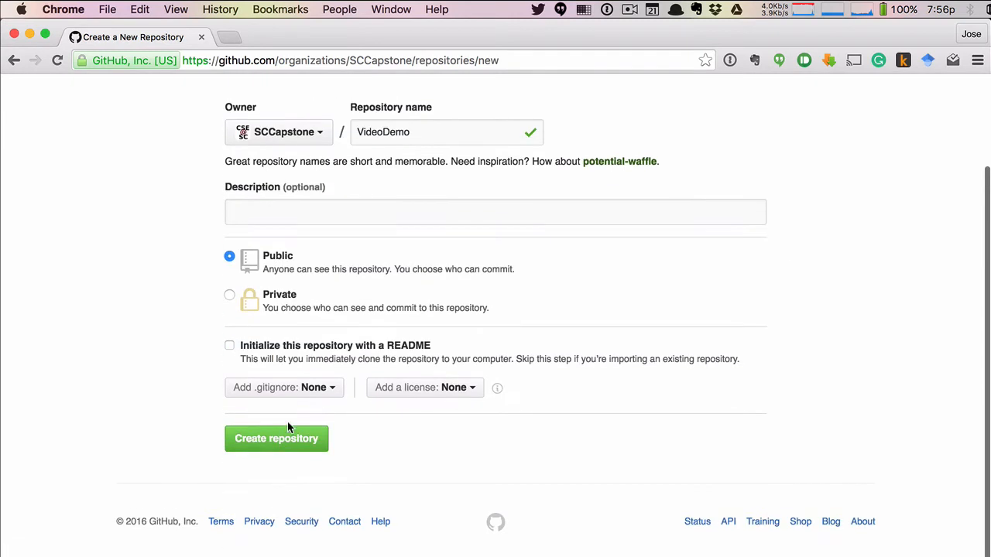
left_click(275, 438)
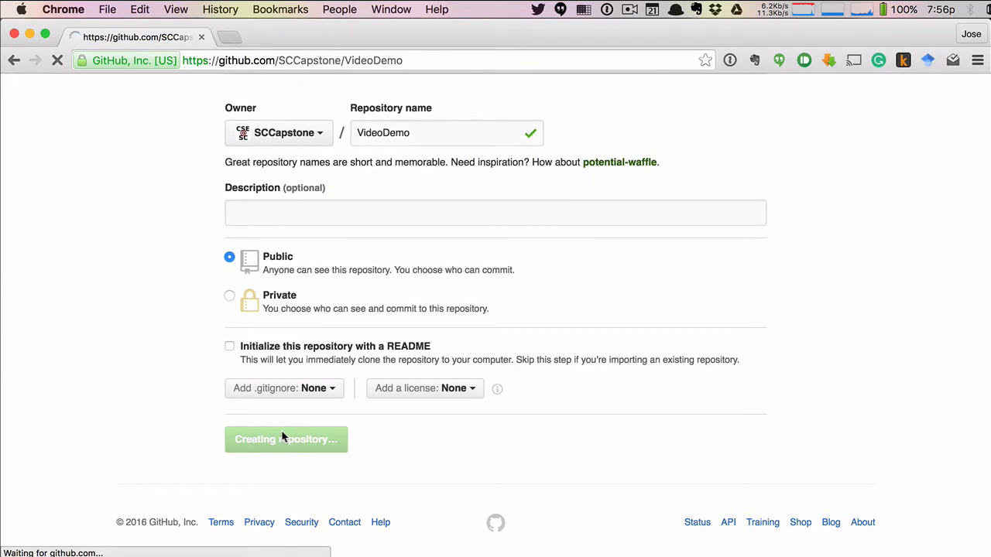
Step: Copy the repository's HTTPS clone URL and return to Android Studio
left_click(284, 439)
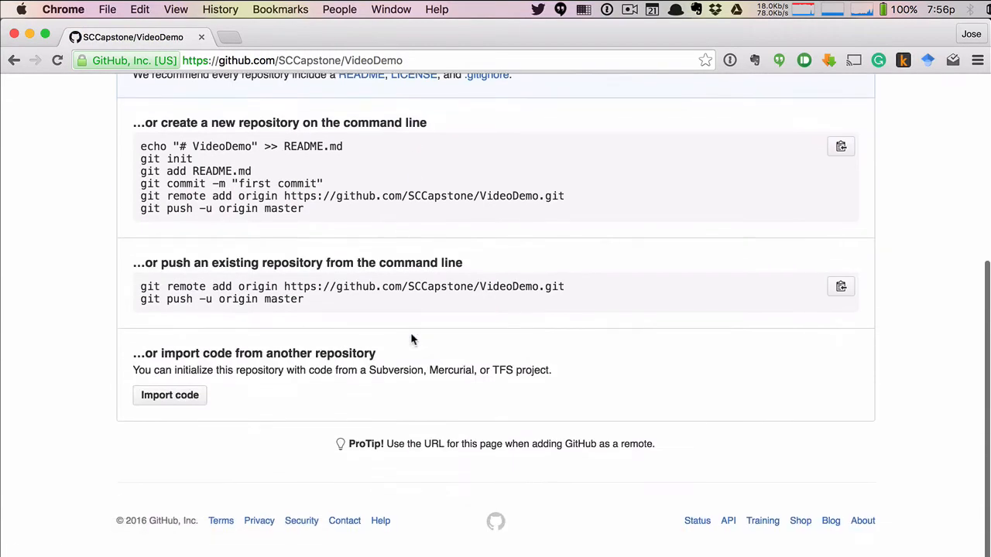
scroll("up", 3)
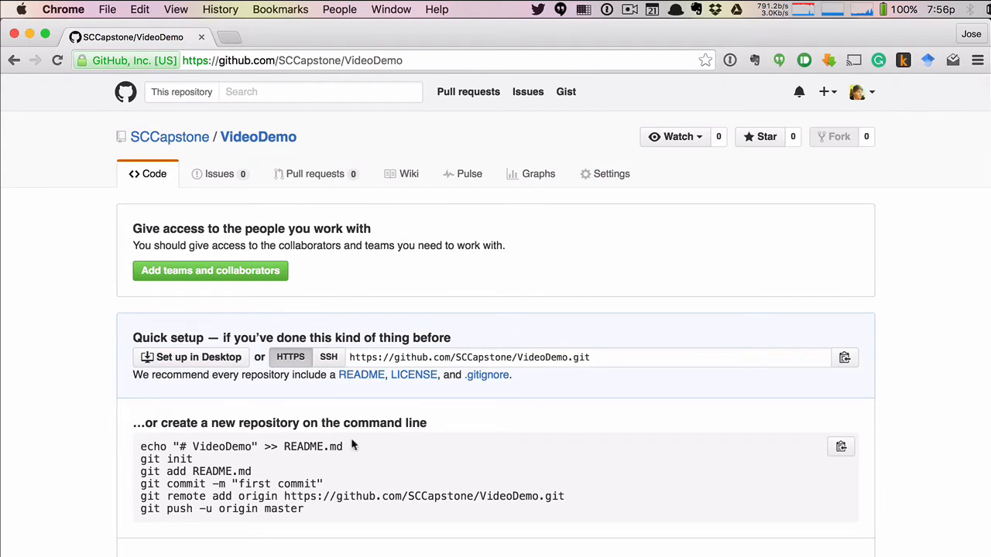
scroll("down", 3)
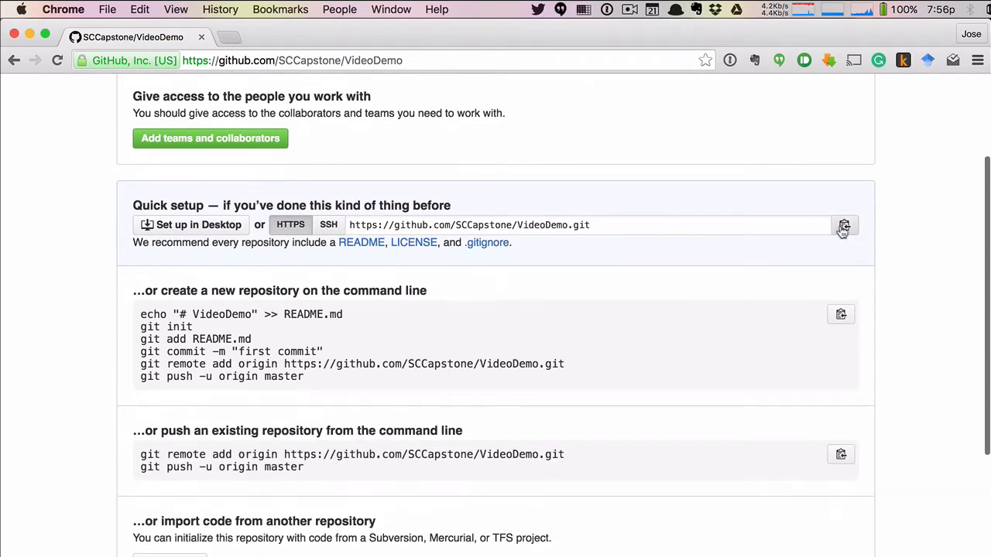
mouse_move(604, 225)
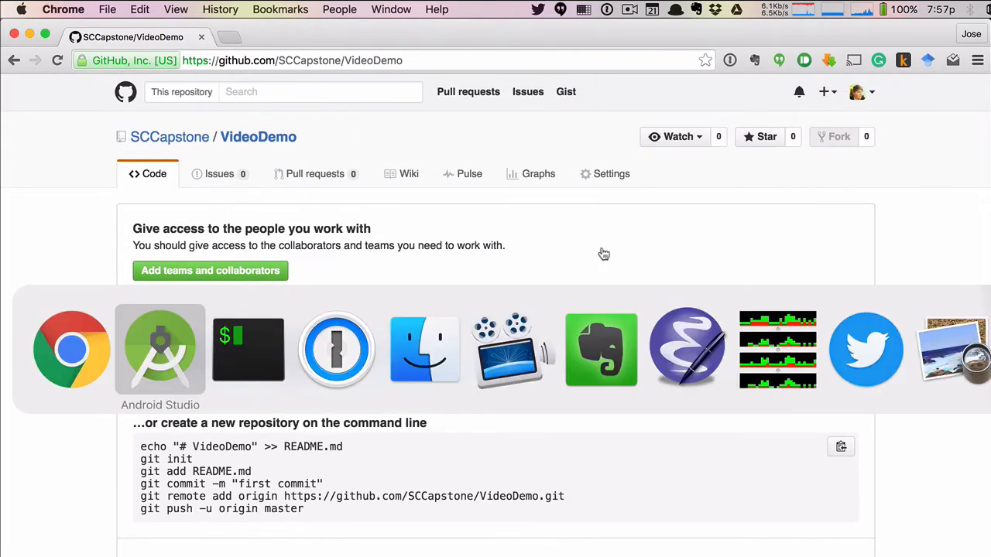
left_click(159, 350)
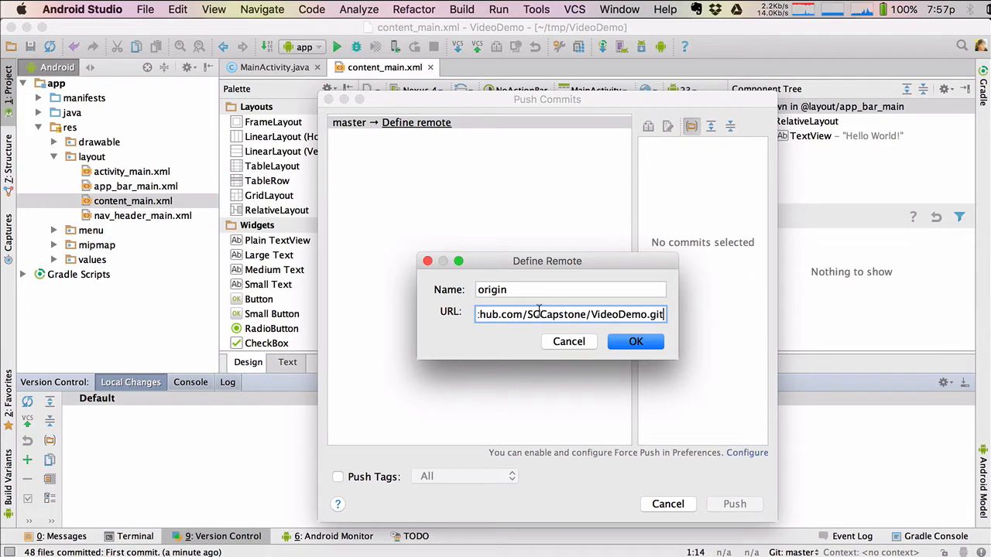
Step: Define origin with the GitHub URL and push the first commit to origin master
left_click(635, 343)
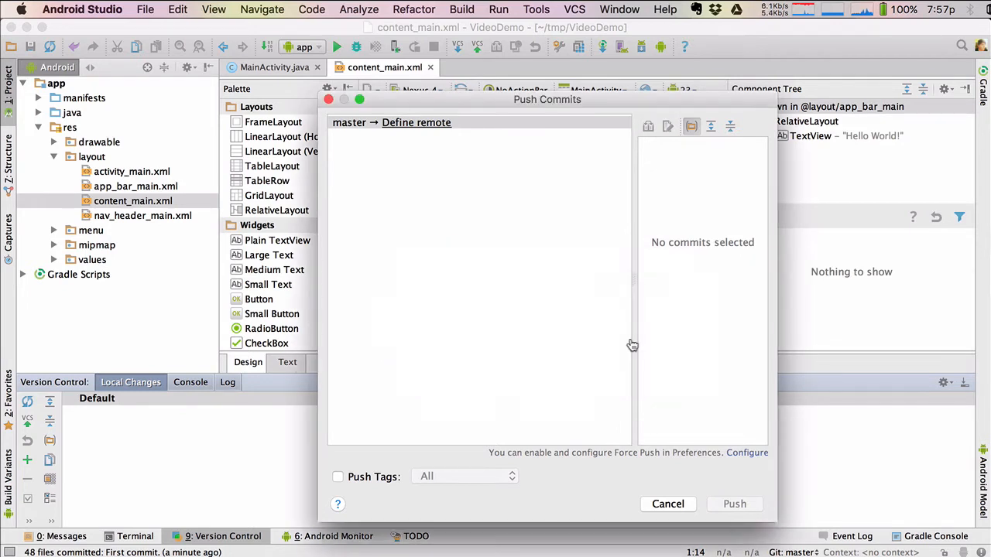
left_click(416, 122)
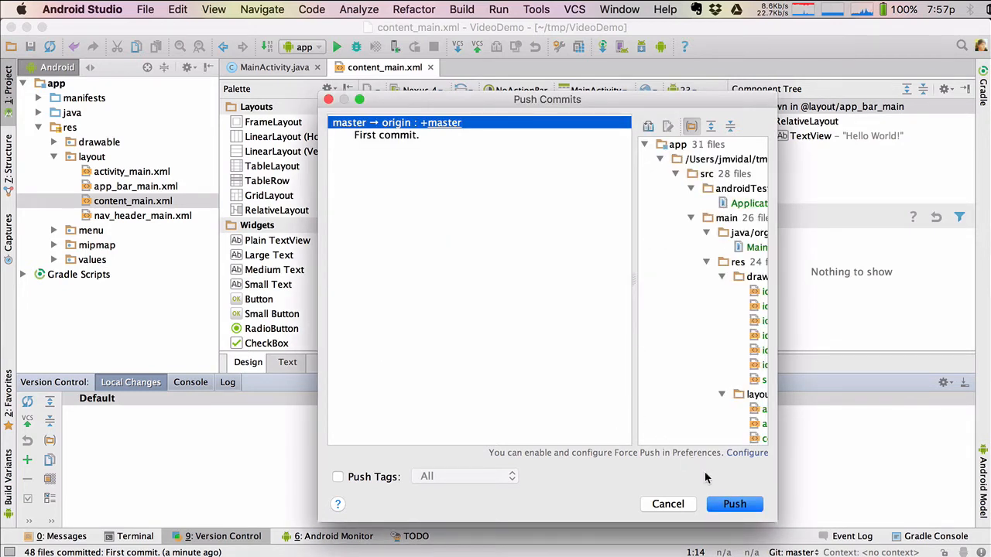
left_click(734, 505)
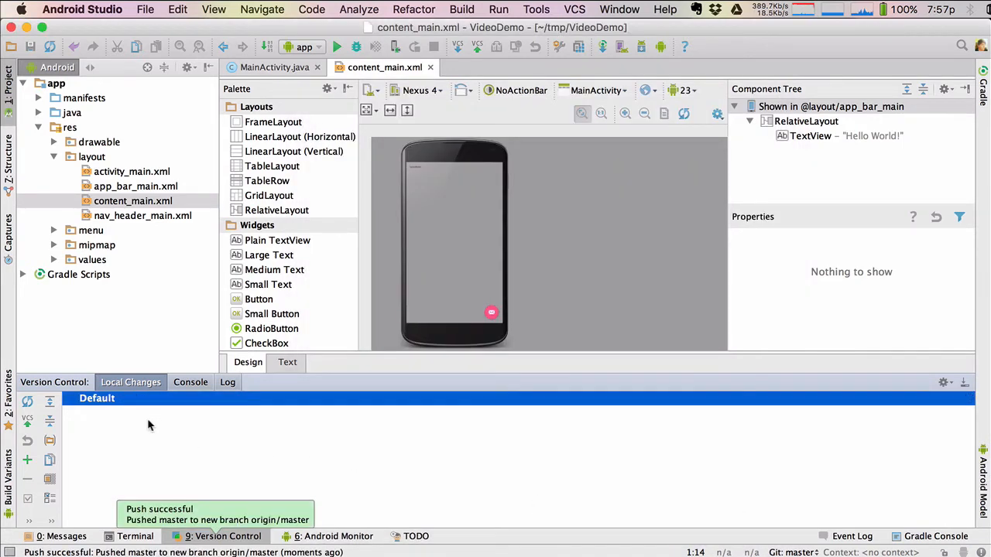
mouse_move(337, 508)
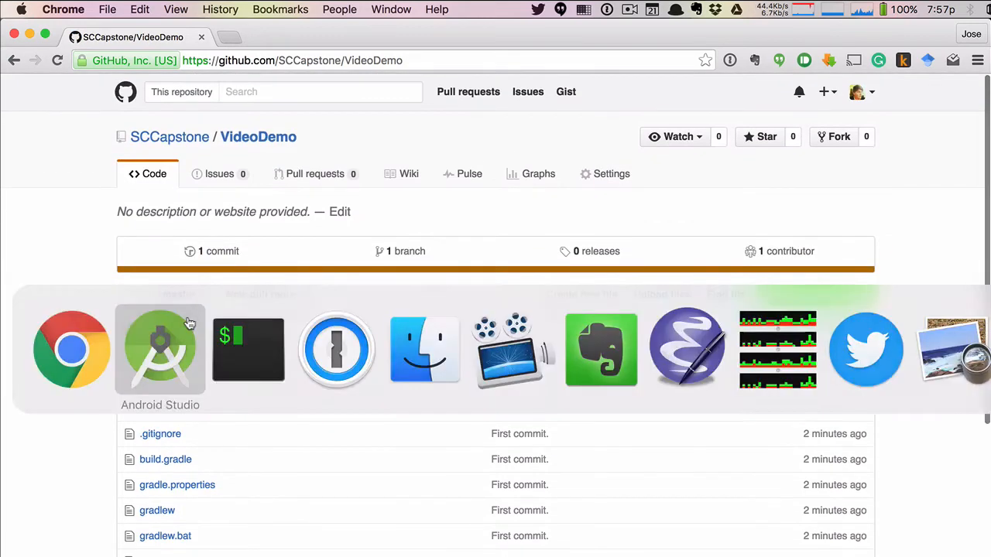
Step: Change the TextView's text property to 'Hello World! I changed this!'
left_click(161, 350)
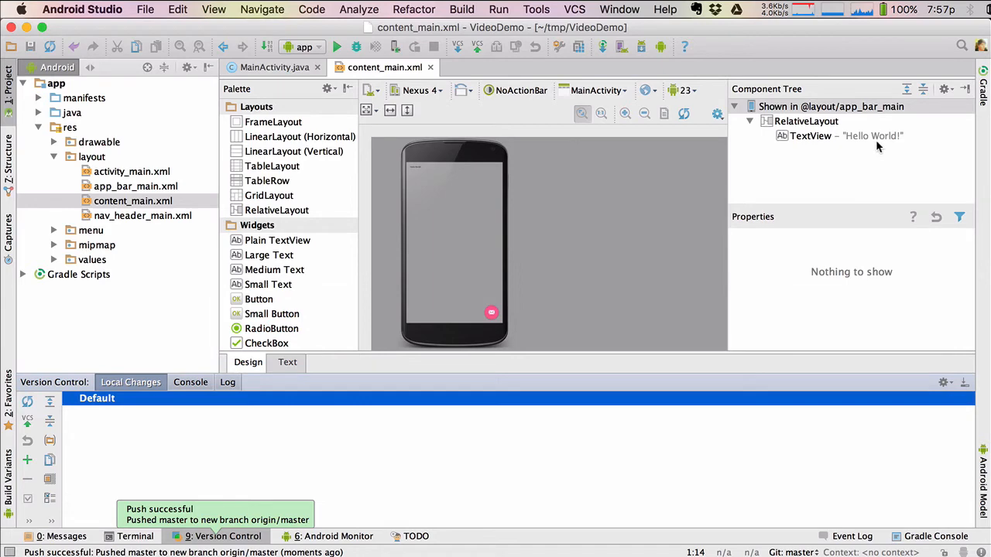
left_click(845, 136)
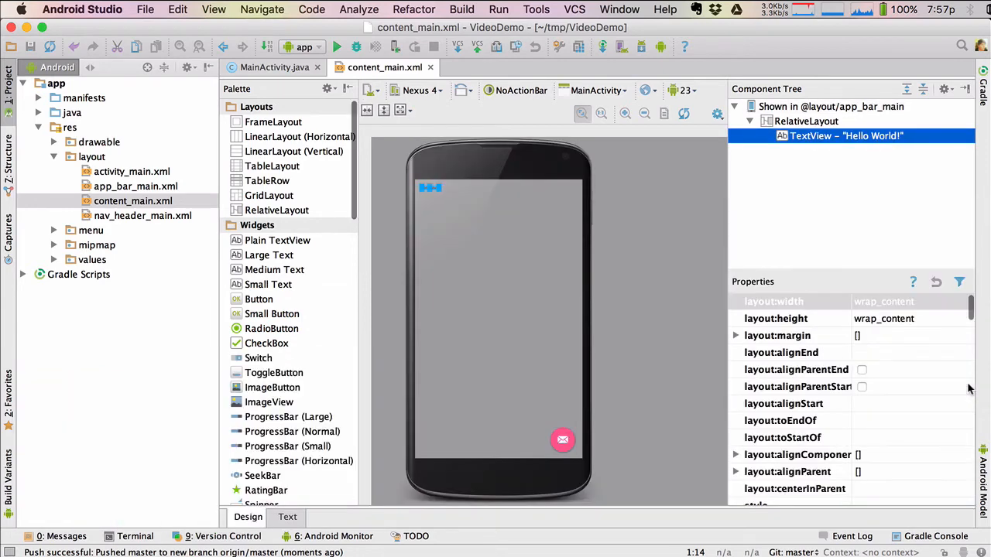
scroll("down", 3)
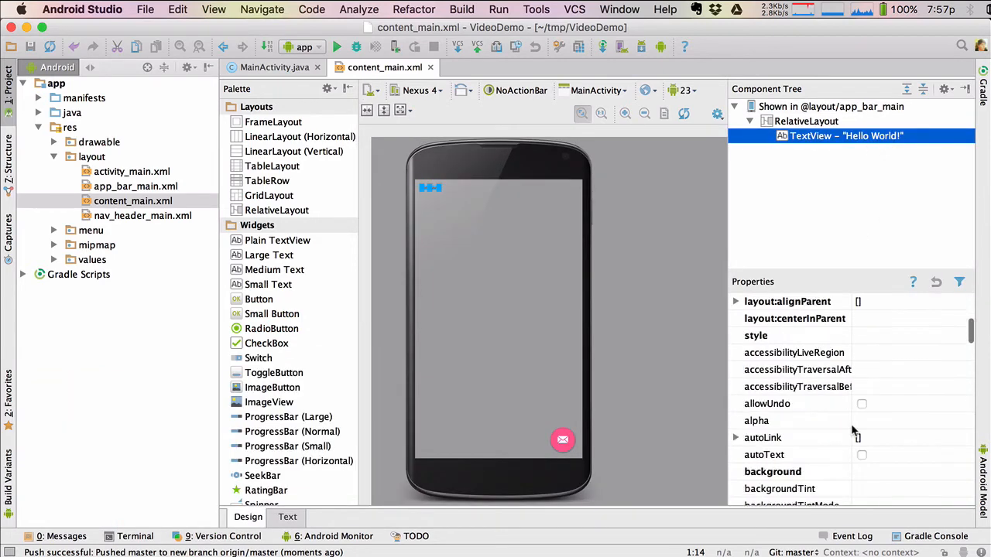
scroll("down", 3)
type("Hello World! I changed this")
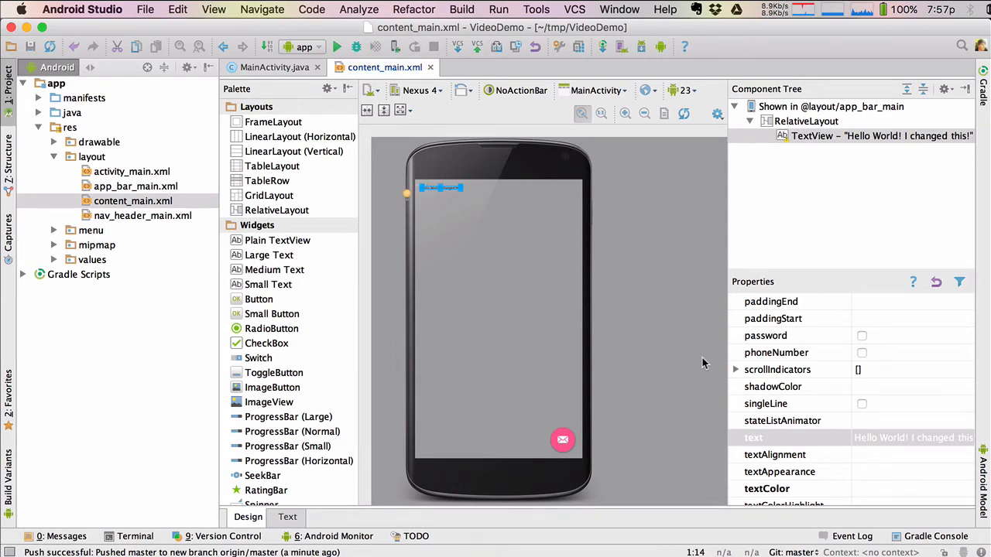
left_click(223, 536)
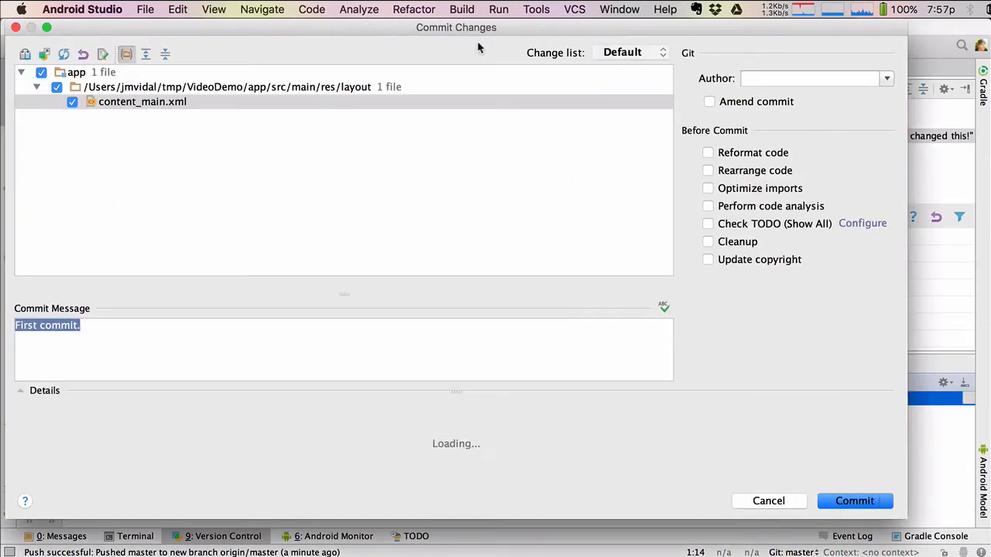
Step: Review the content_main.xml diff and write the commit message 'I changed this'
left_click(142, 102)
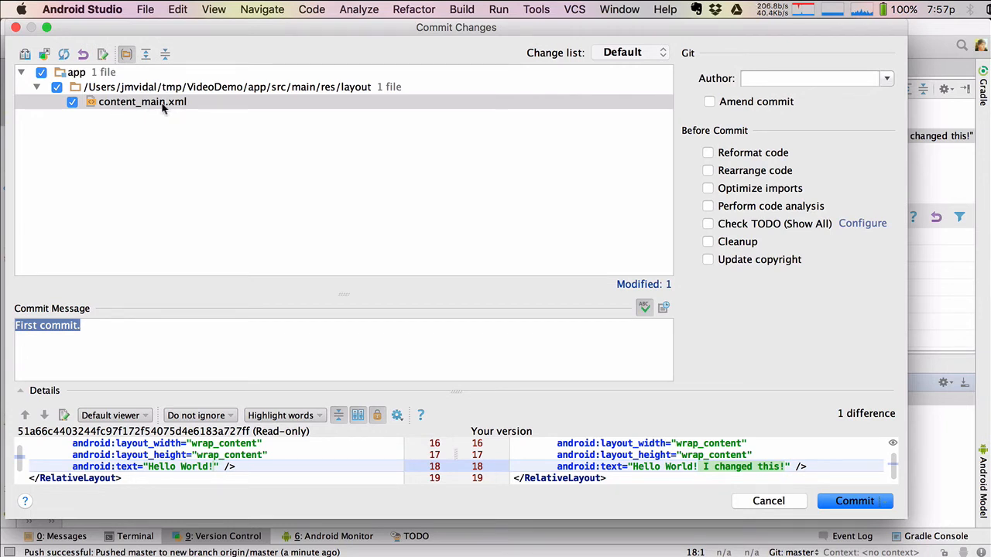
mouse_move(204, 470)
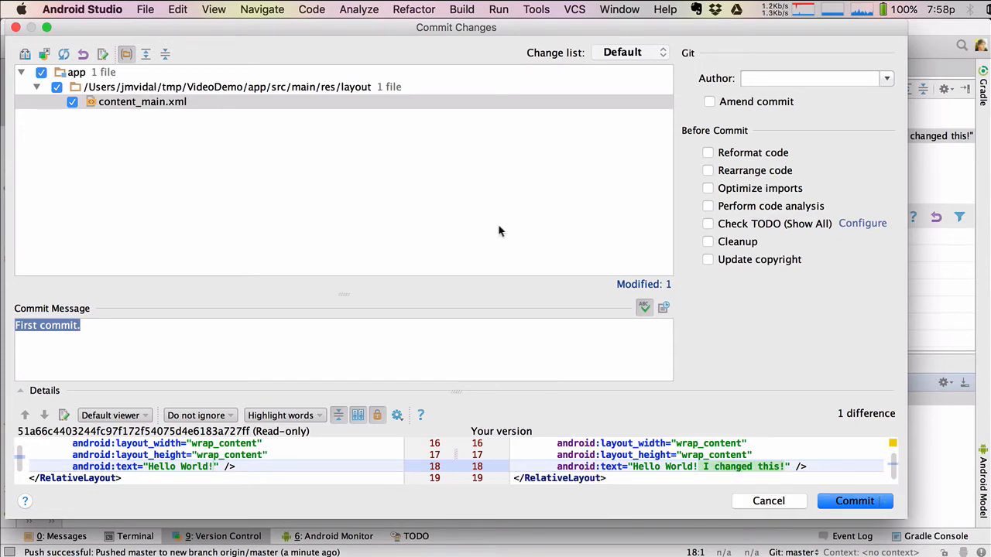
left_click(142, 103)
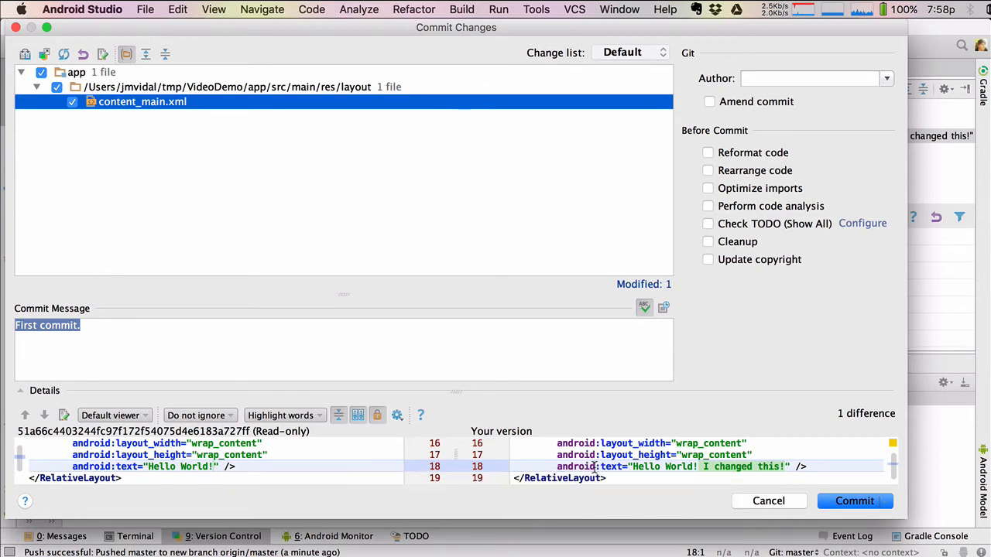
left_click(282, 325)
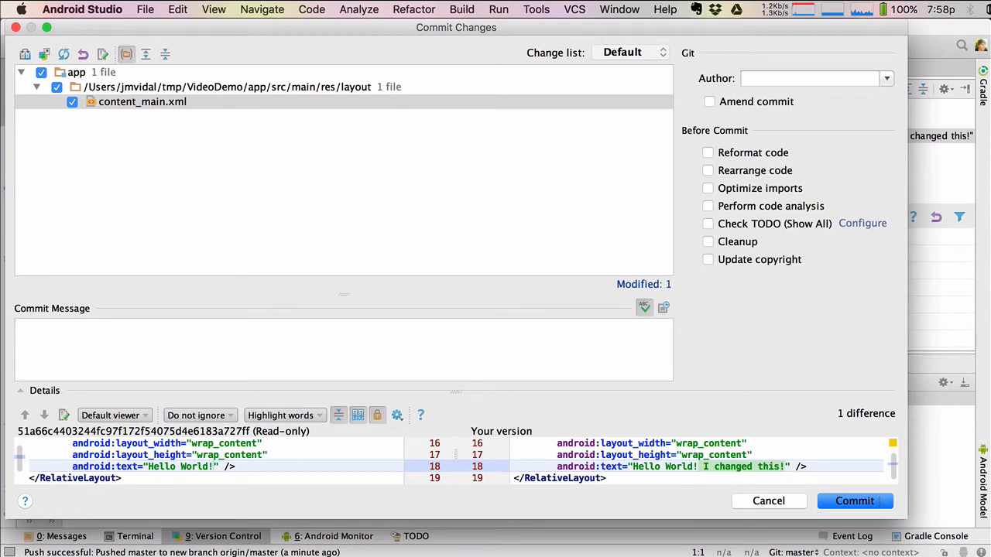
type("I cha")
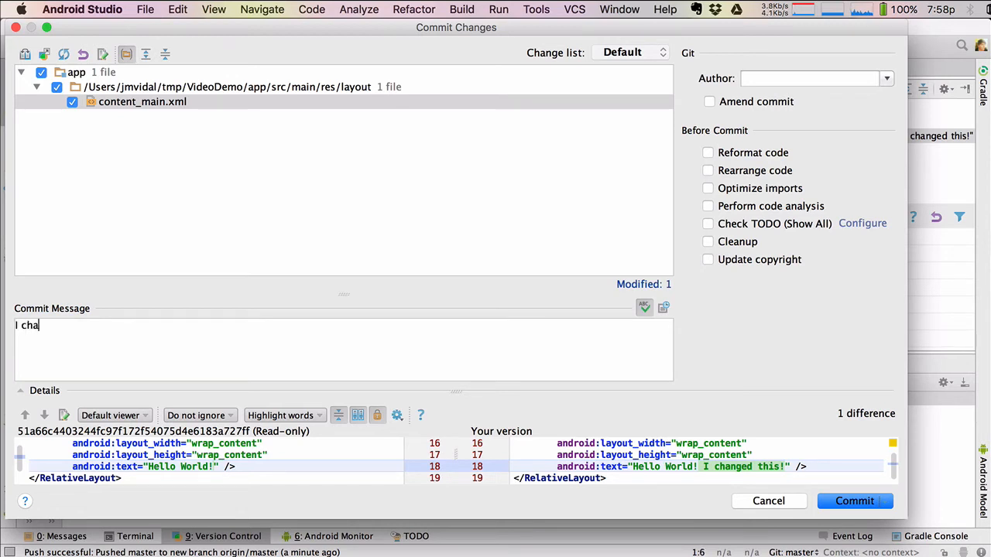
type("nged this.")
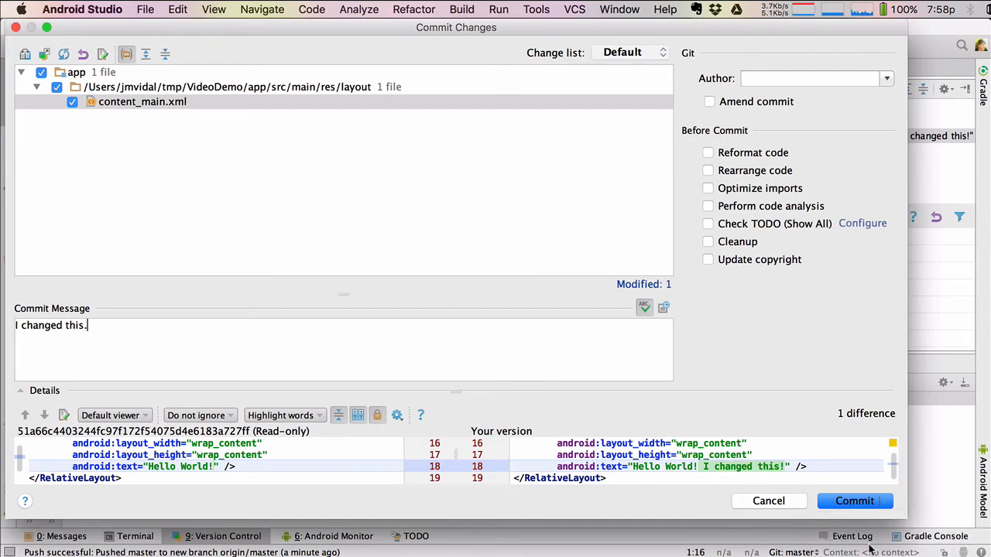
Step: Commit the change and push it to origin master
left_click(854, 502)
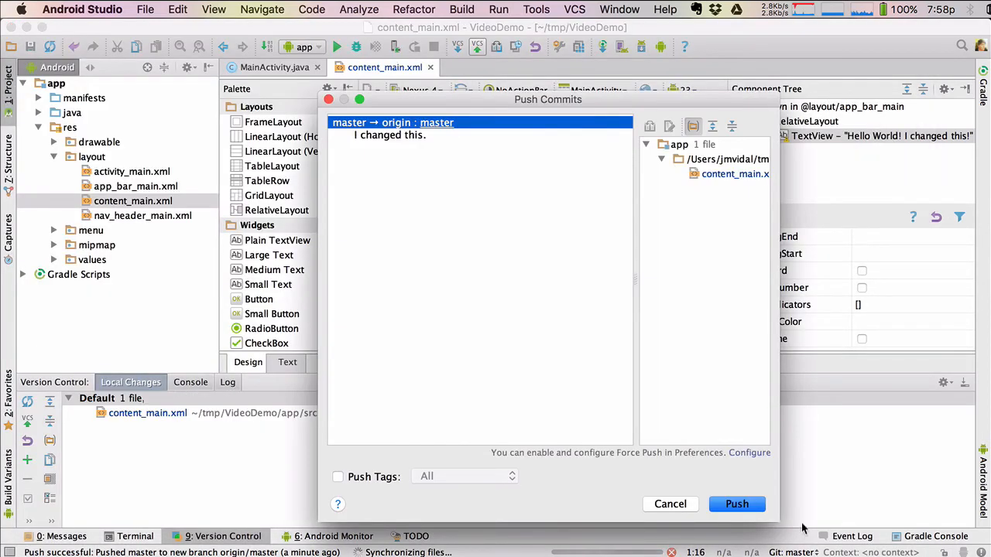
left_click(737, 505)
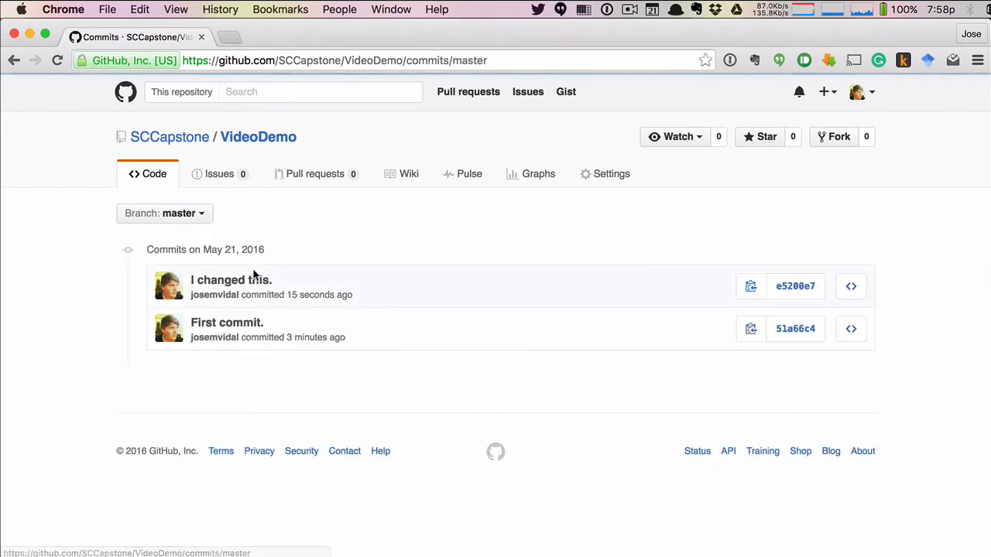
Step: Review the 'I changed this.' commit diff, then return to the VideoDemo repository home page
left_click(230, 278)
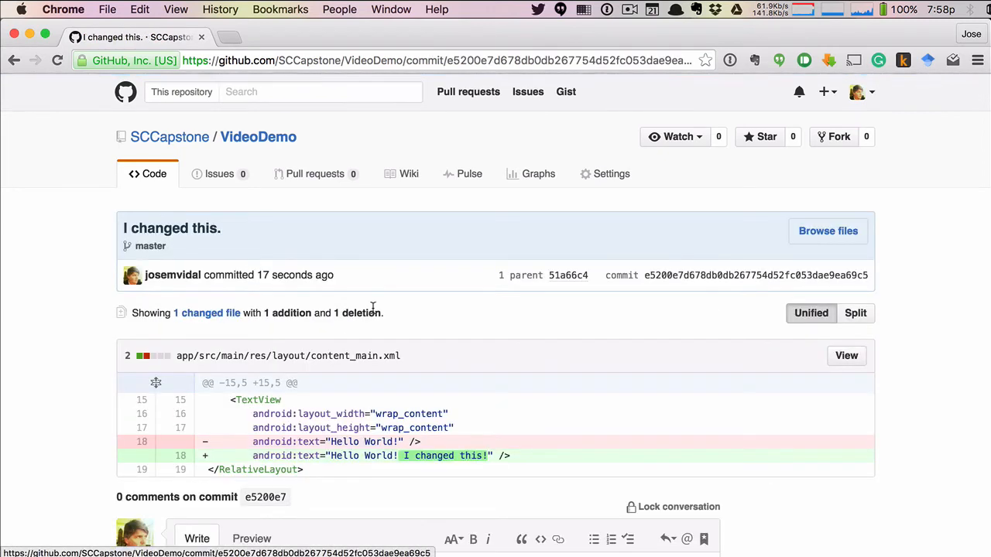
scroll("down", 3)
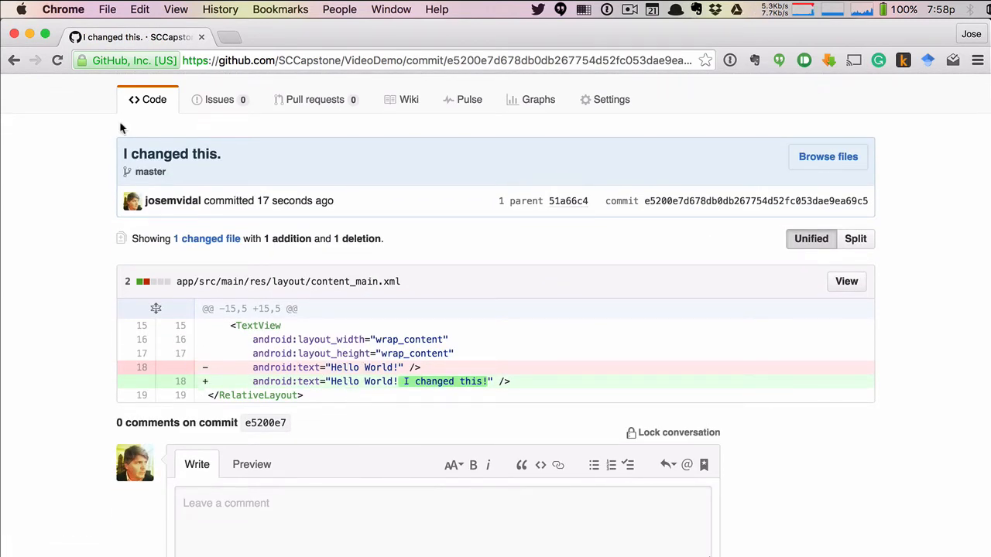
scroll("up", 3)
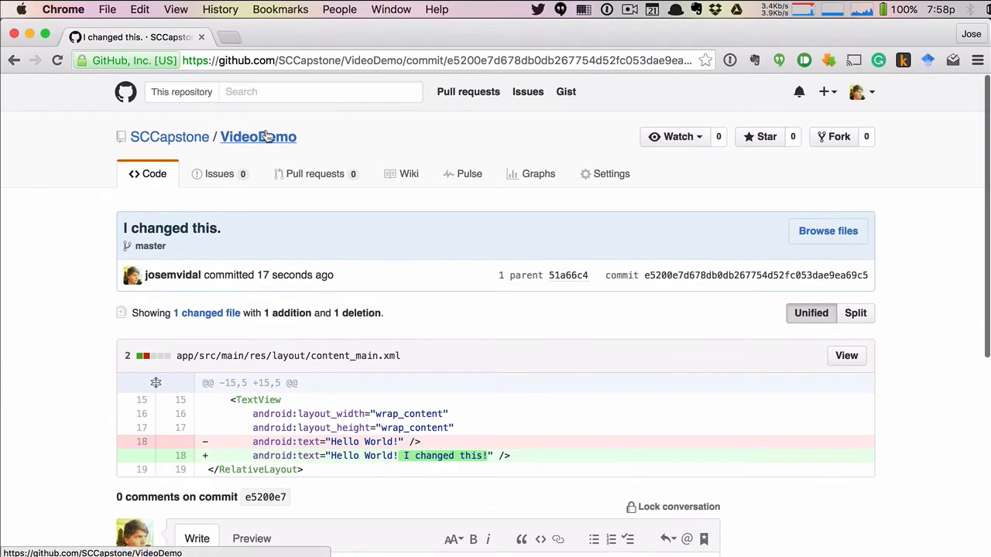
left_click(257, 136)
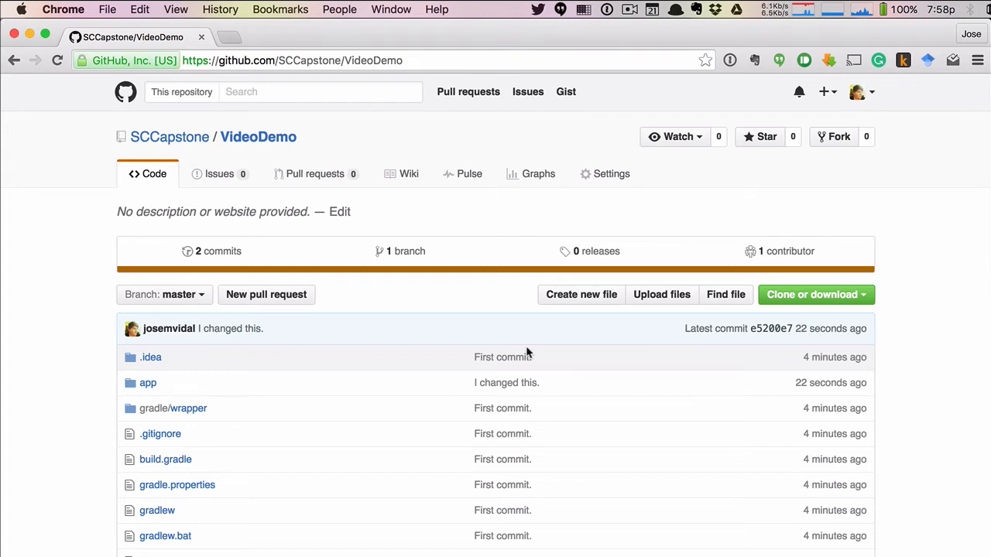
mouse_move(766, 307)
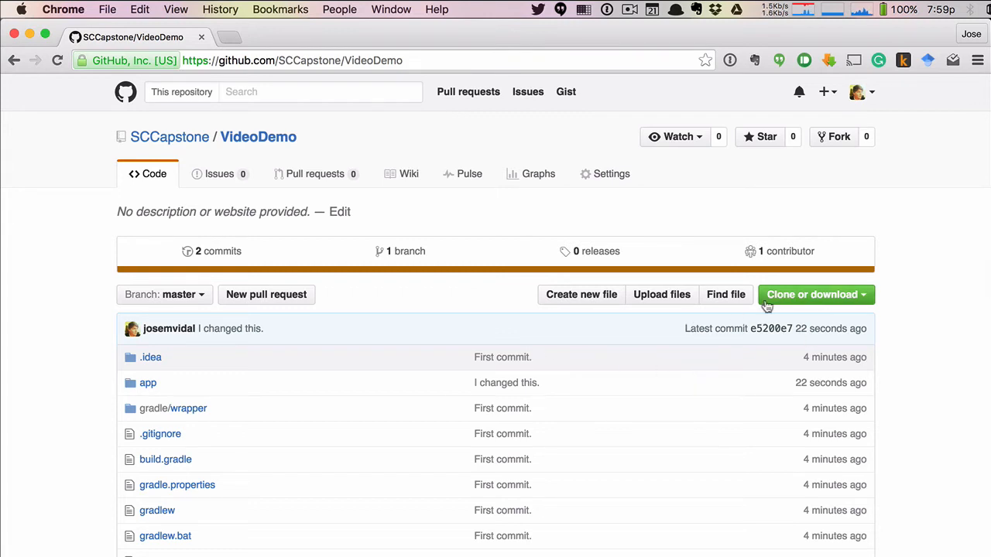
mouse_move(853, 303)
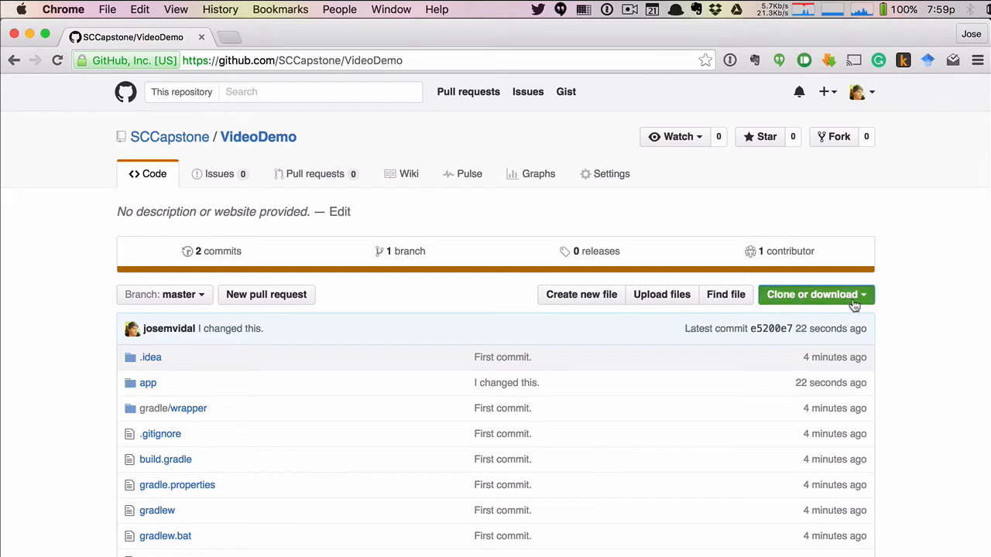
Step: Copy the VideoDemo repository's HTTPS clone URL from the 'Clone or download' menu
left_click(811, 294)
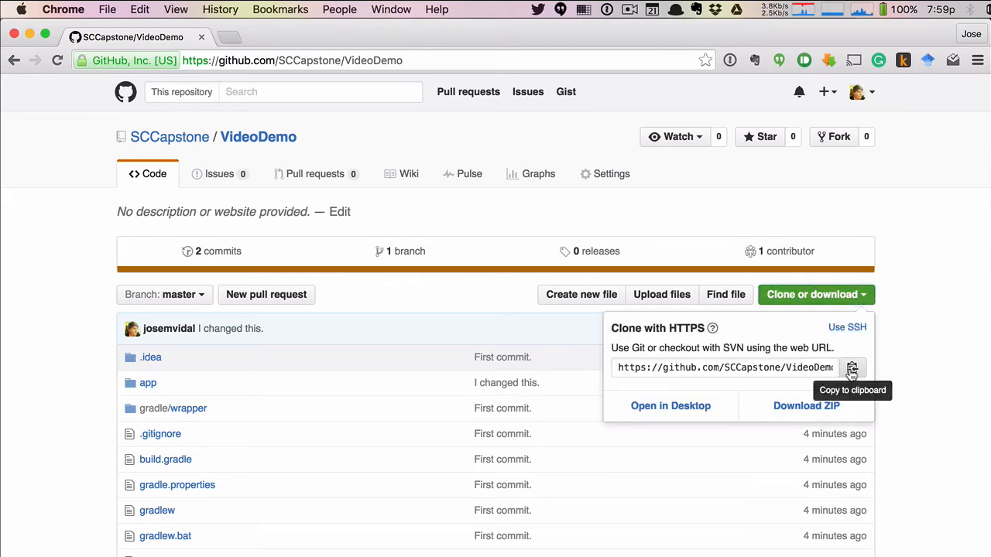
left_click(161, 349)
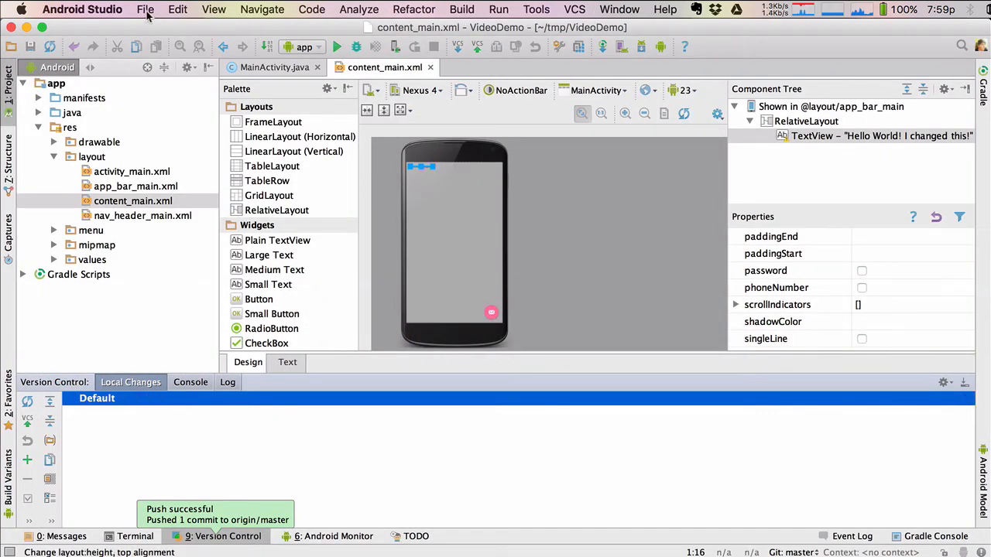
left_click(146, 9)
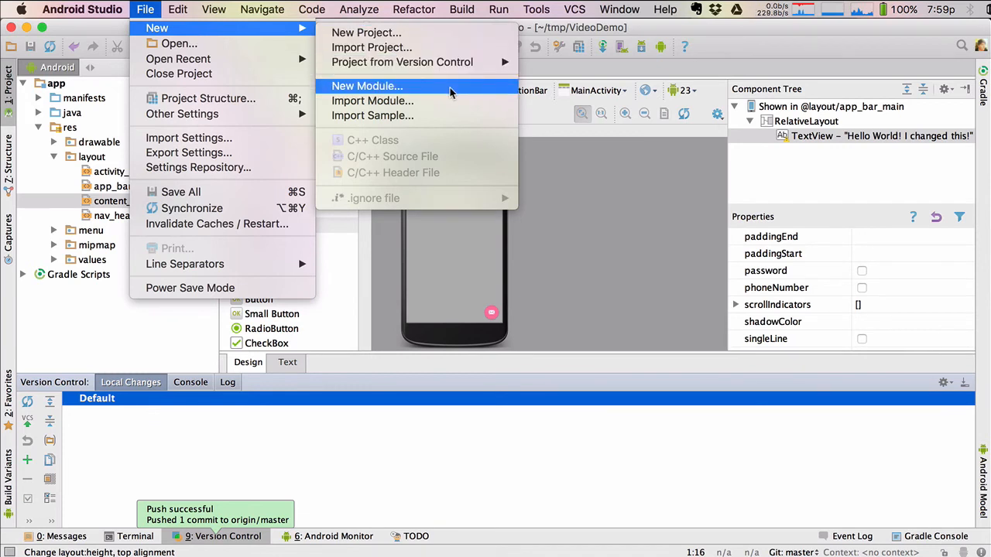
mouse_move(403, 62)
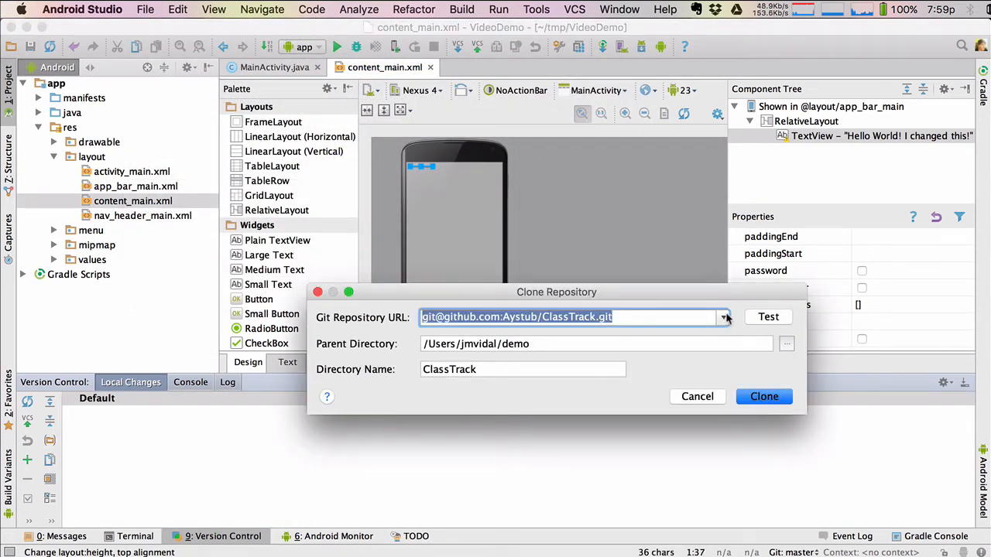
left_click(721, 315)
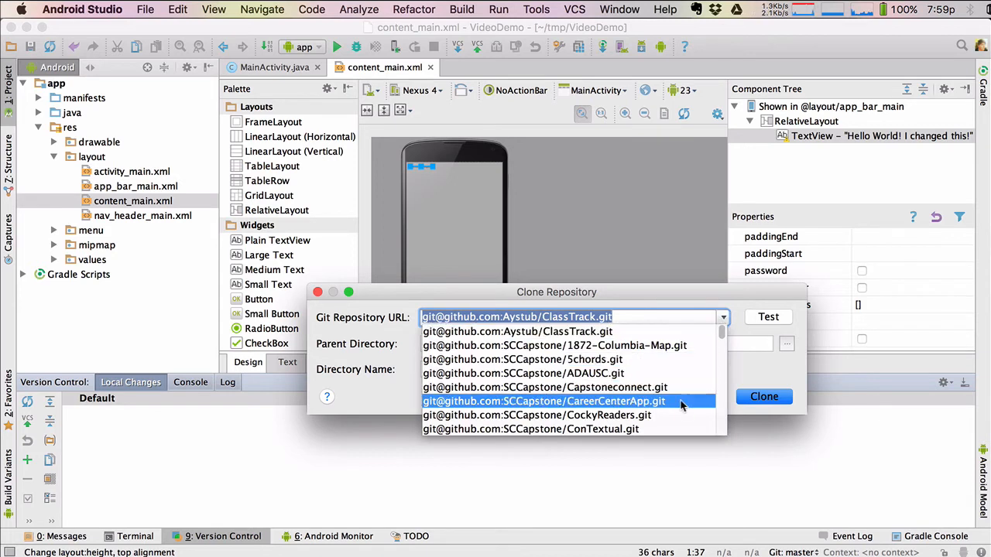
scroll("down", 3)
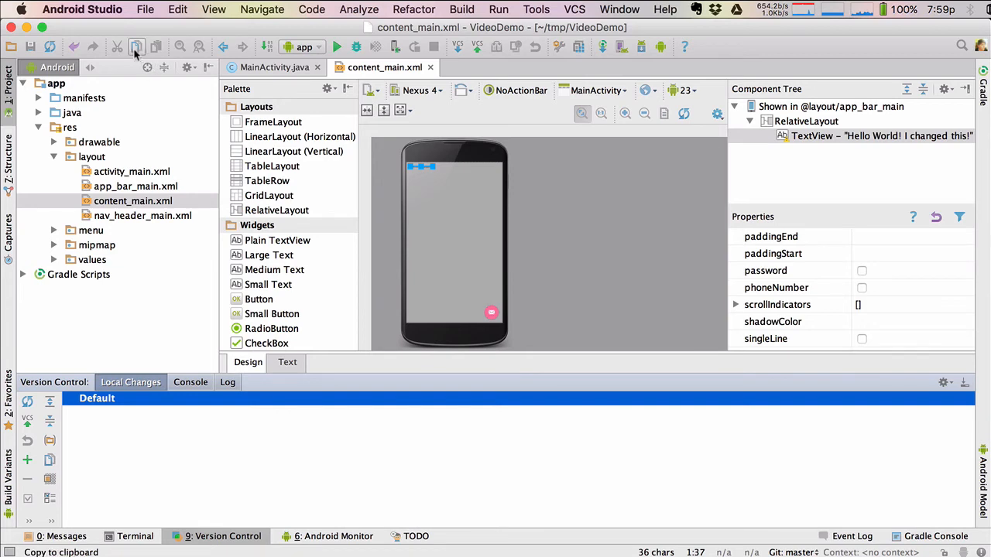
left_click(80, 9)
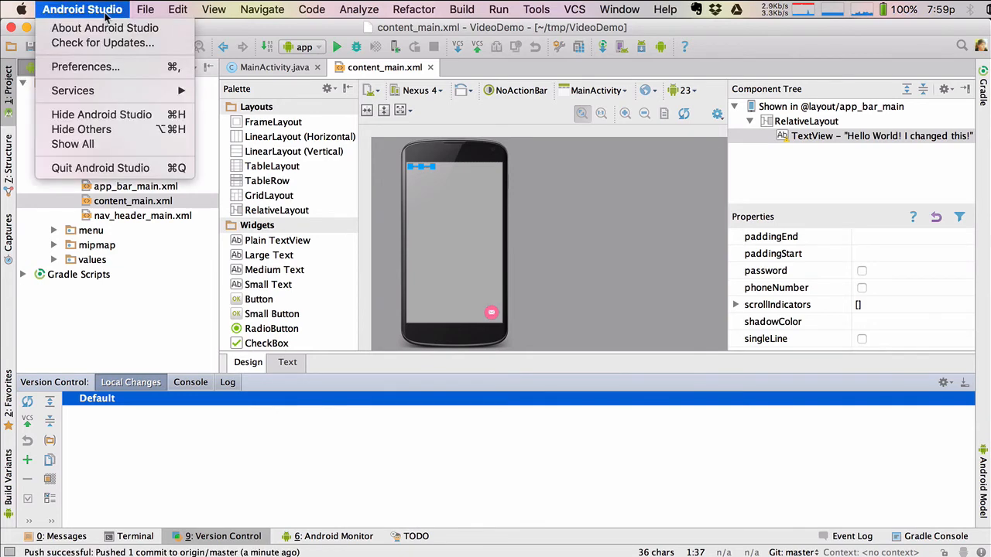
mouse_move(85, 67)
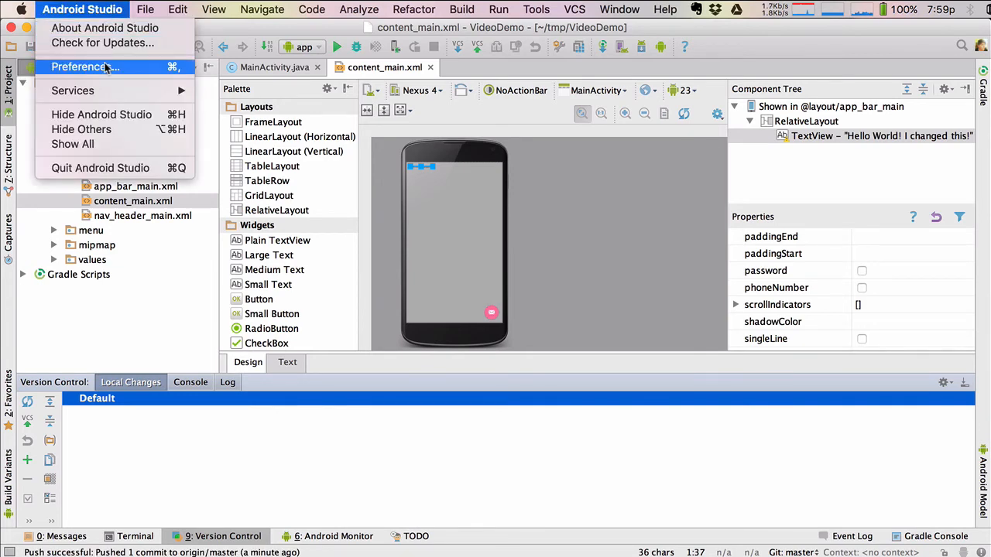
left_click(81, 66)
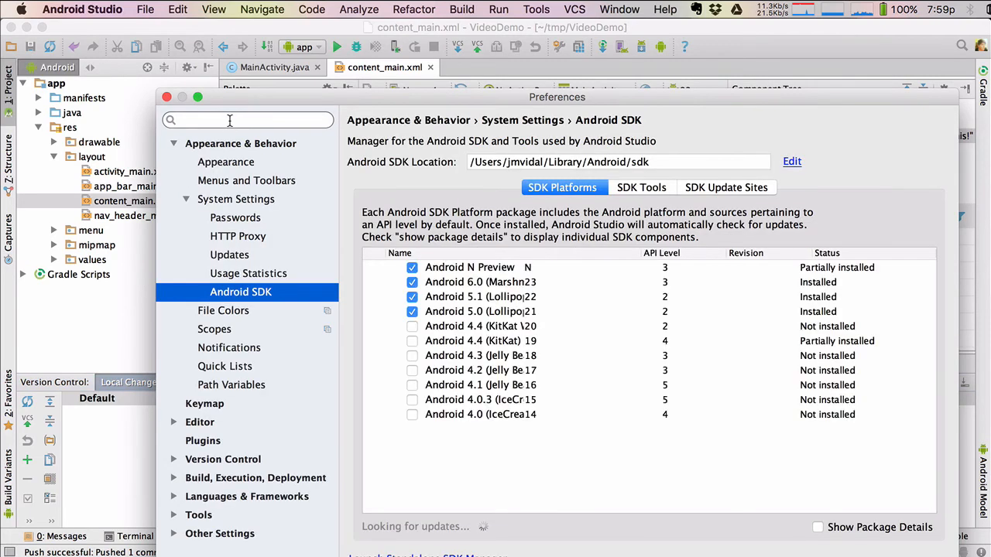
type("github")
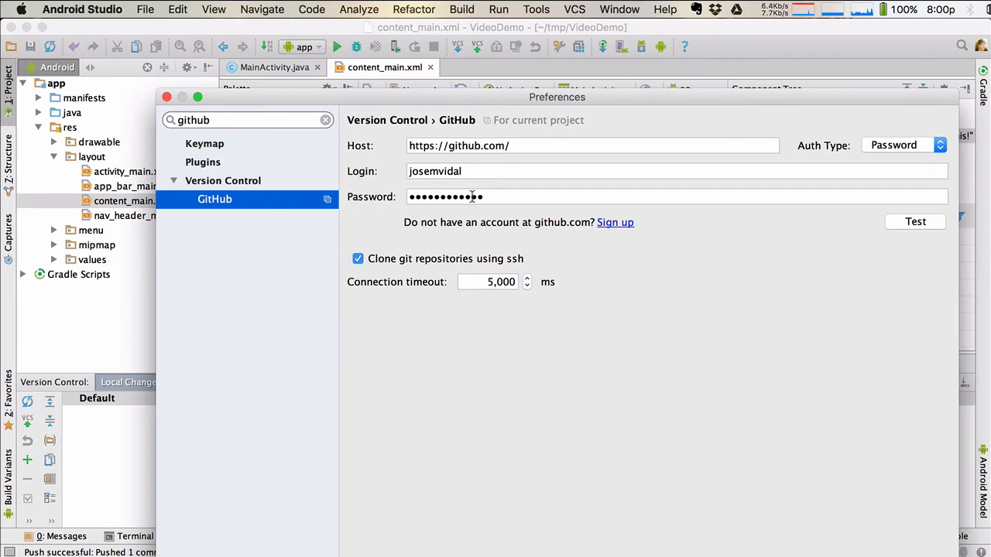
mouse_move(808, 231)
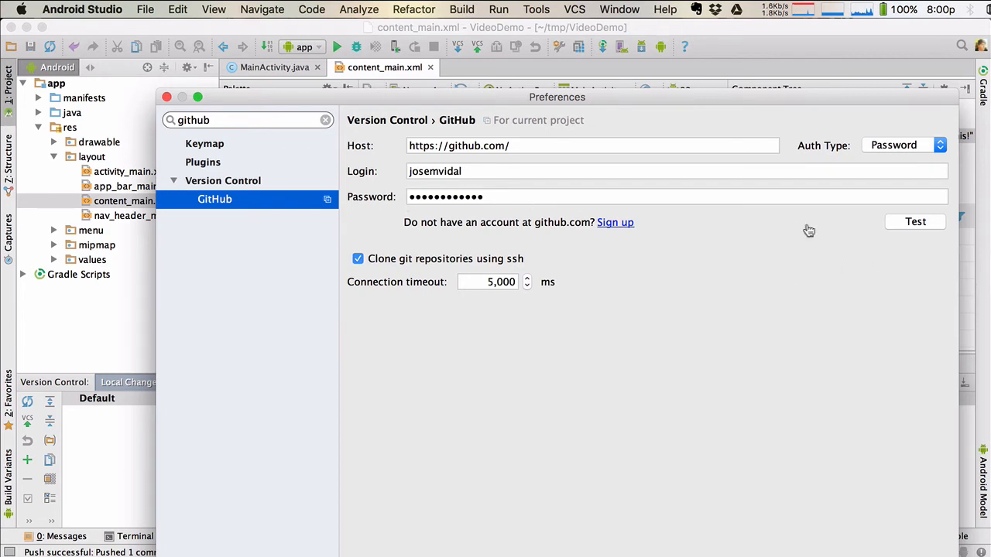
mouse_move(912, 223)
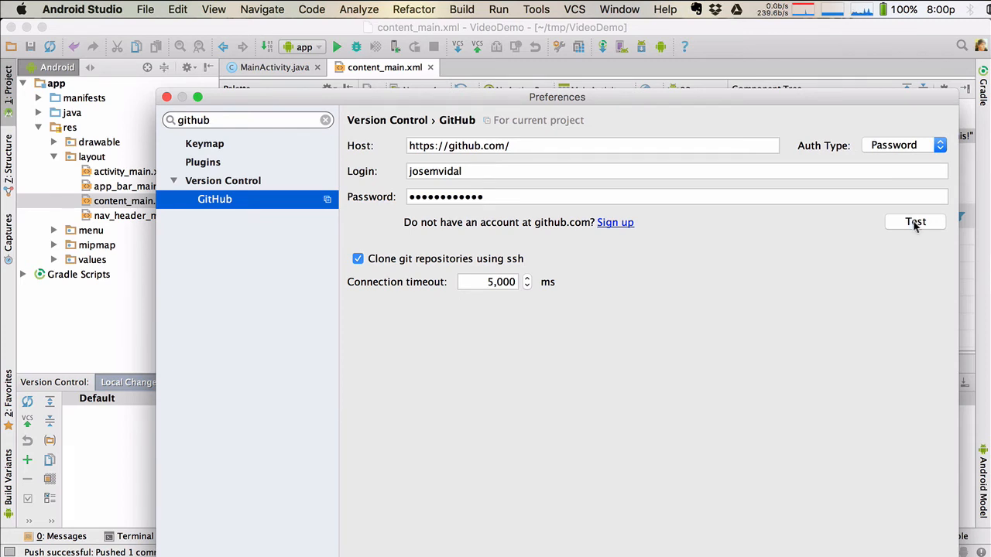
mouse_move(647, 343)
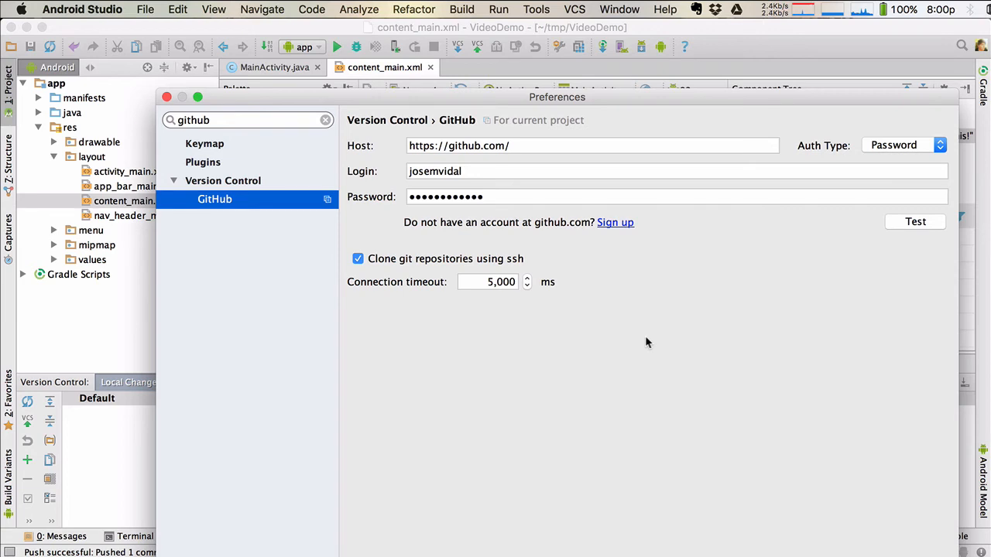
mouse_move(635, 332)
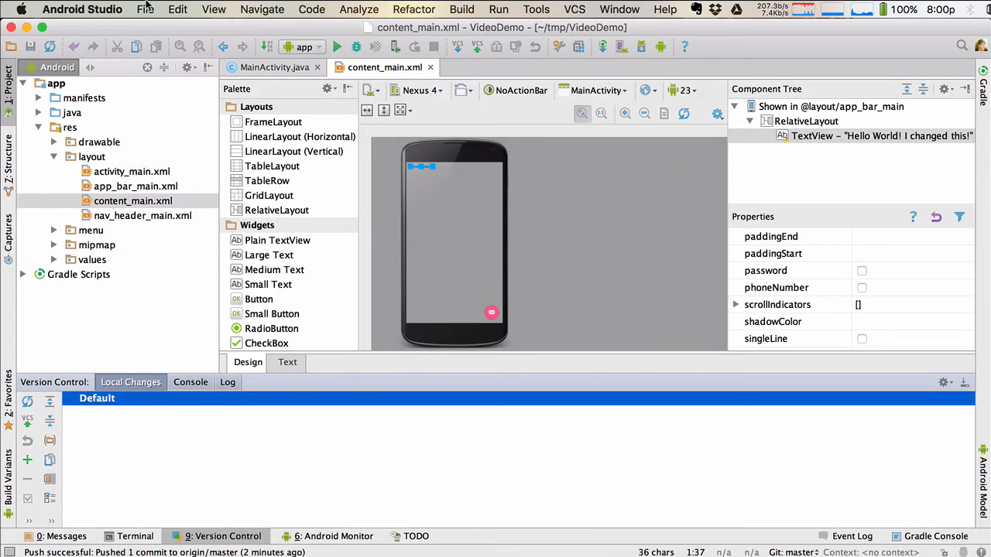
Step: Clone VideoDemo.git from GitHub via Project from Version Control and open it in a new window
left_click(146, 9)
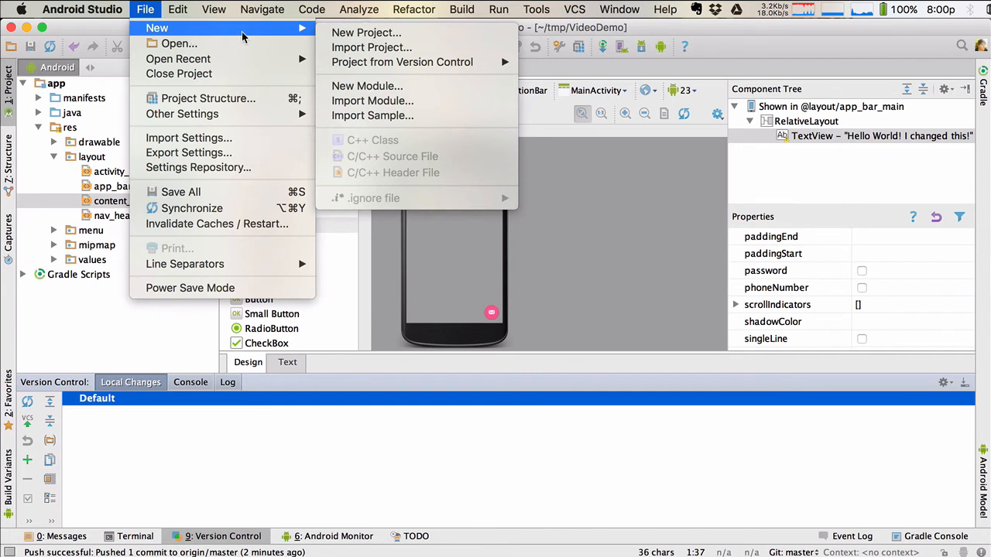
mouse_move(380, 80)
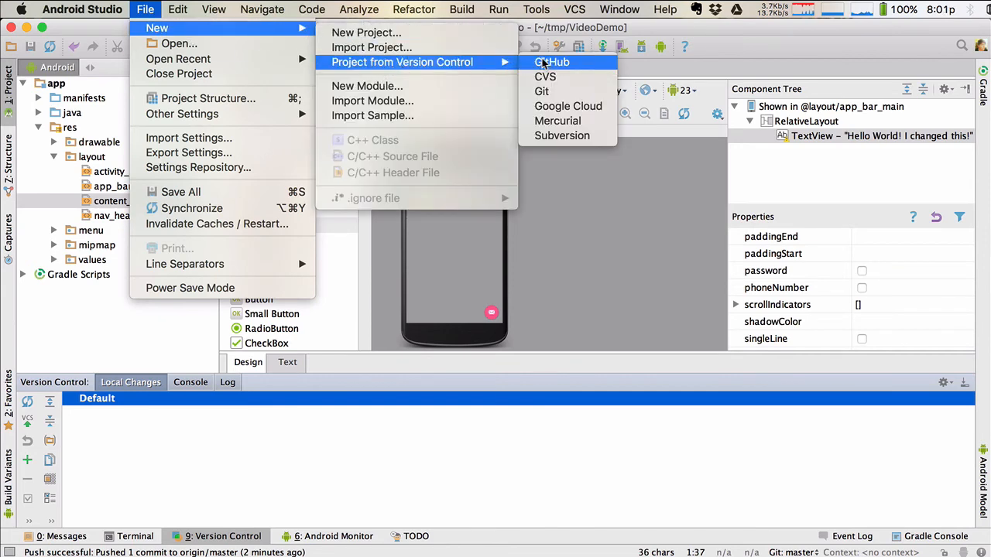
left_click(551, 62)
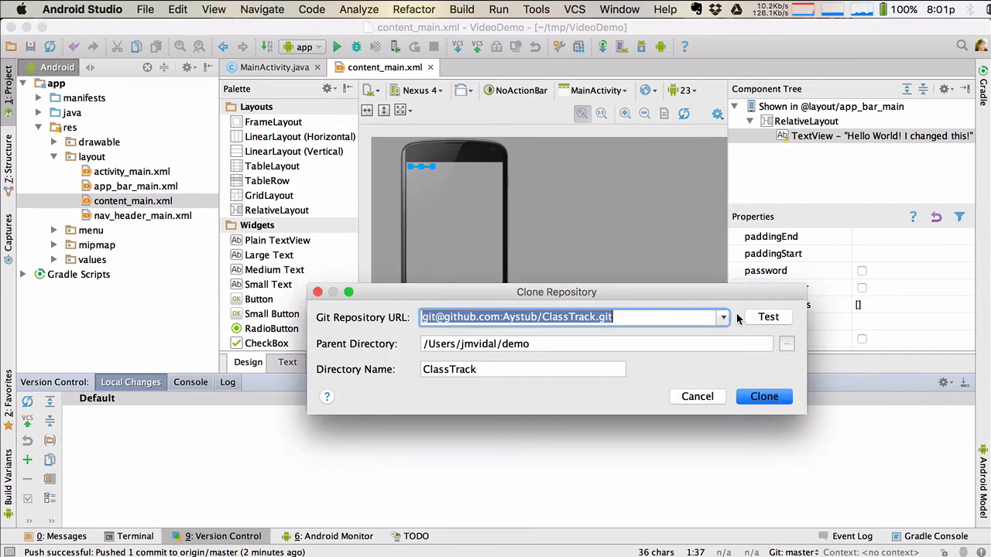
left_click(721, 315)
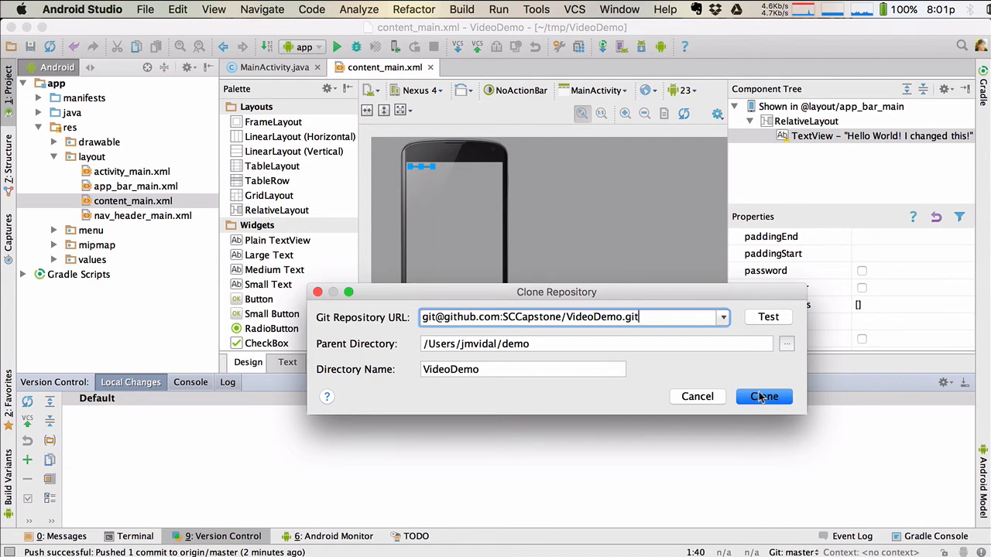
left_click(763, 396)
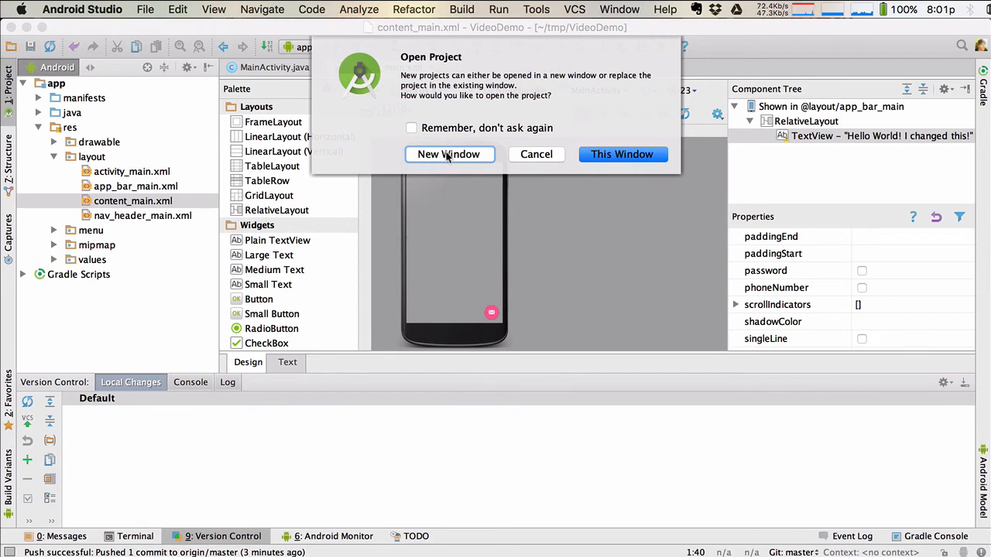
left_click(449, 155)
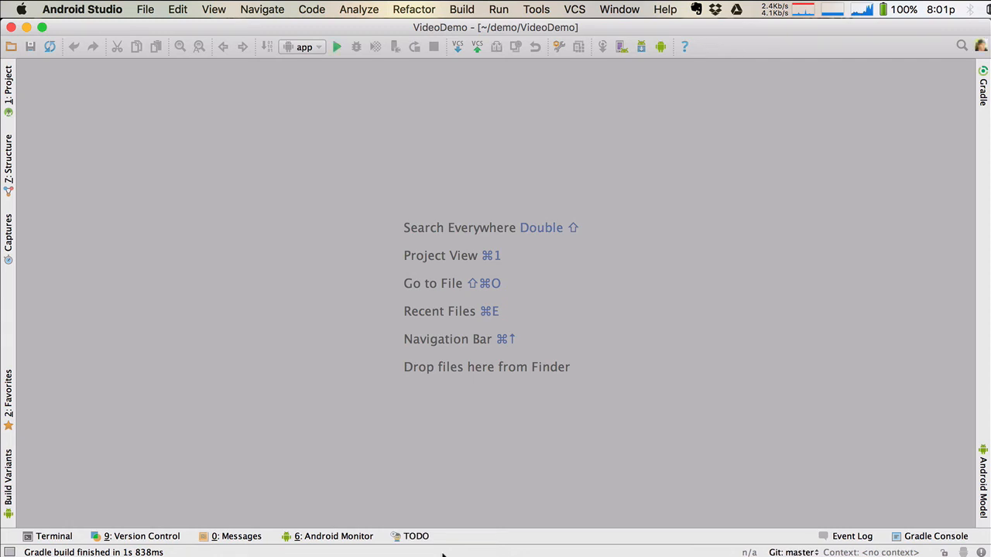
mouse_move(424, 523)
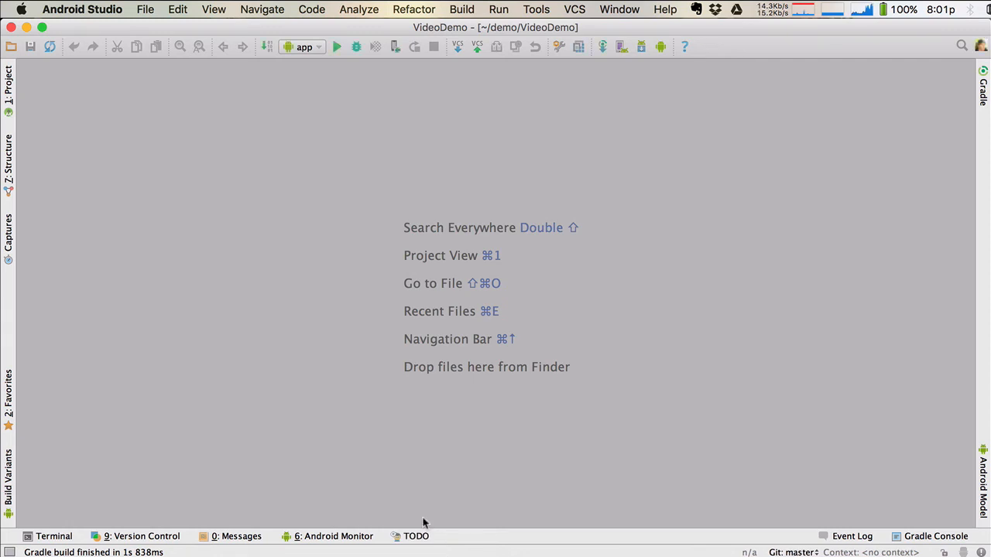
Step: In app > res > values > strings.xml, change navigation_drawer_open to "Open navigation drawer, please!"
left_click(9, 85)
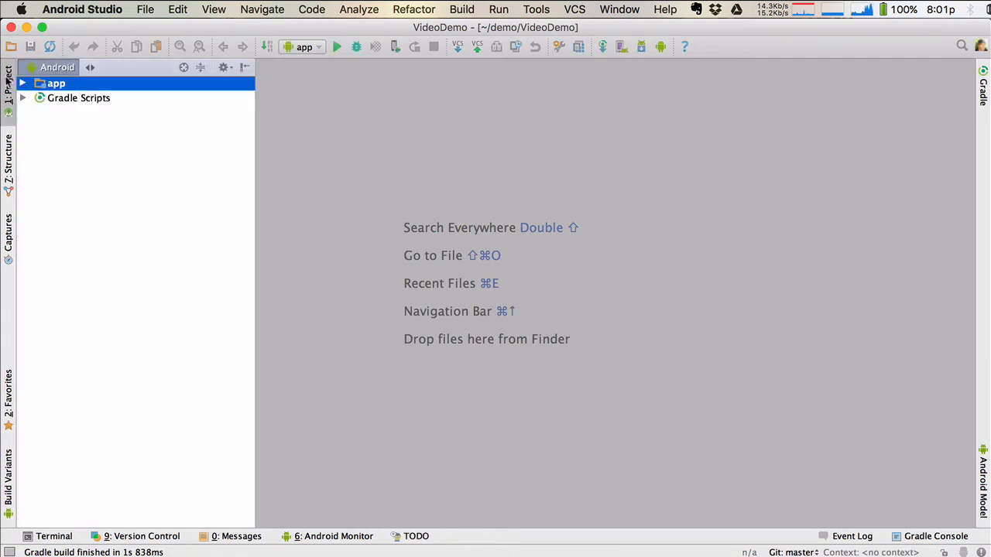
left_click(22, 84)
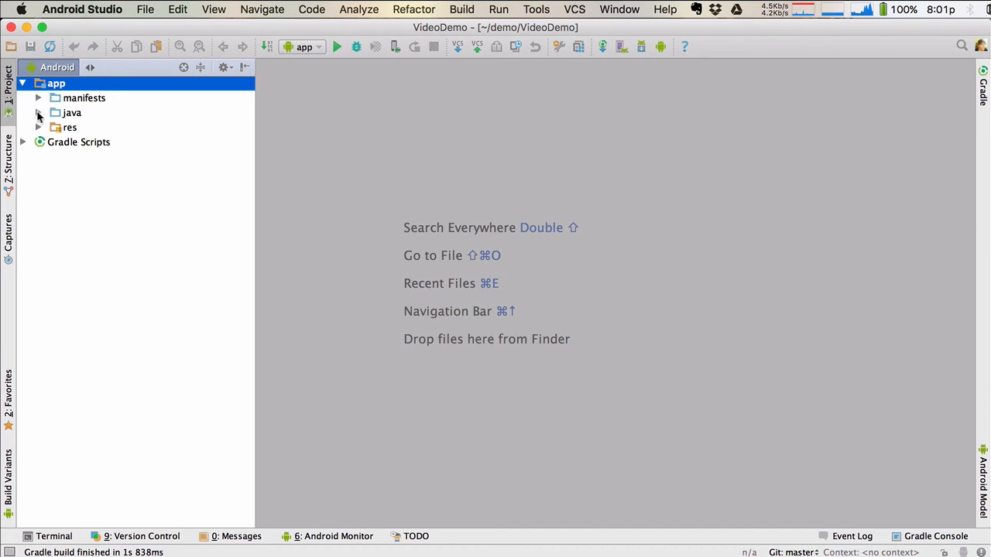
left_click(38, 127)
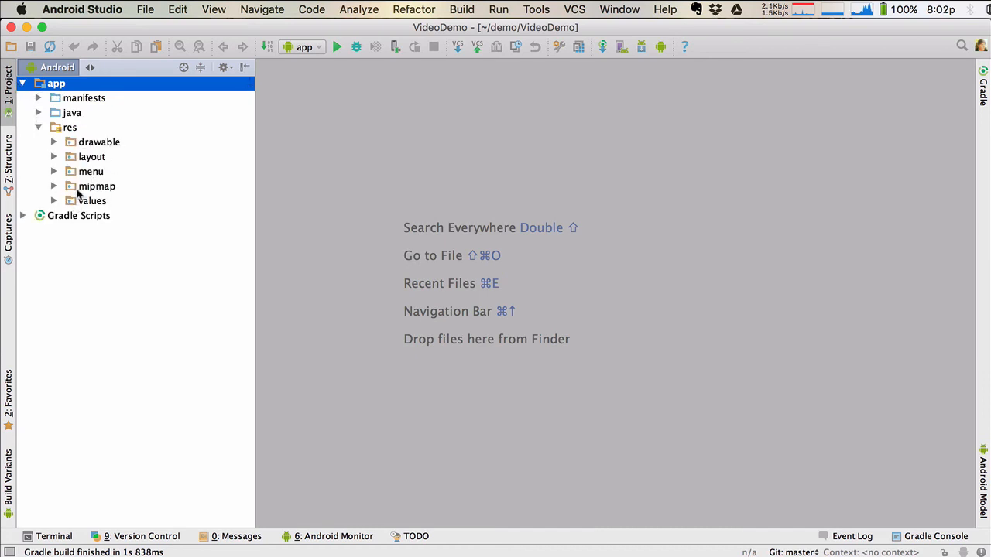
double_click(118, 244)
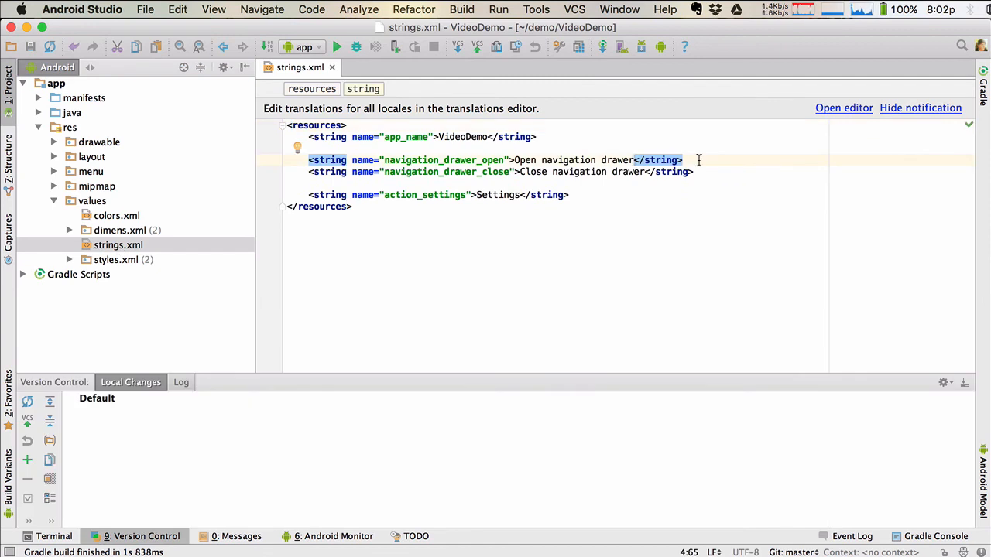
type(", please")
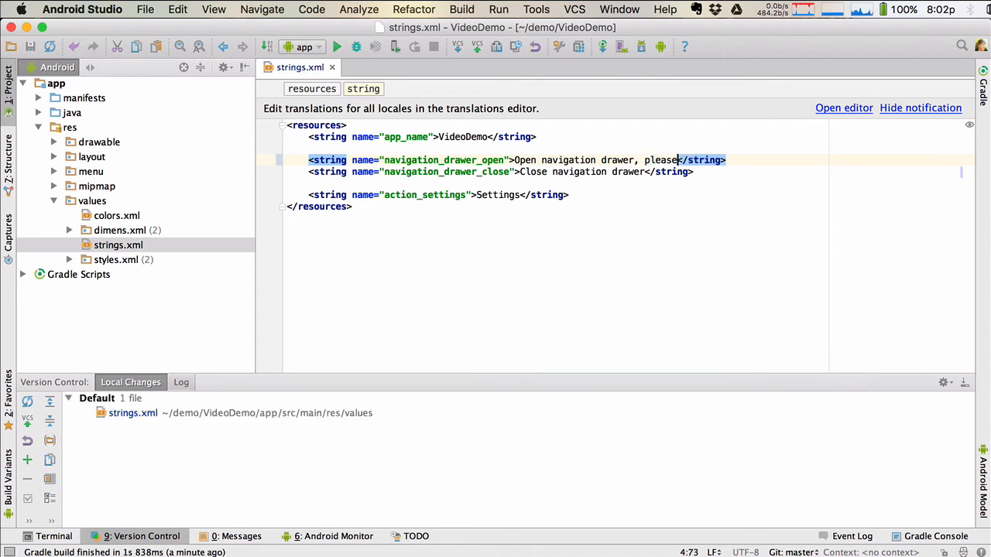
type("!")
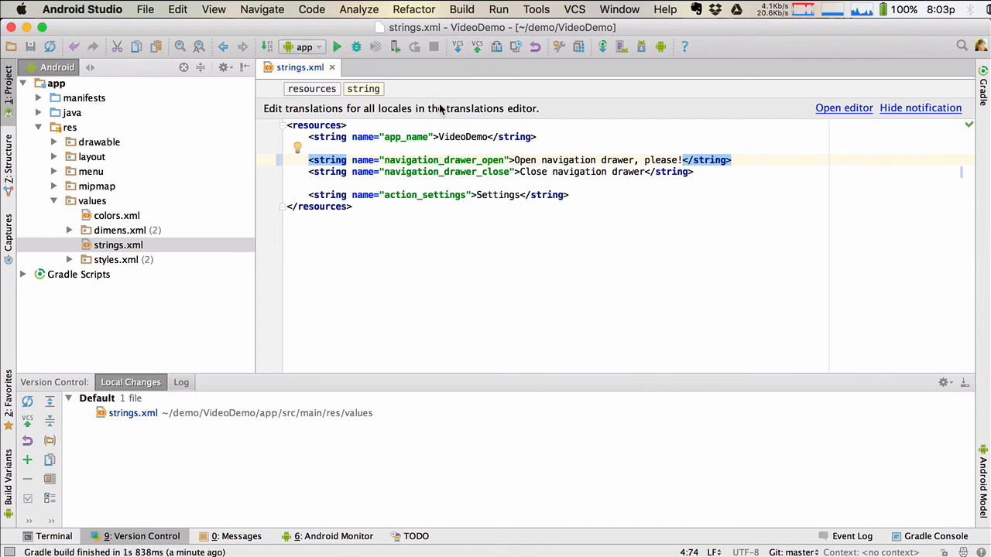
mouse_move(477, 46)
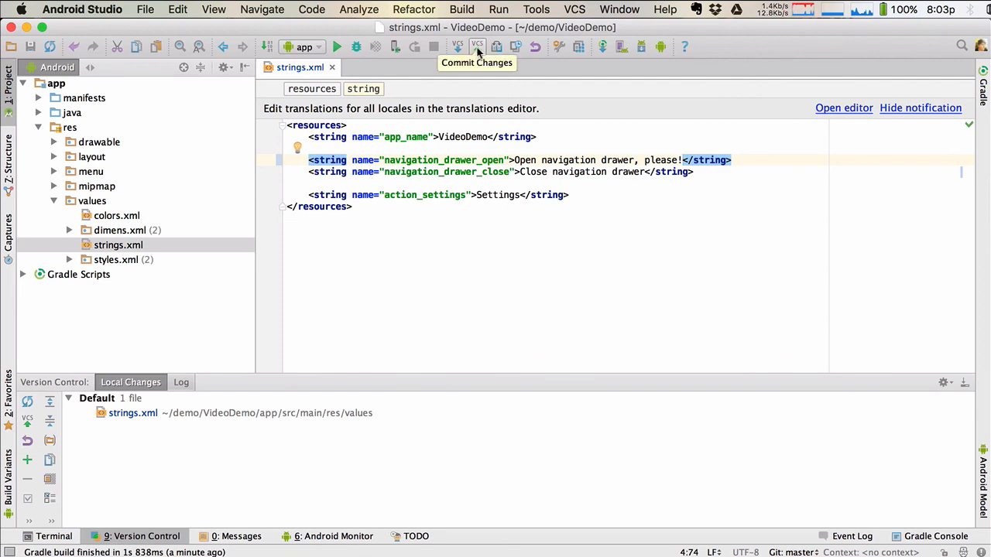
Step: Stage strings.xml with commit message "Add please!" and code analysis checks disabled
left_click(477, 46)
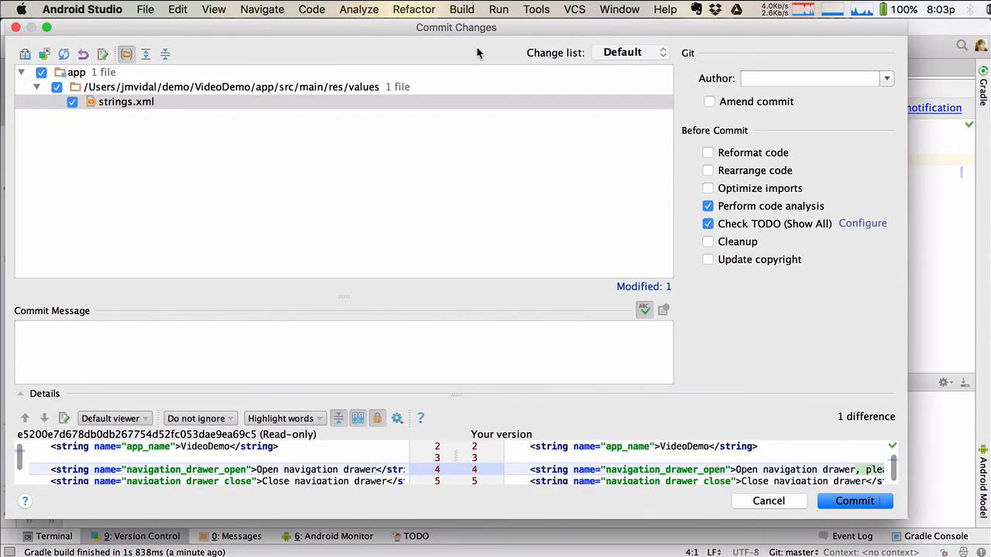
mouse_move(162, 167)
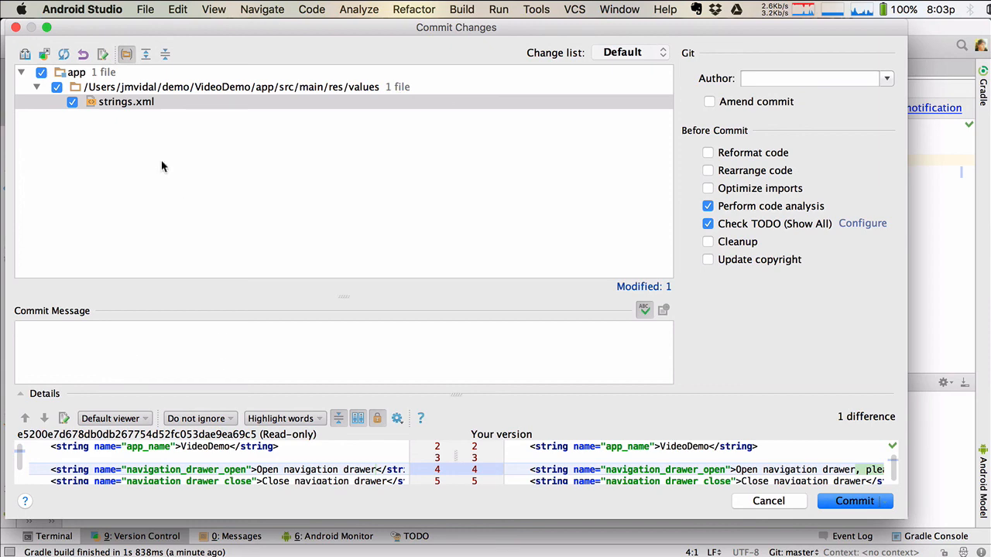
mouse_move(116, 105)
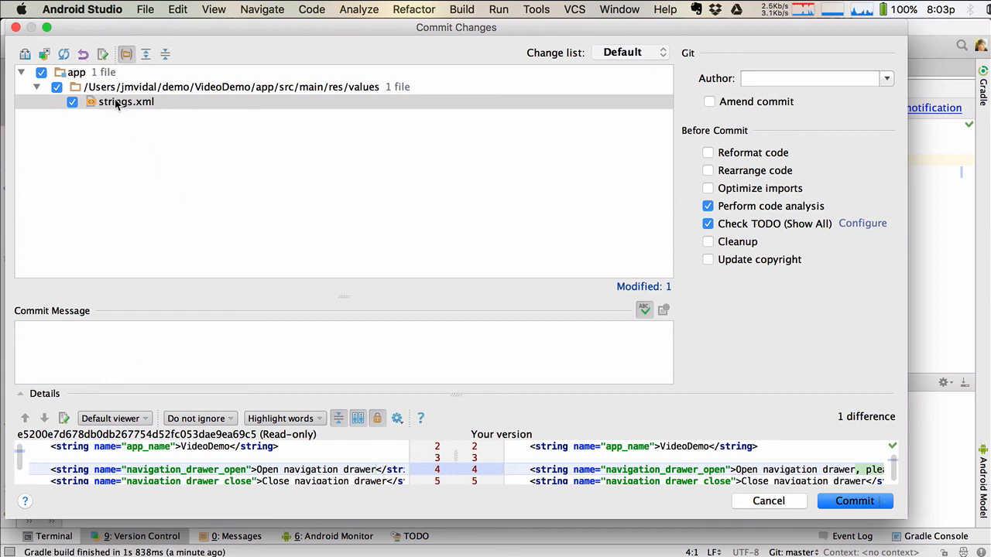
scroll("down", 3)
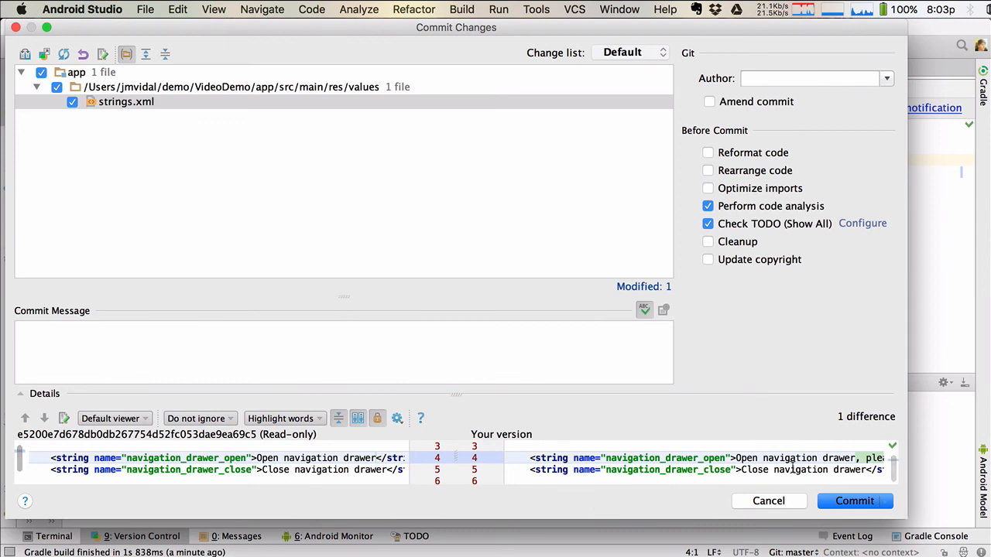
left_click(297, 353)
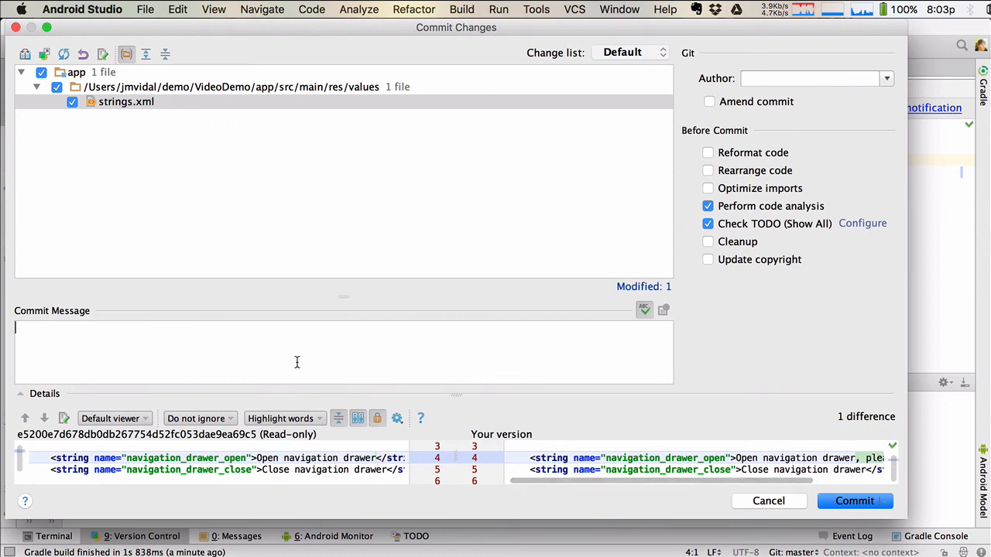
type("Add please")
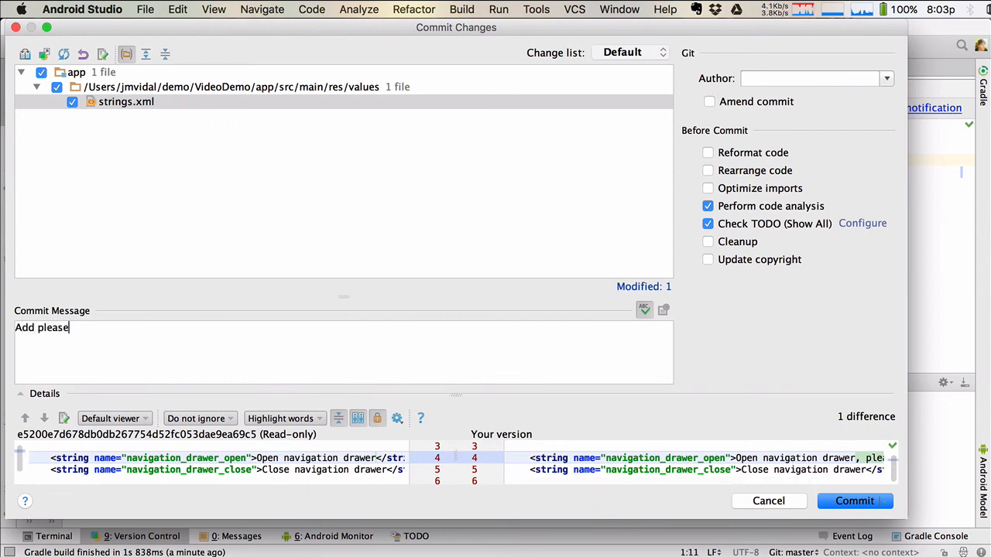
type("!")
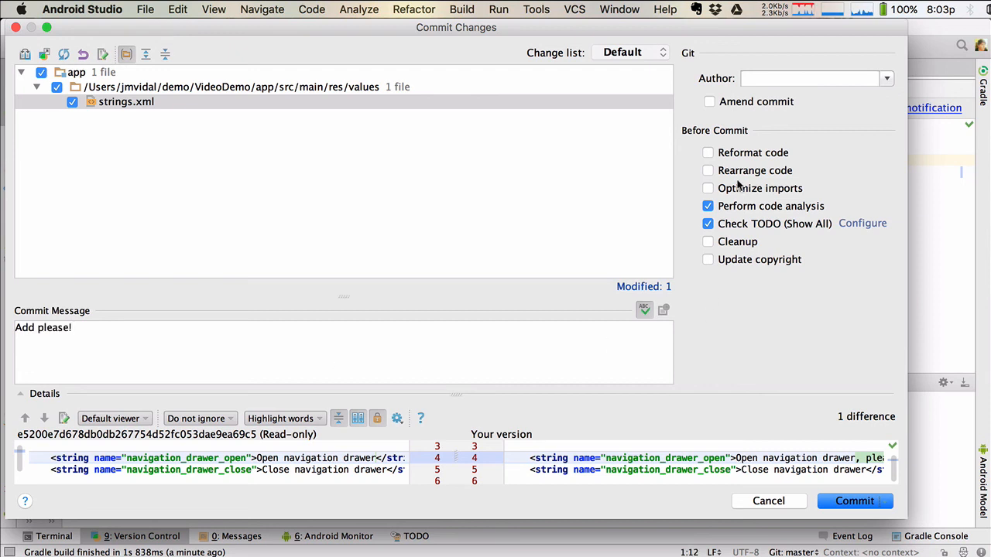
left_click(708, 206)
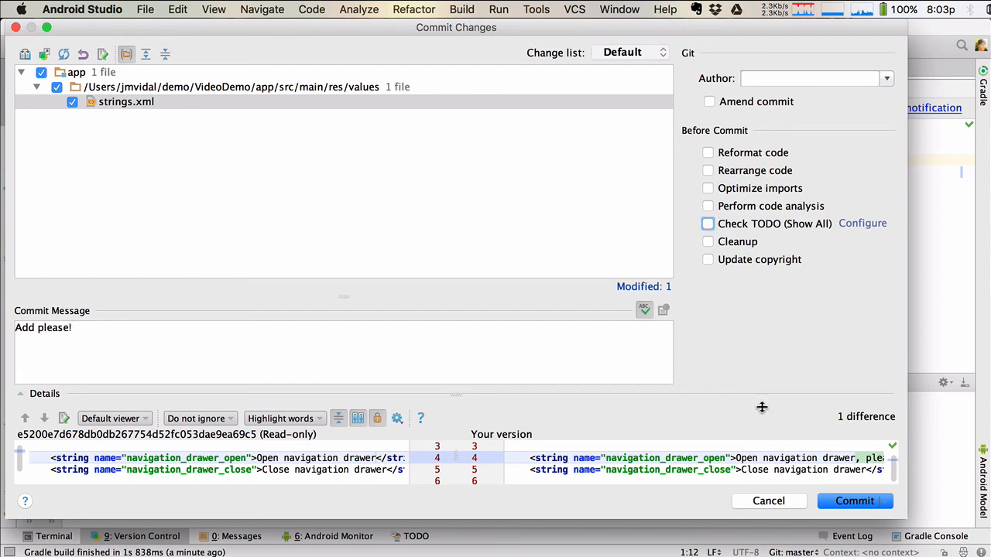
Step: Commit and push the "Add please!" commit to origin master
left_click(882, 502)
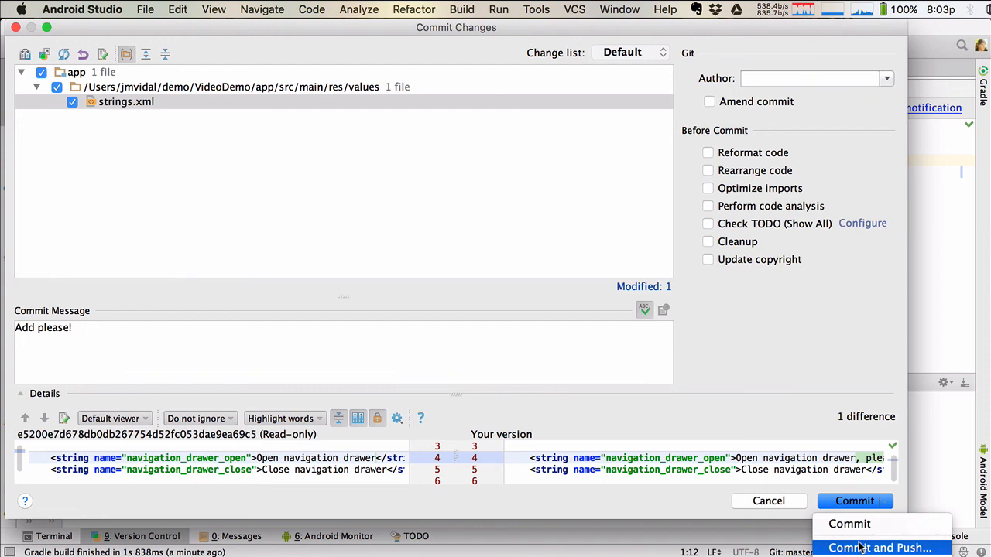
left_click(880, 548)
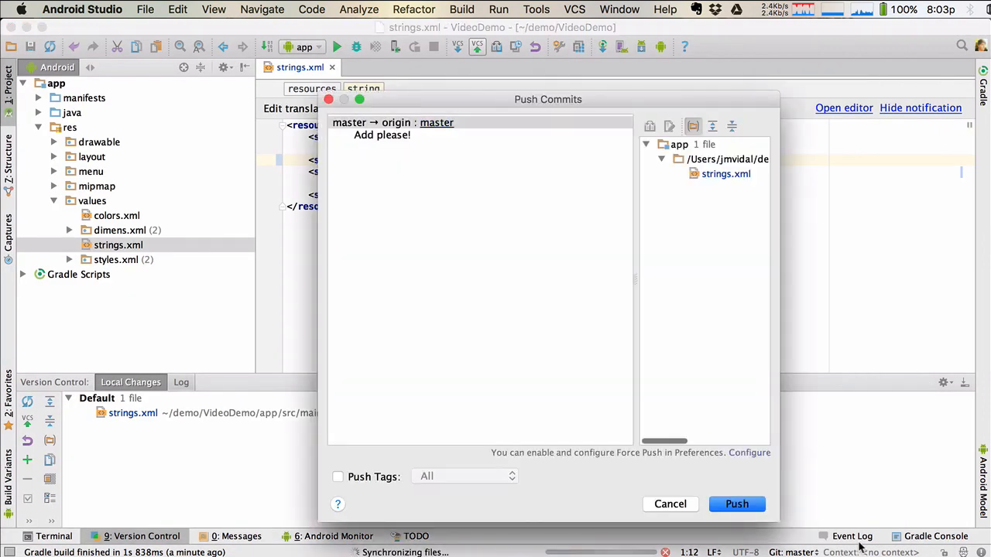
left_click(737, 505)
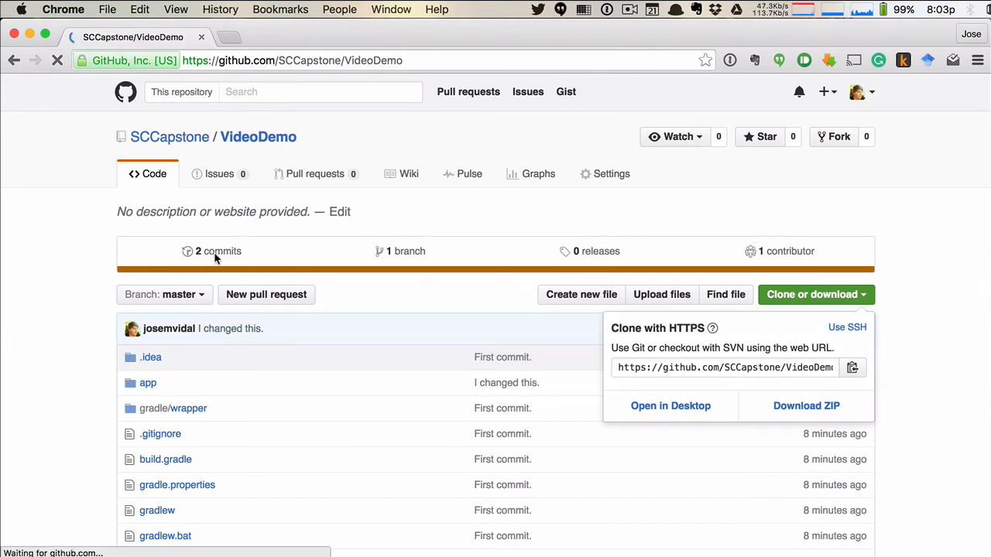
Step: From the commit history, show the "Add please!" commit's strings.xml diff adding ", please!"
left_click(217, 251)
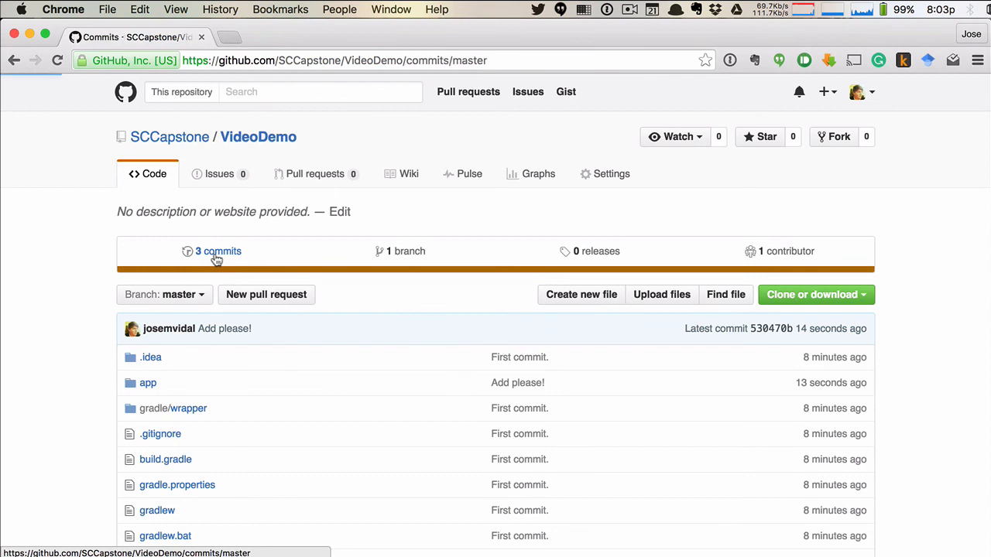
left_click(218, 251)
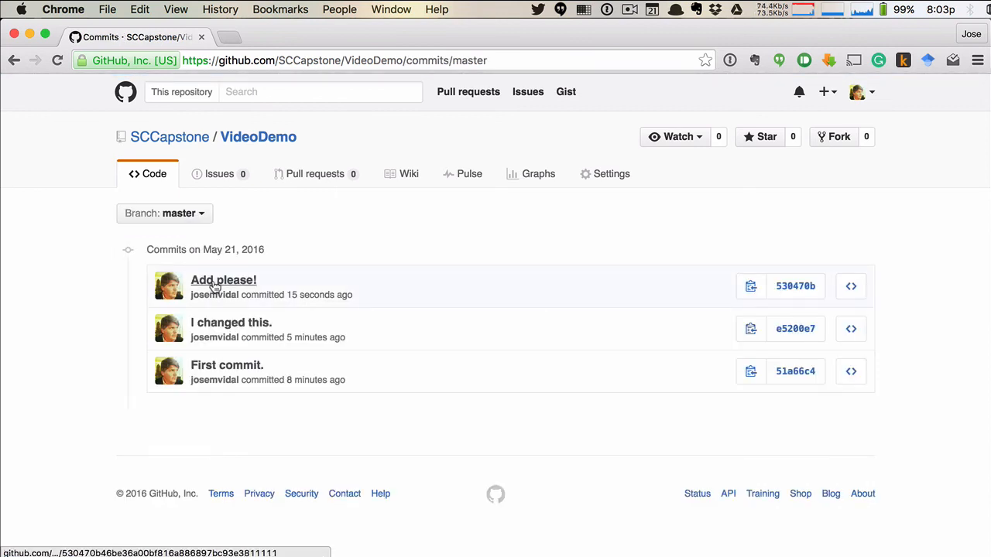
left_click(223, 278)
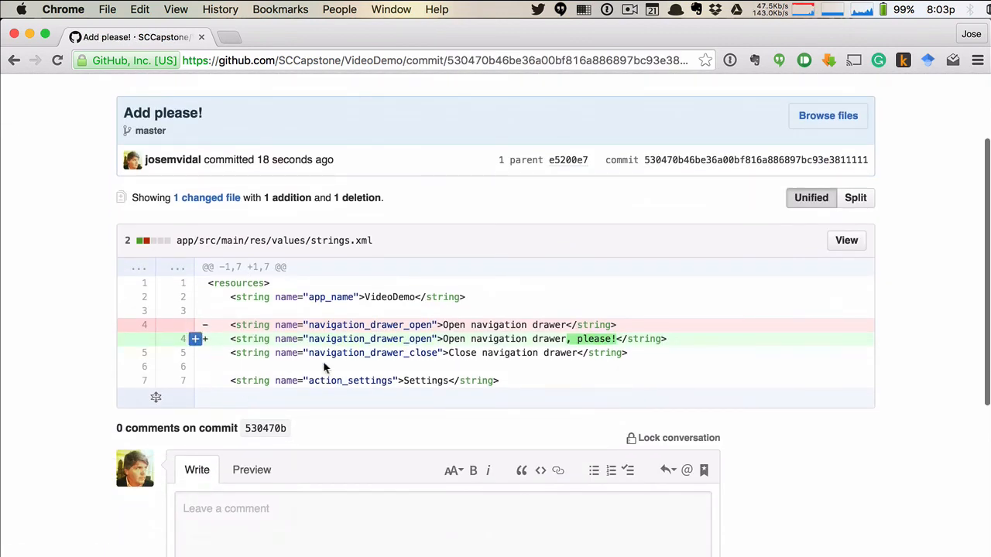
scroll("up", 3)
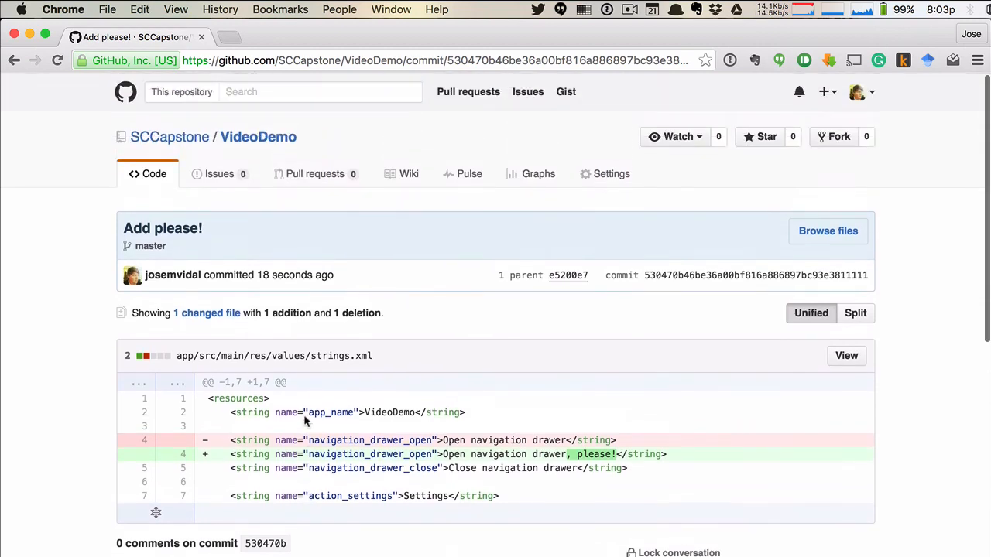